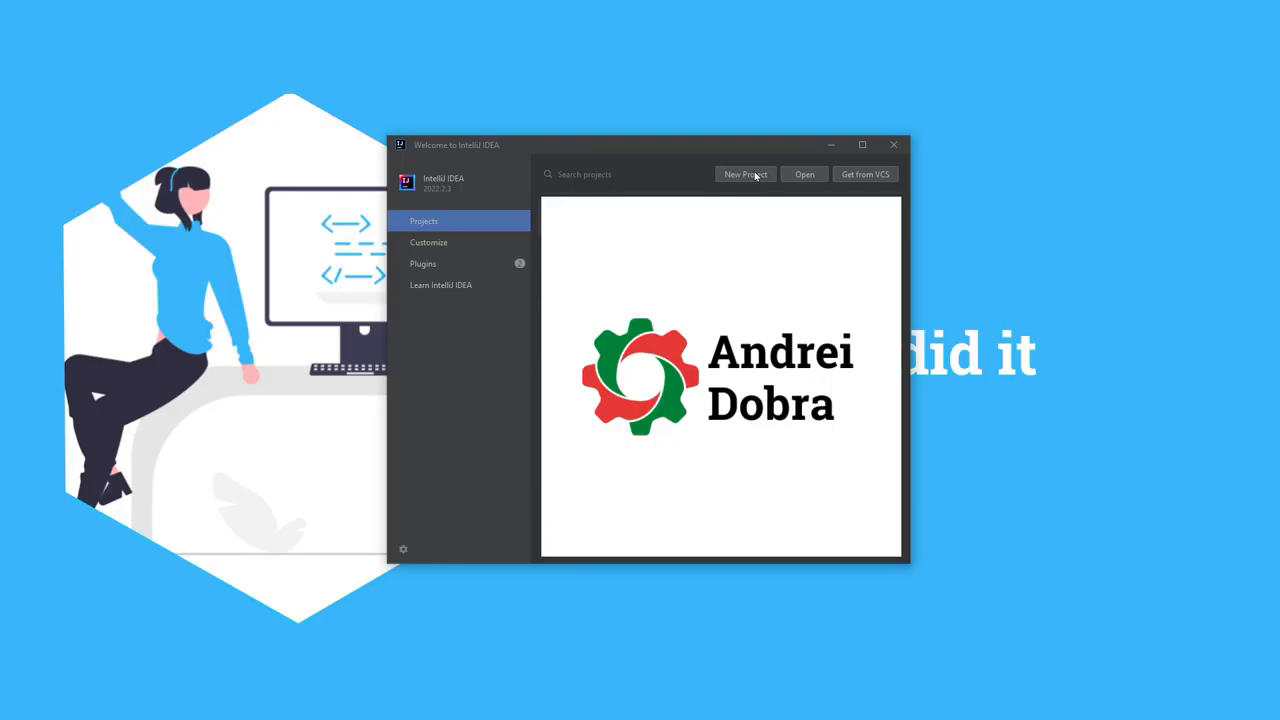
# Begin a New Project and name it taf-skeleton.
pyautogui.click(744, 174)
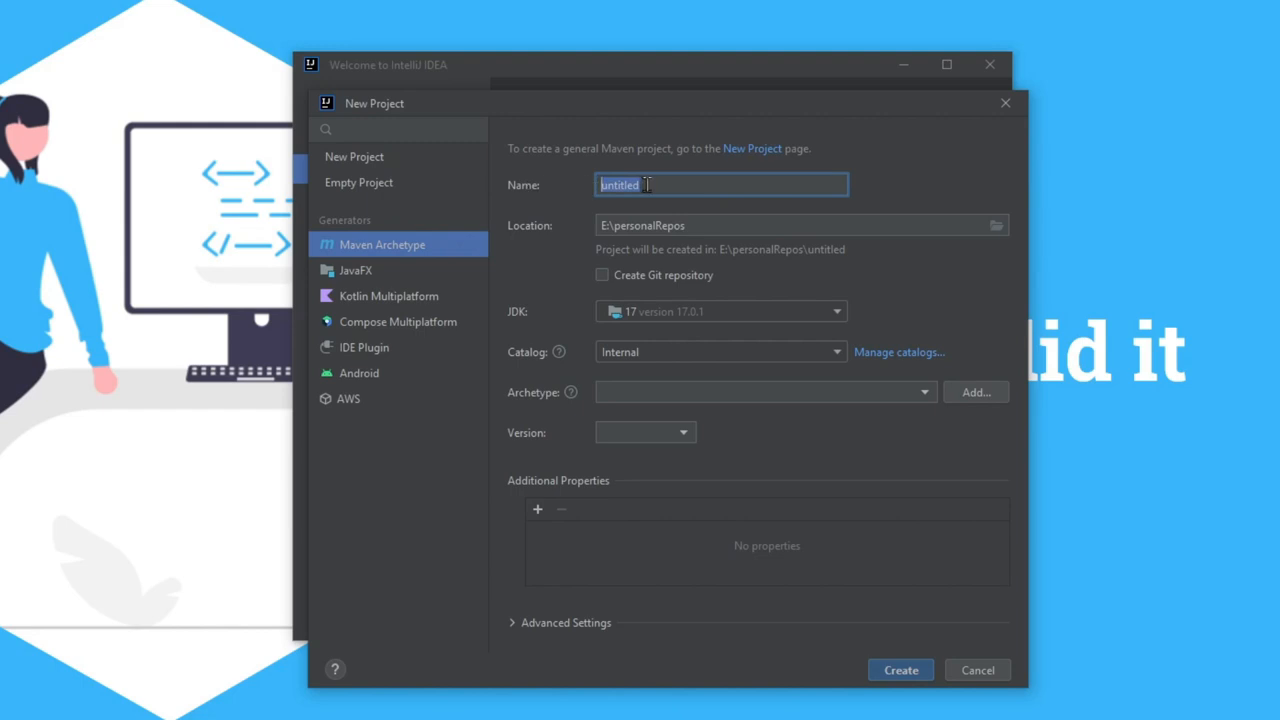
pyautogui.write('taf-skele')
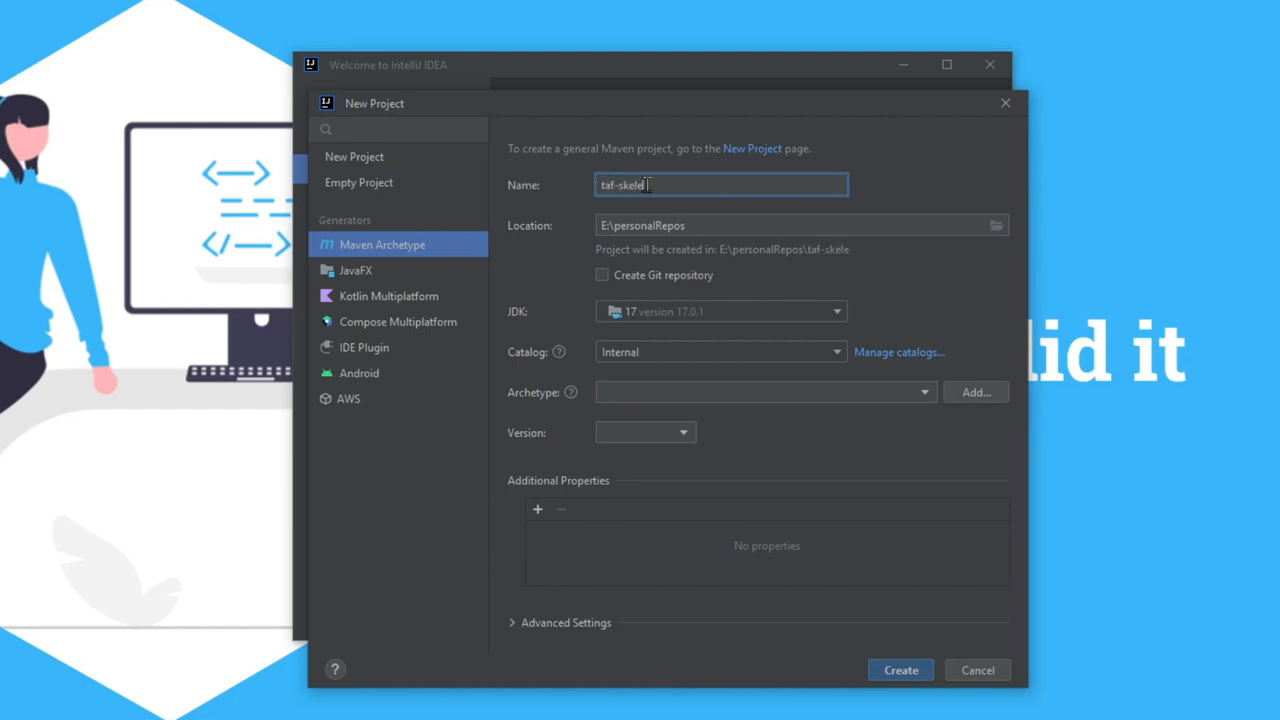
pyautogui.write('ton')
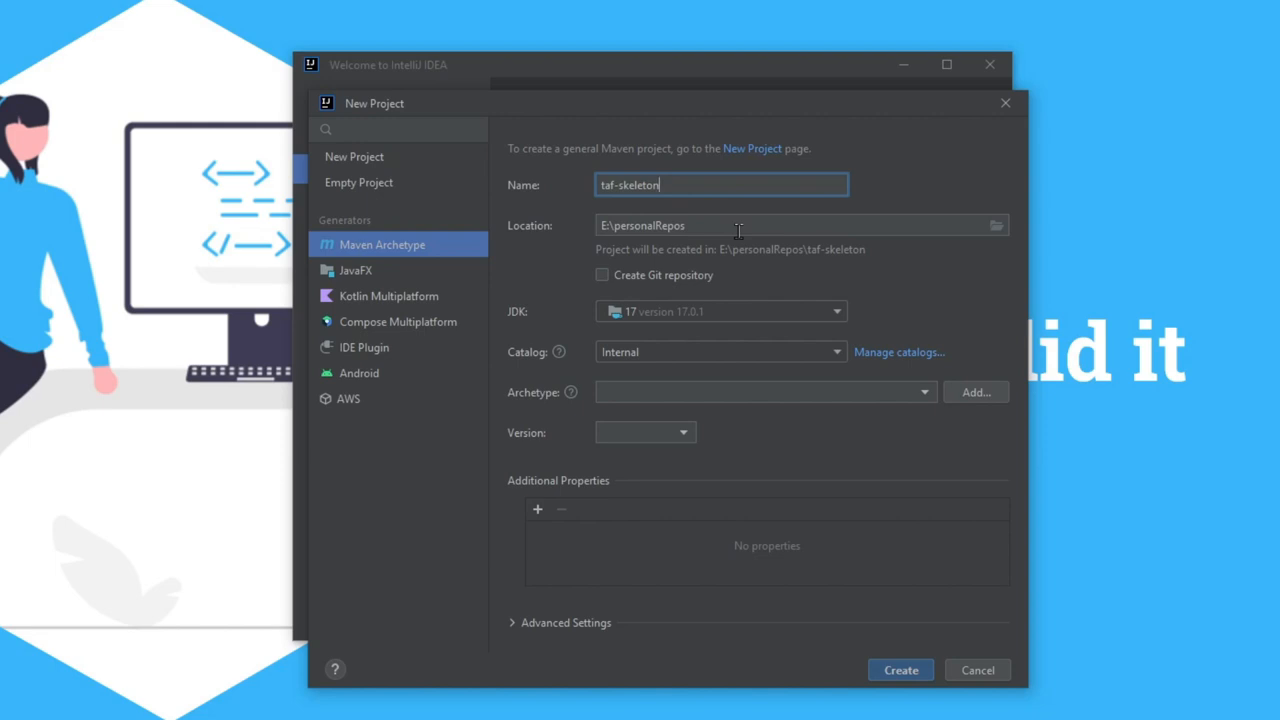
pyautogui.moveTo(638, 312)
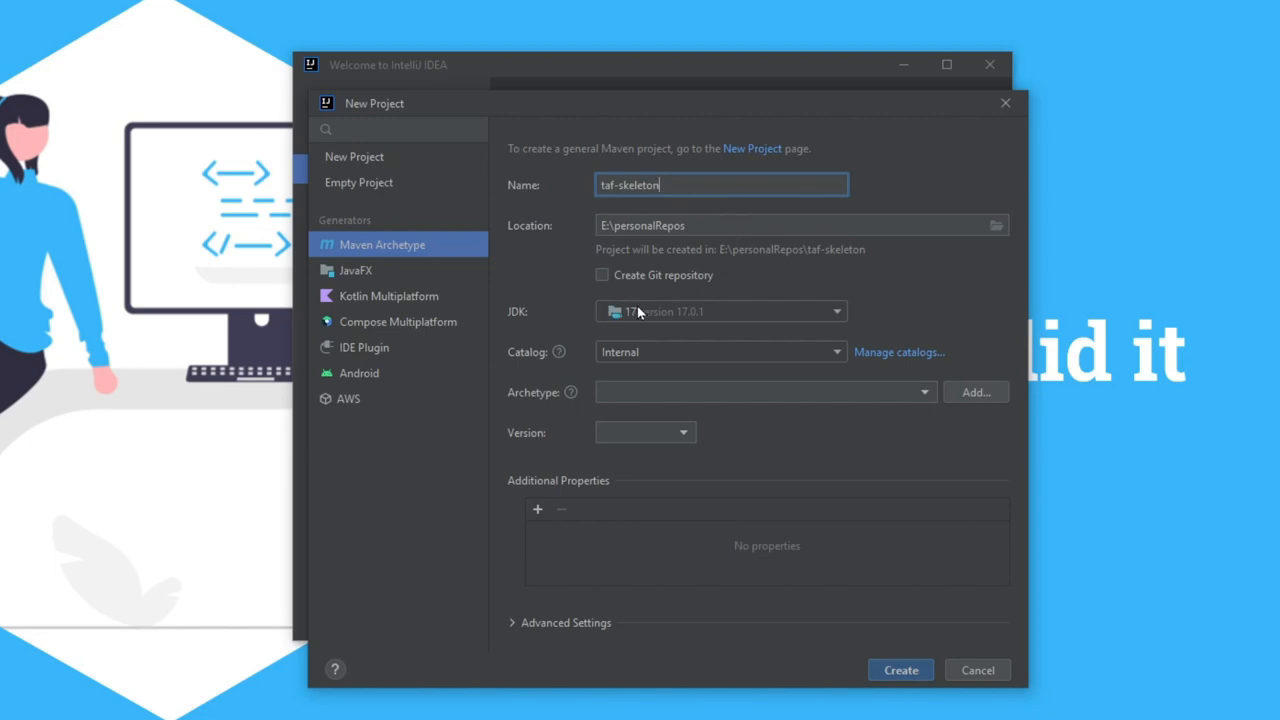
pyautogui.moveTo(728, 316)
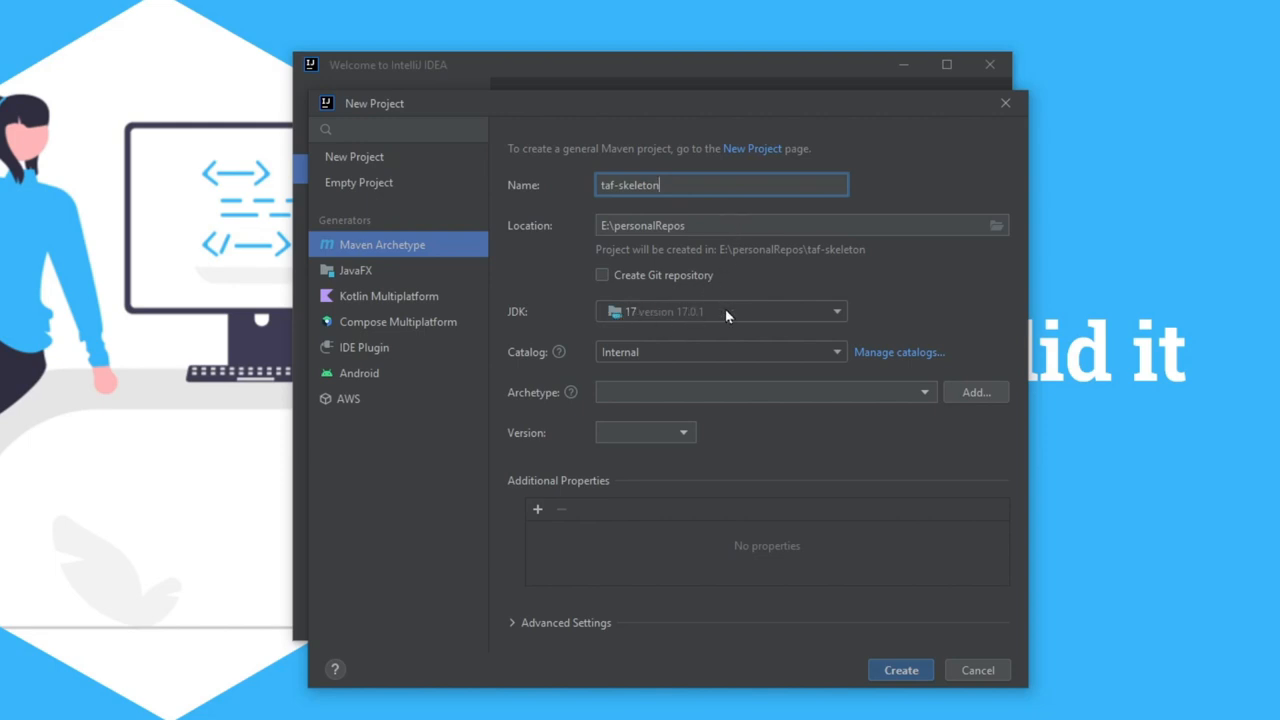
pyautogui.moveTo(738, 360)
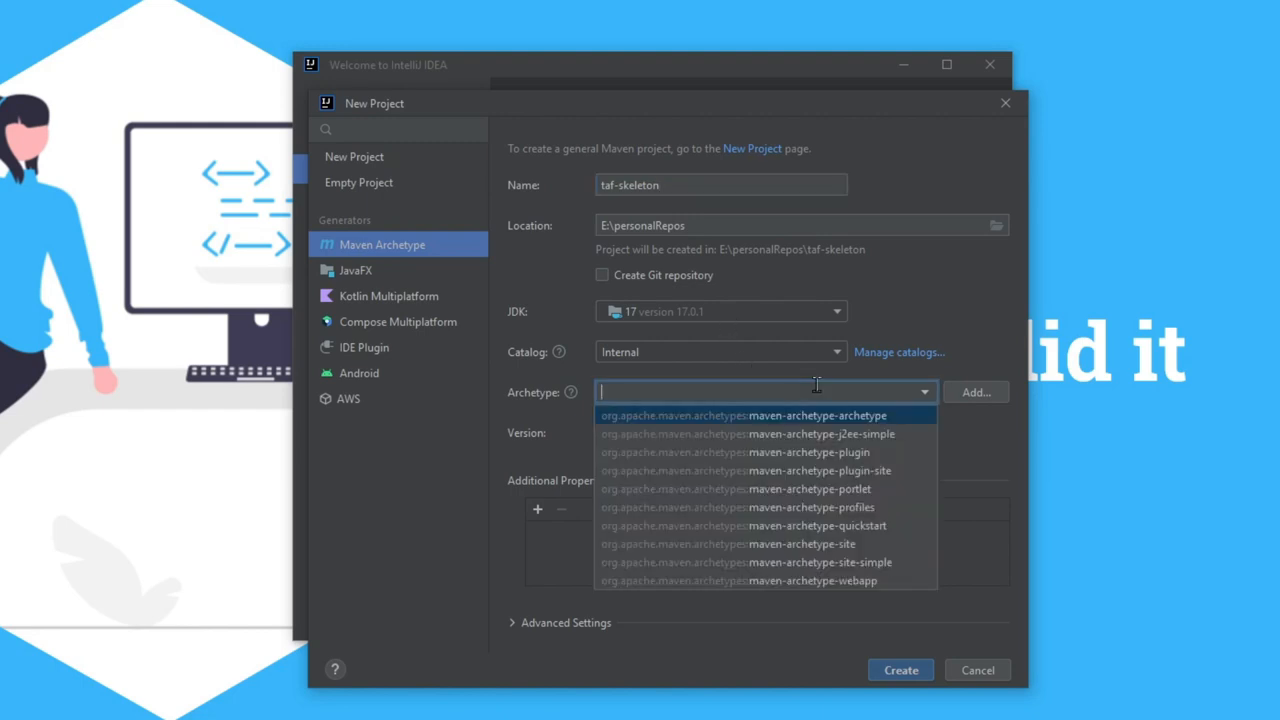
pyautogui.moveTo(838, 434)
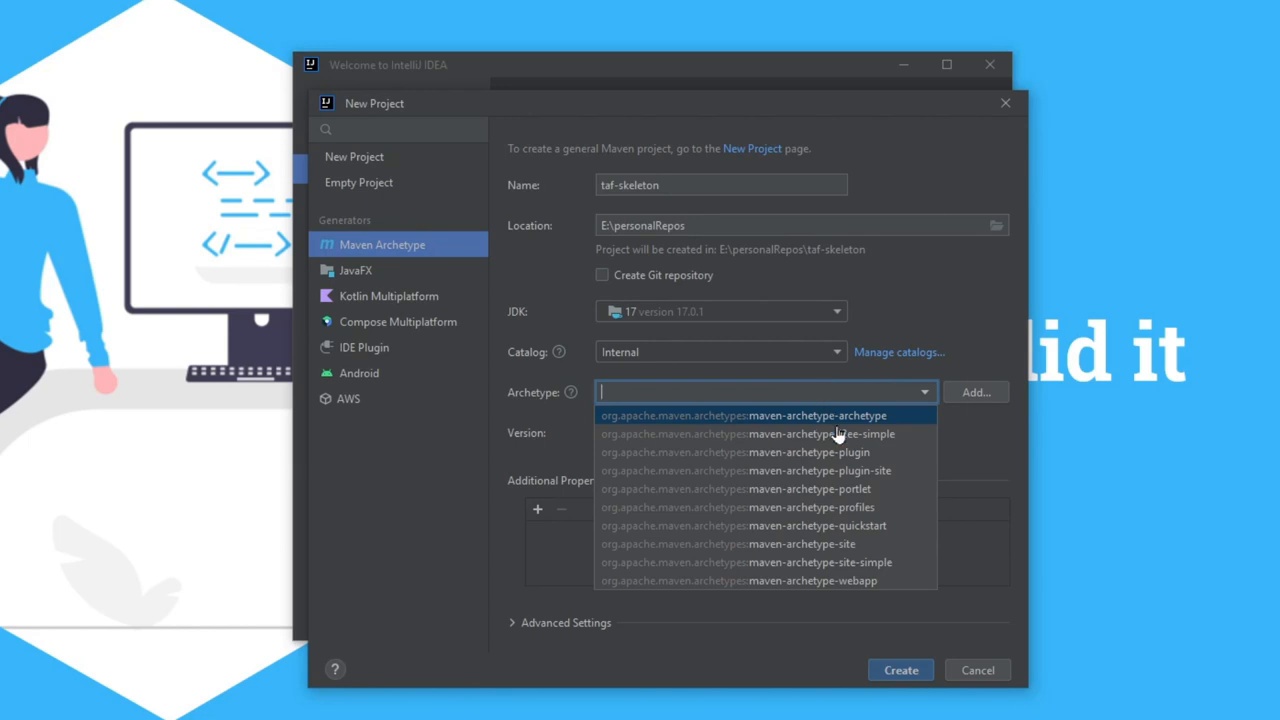
# Choose maven-archetype-quickstart 1.1 and expand Advanced Settings.
pyautogui.click(816, 524)
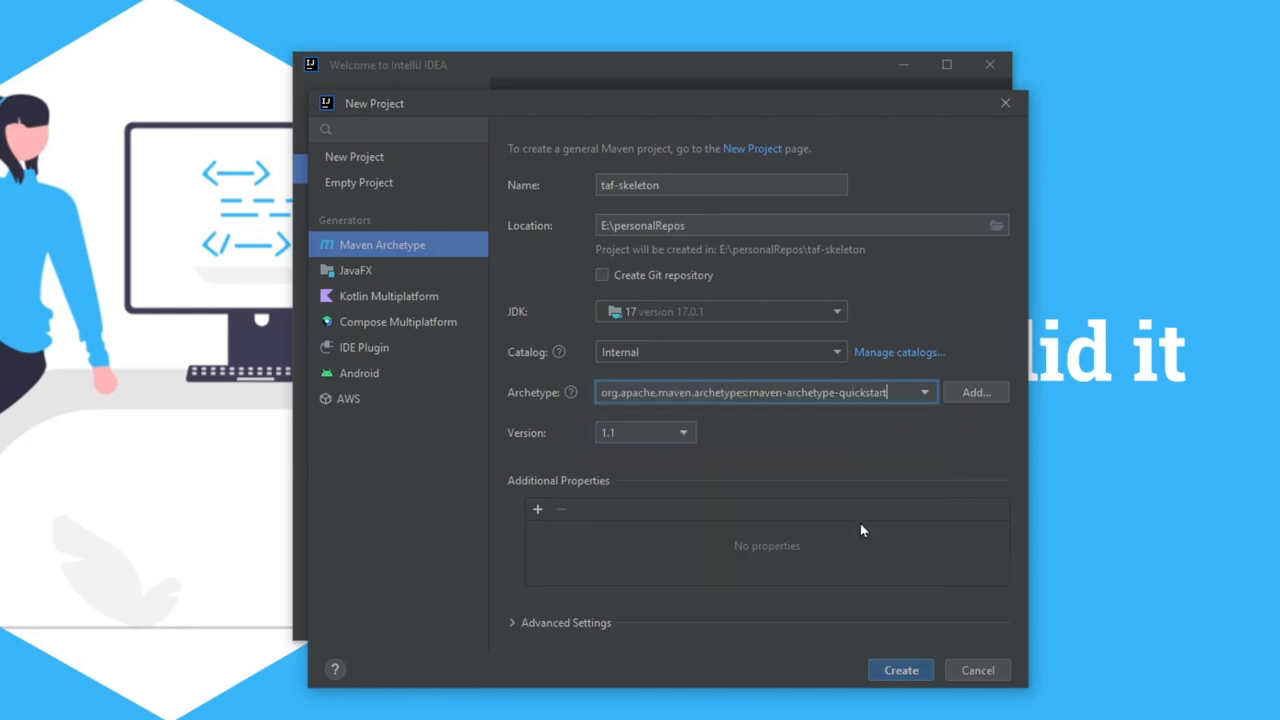
pyautogui.moveTo(710, 444)
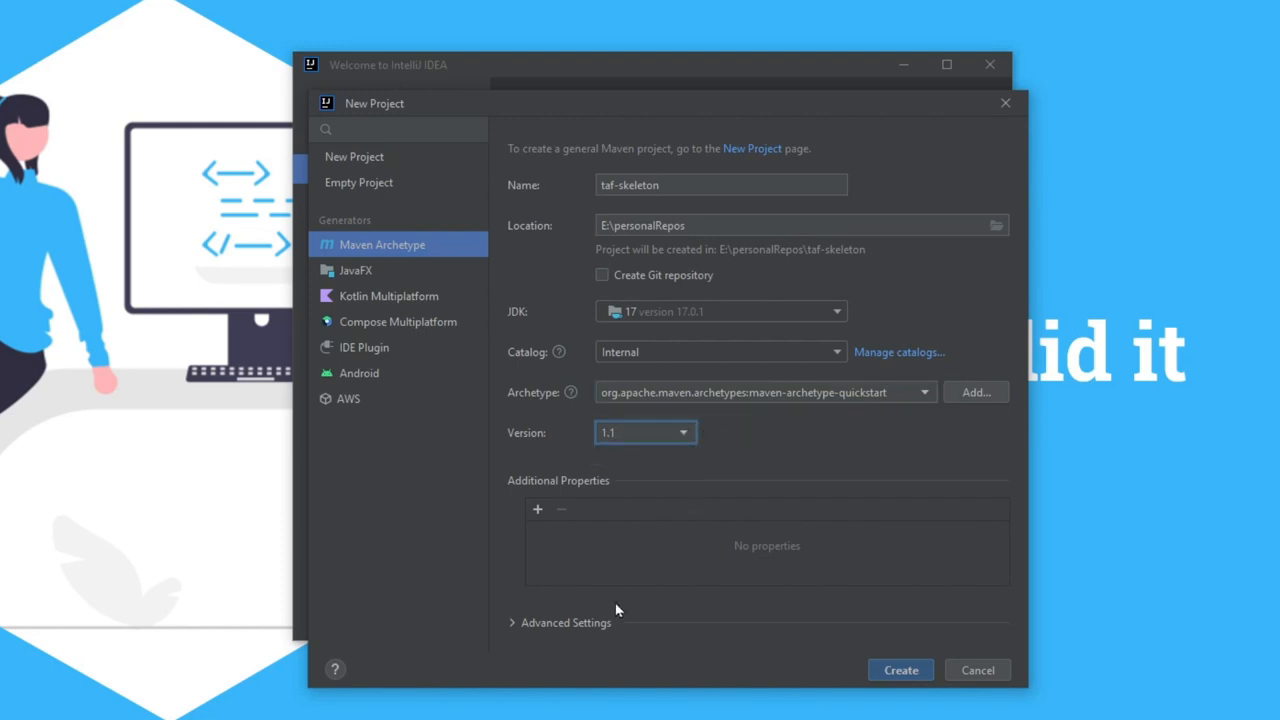
pyautogui.click(560, 622)
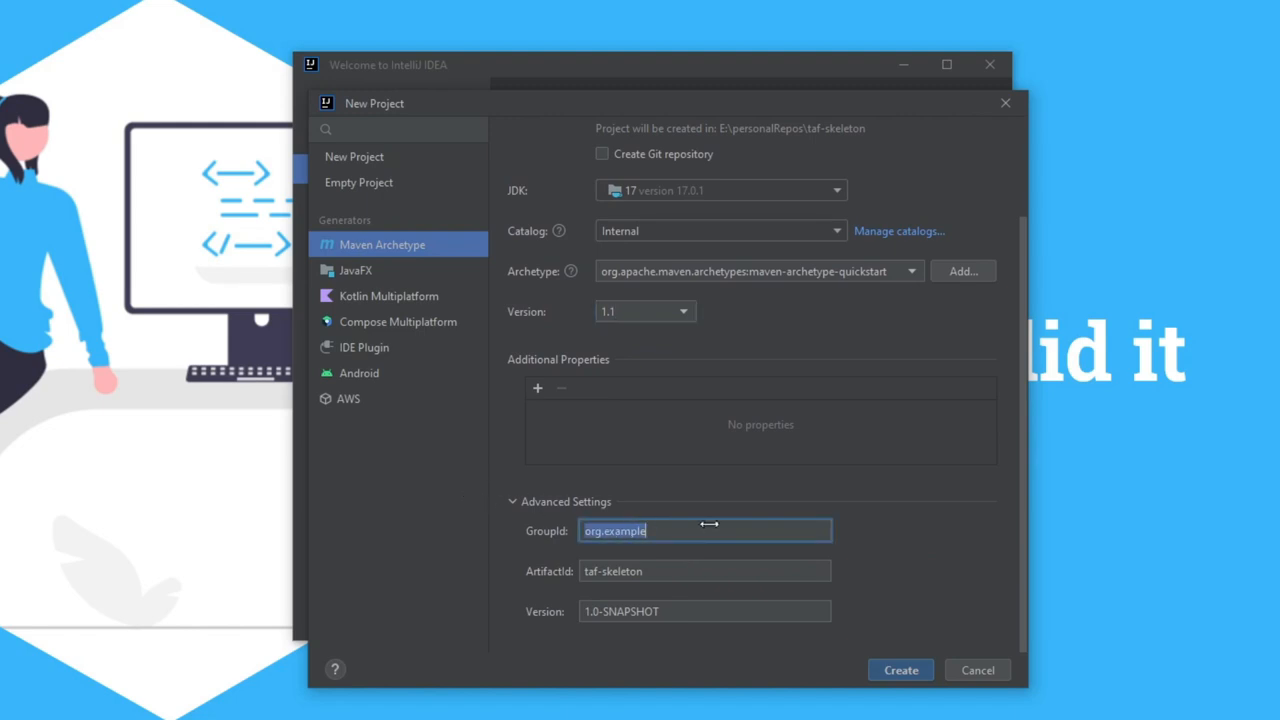
# Set GroupId to com.andreidobra and create the taf-skeleton project.
pyautogui.write('com')
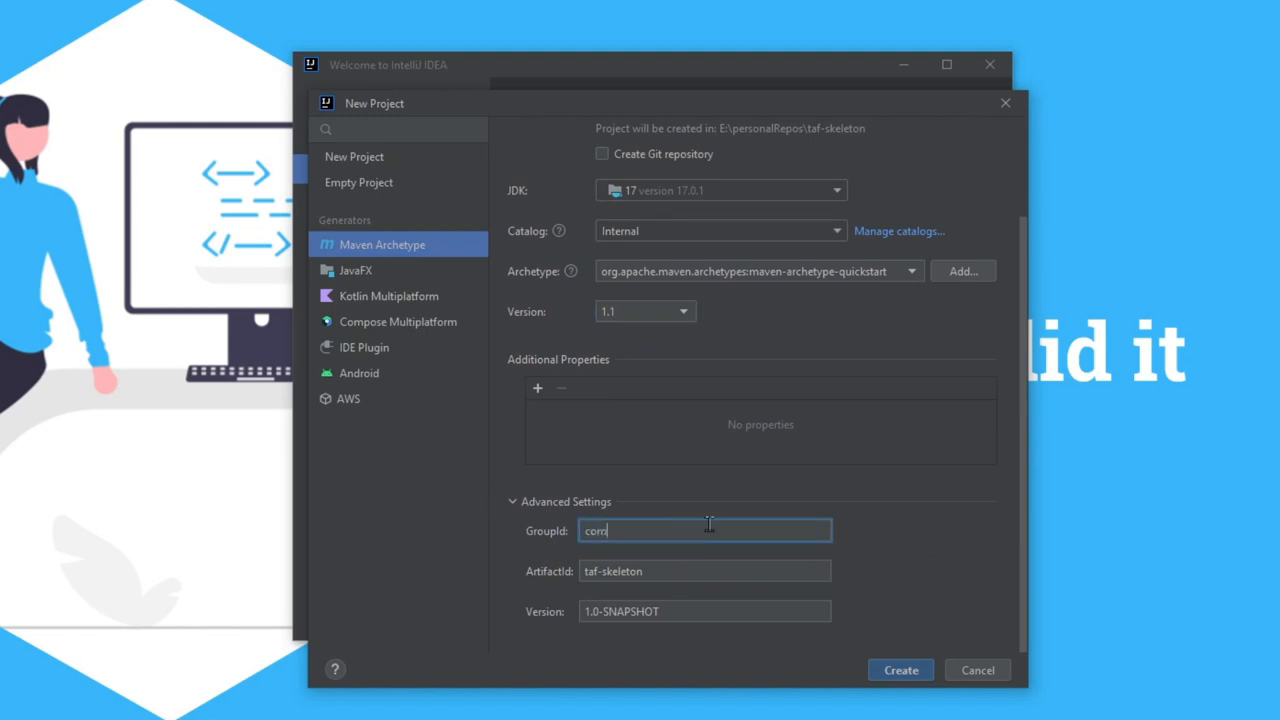
pyautogui.write('com.andreidobra')
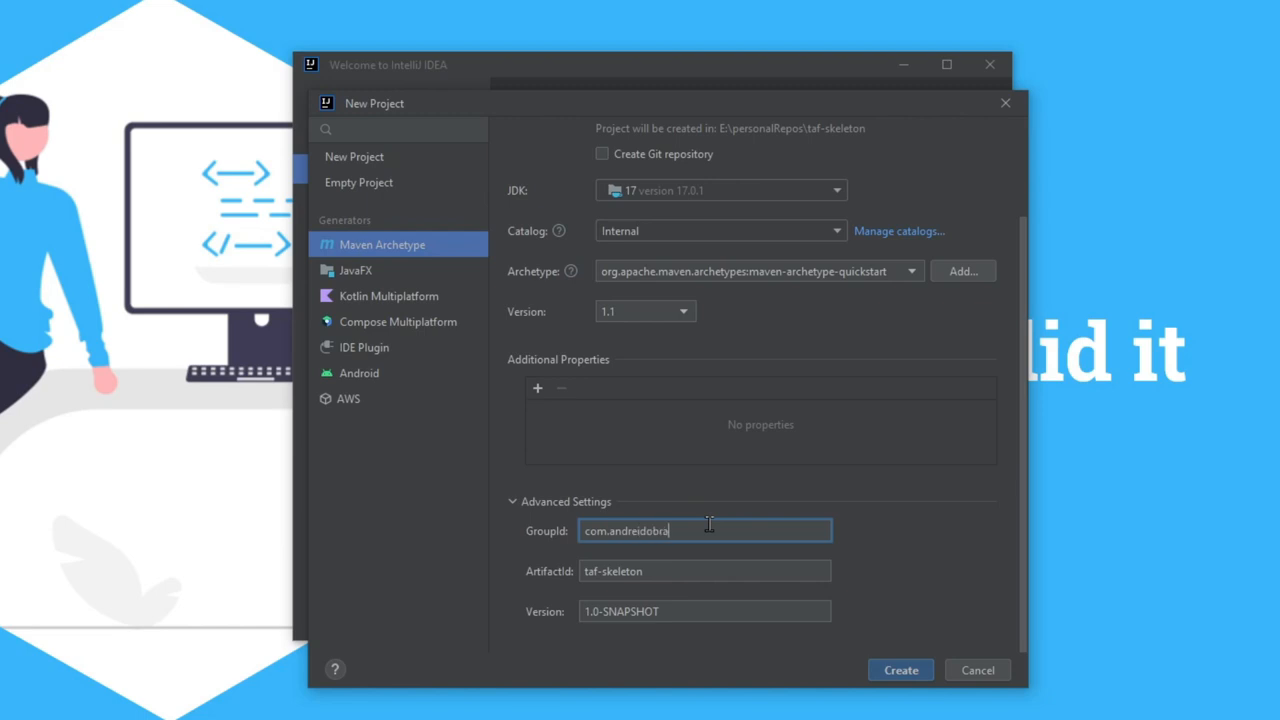
pyautogui.moveTo(868, 618)
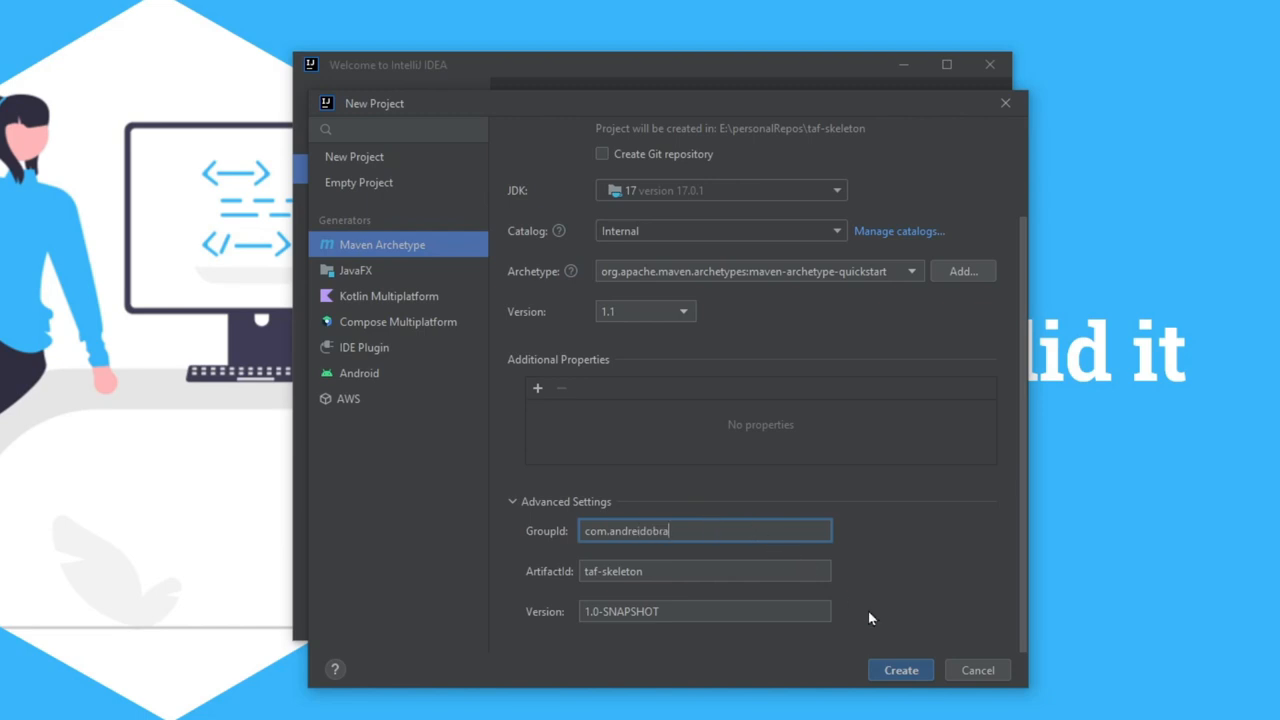
pyautogui.click(900, 670)
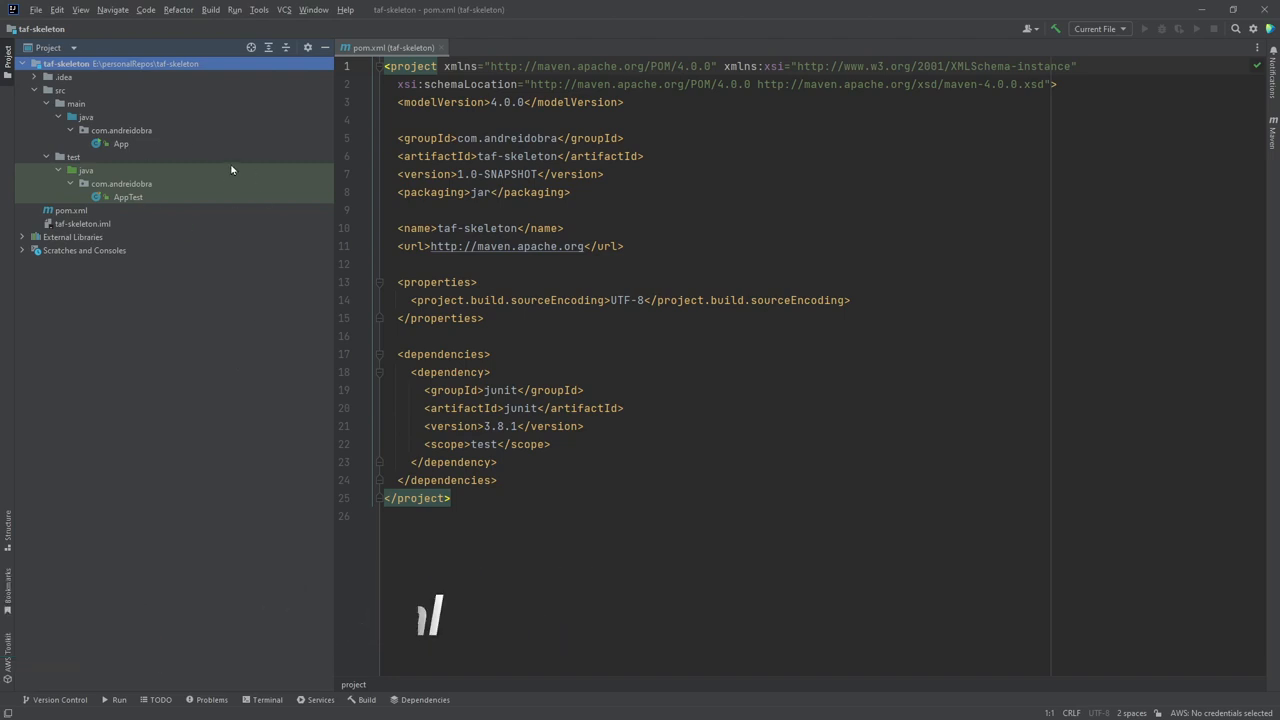
pyautogui.moveTo(276, 320)
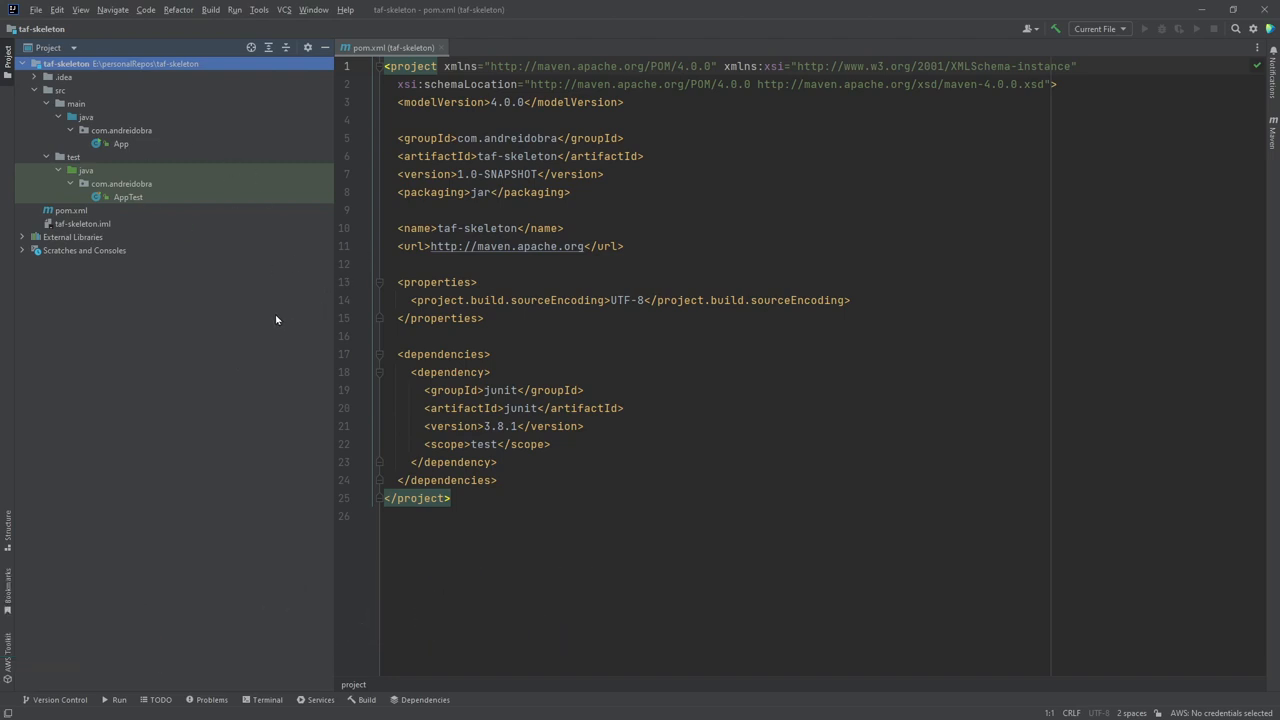
pyautogui.moveTo(710, 284)
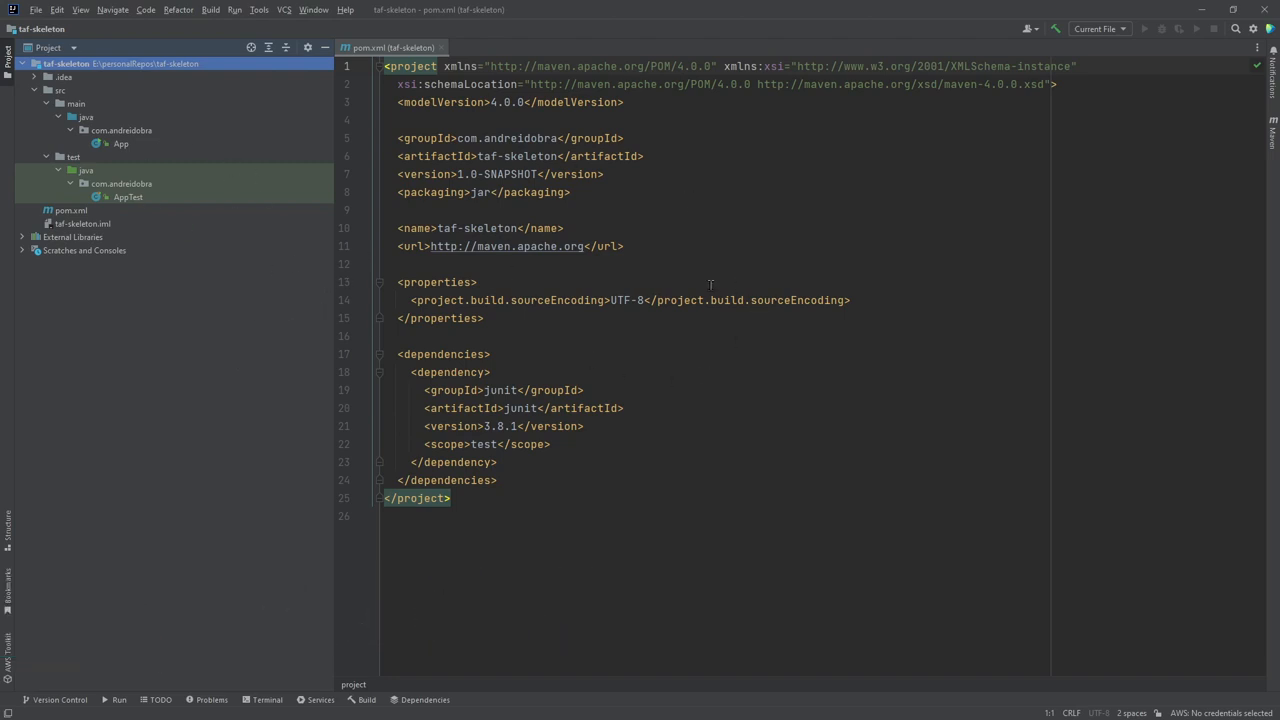
pyautogui.moveTo(692, 246)
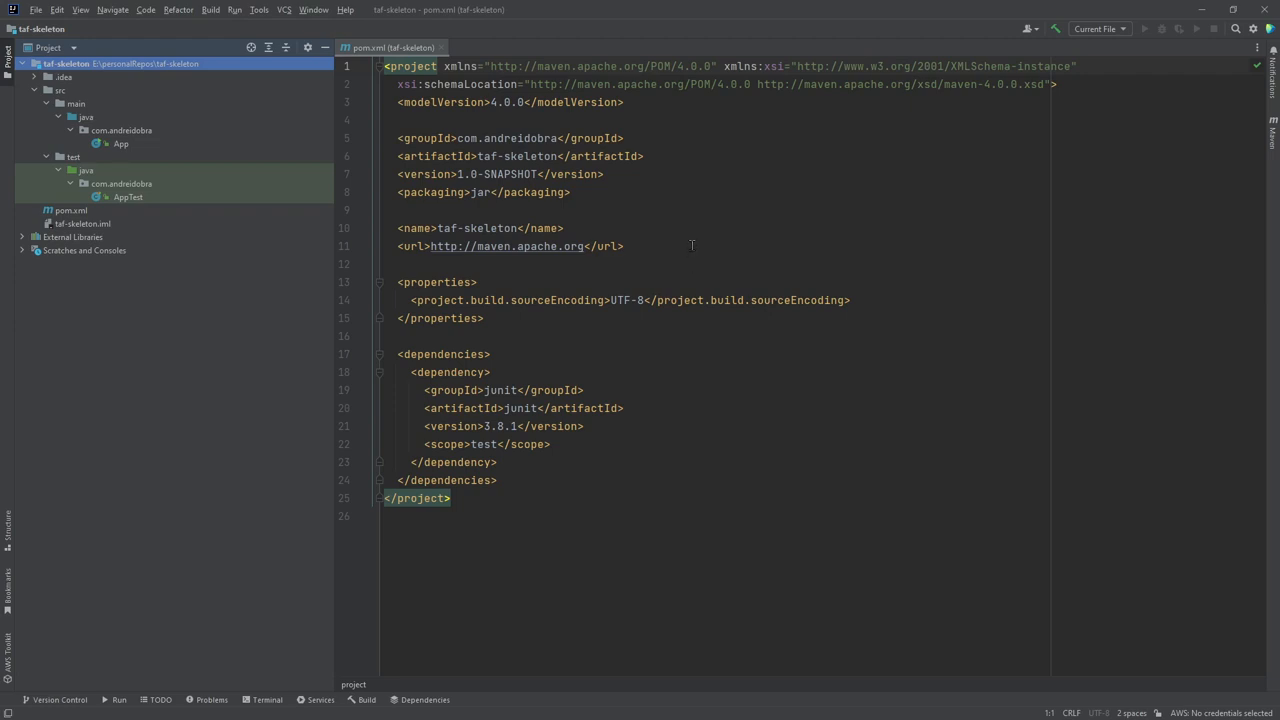
pyautogui.moveTo(466, 264)
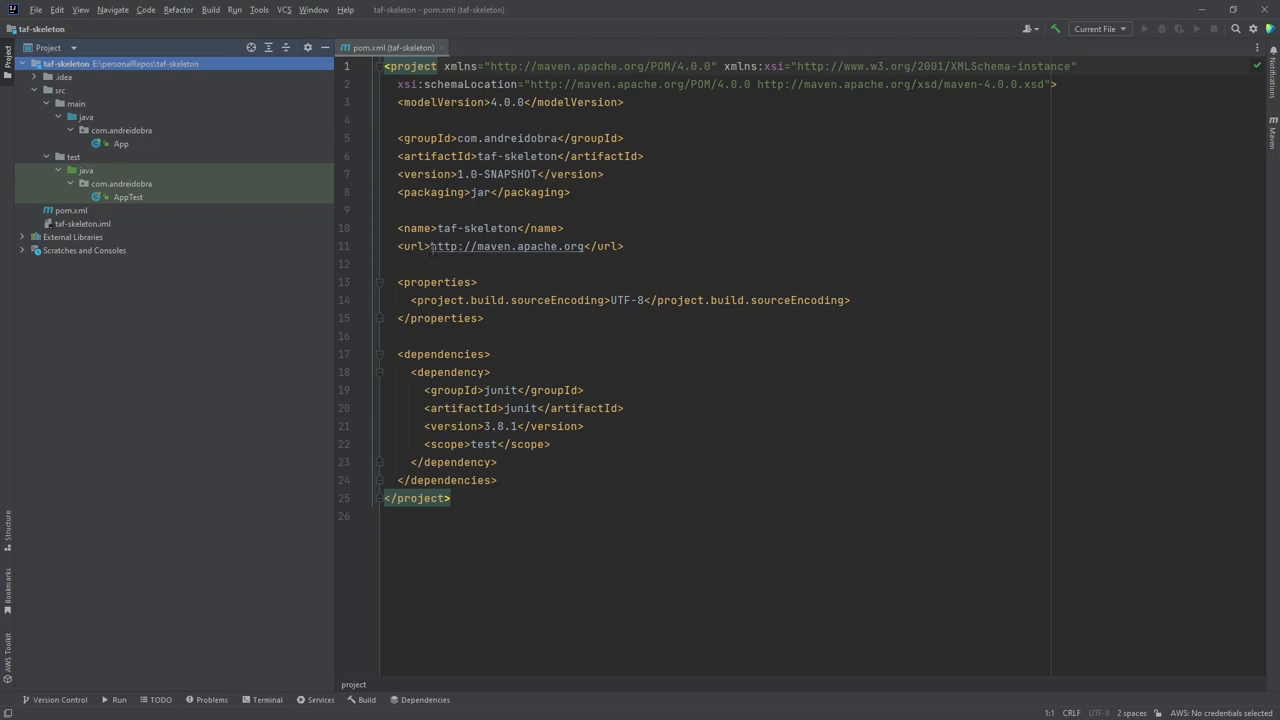
pyautogui.moveTo(318, 310)
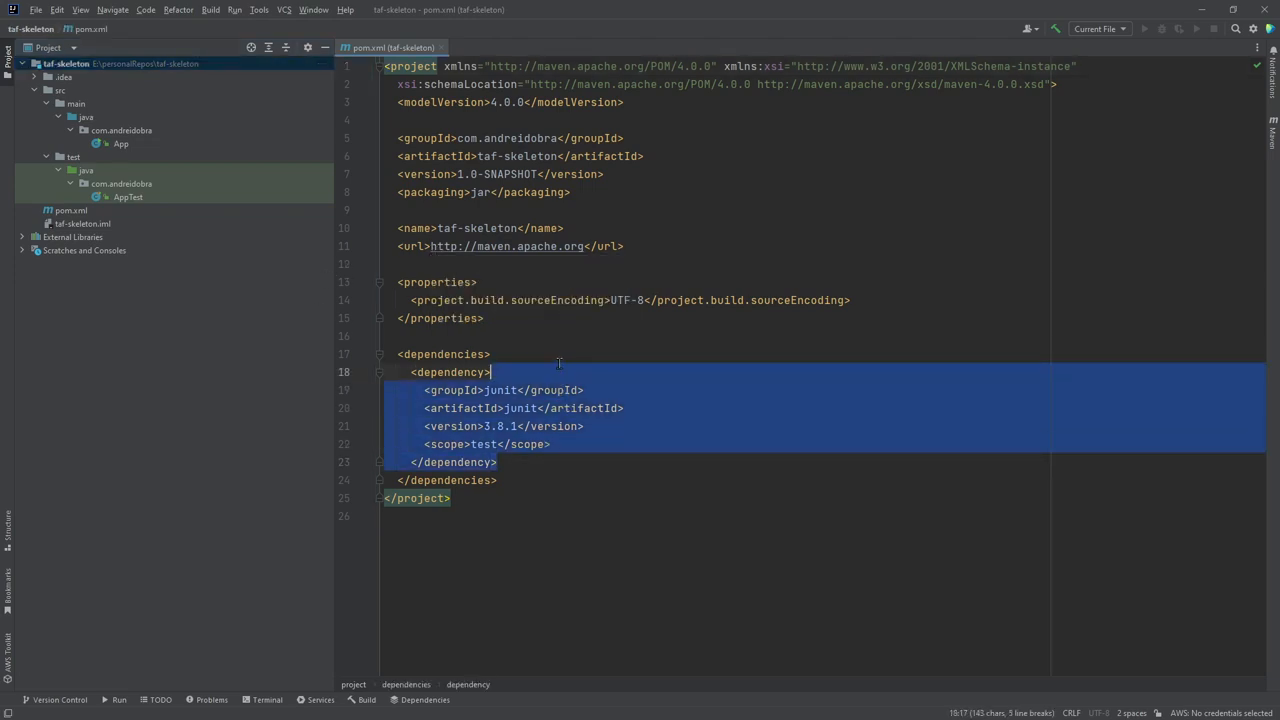
# Delete the junit dependency block from pom.xml.
pyautogui.press('Delete')
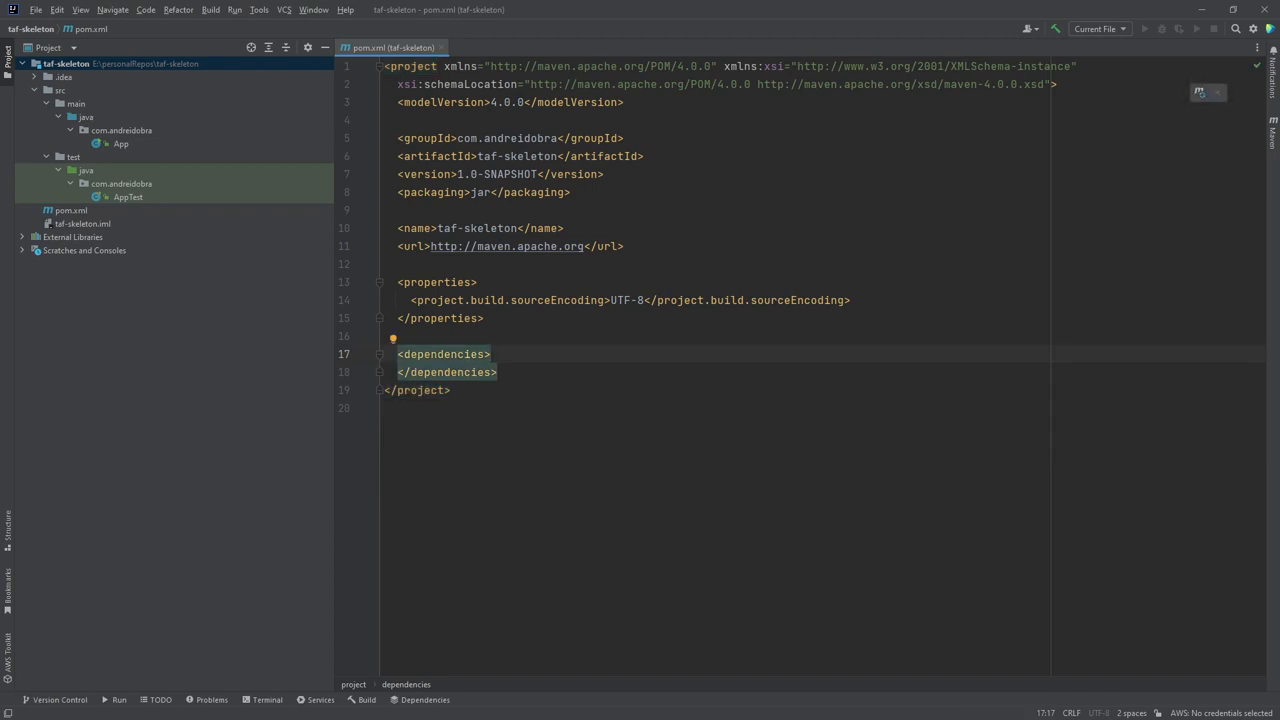
pyautogui.click(490, 354)
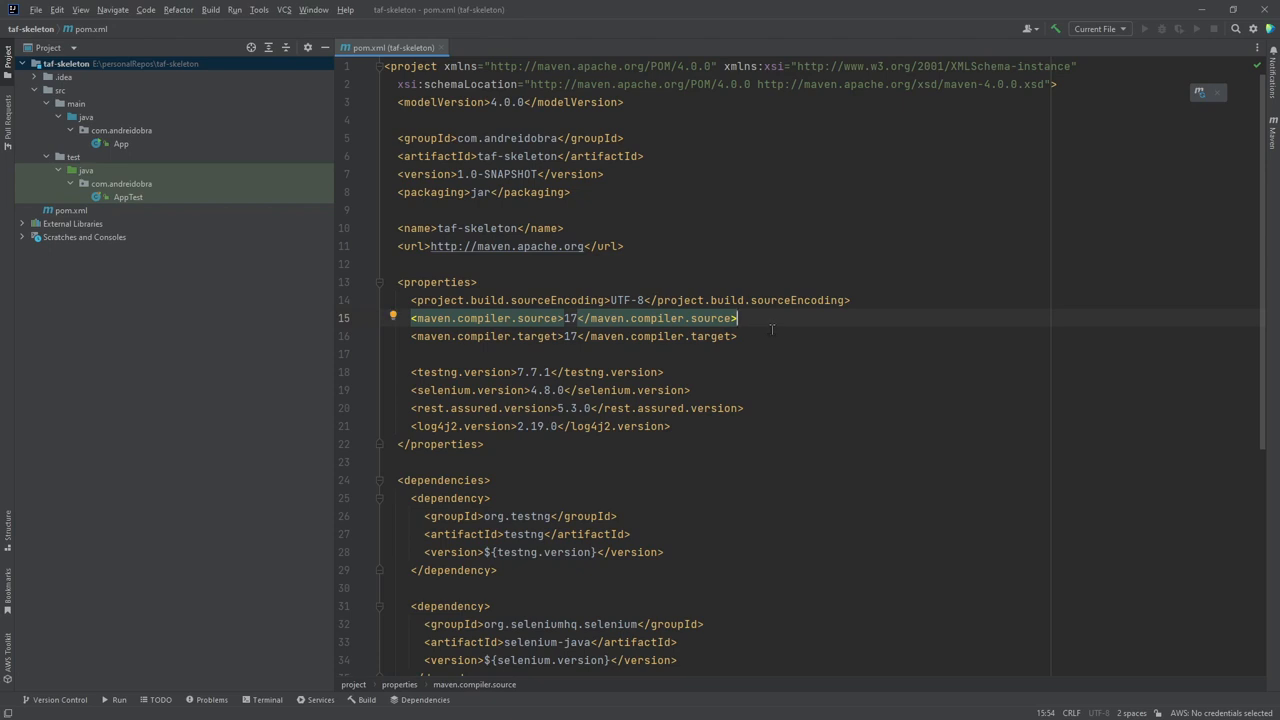
# Add Java 17 properties and testng, selenium-java, rest-assured, log4j-slf4j-impl dependencies to pom.xml.
pyautogui.scroll(-3)
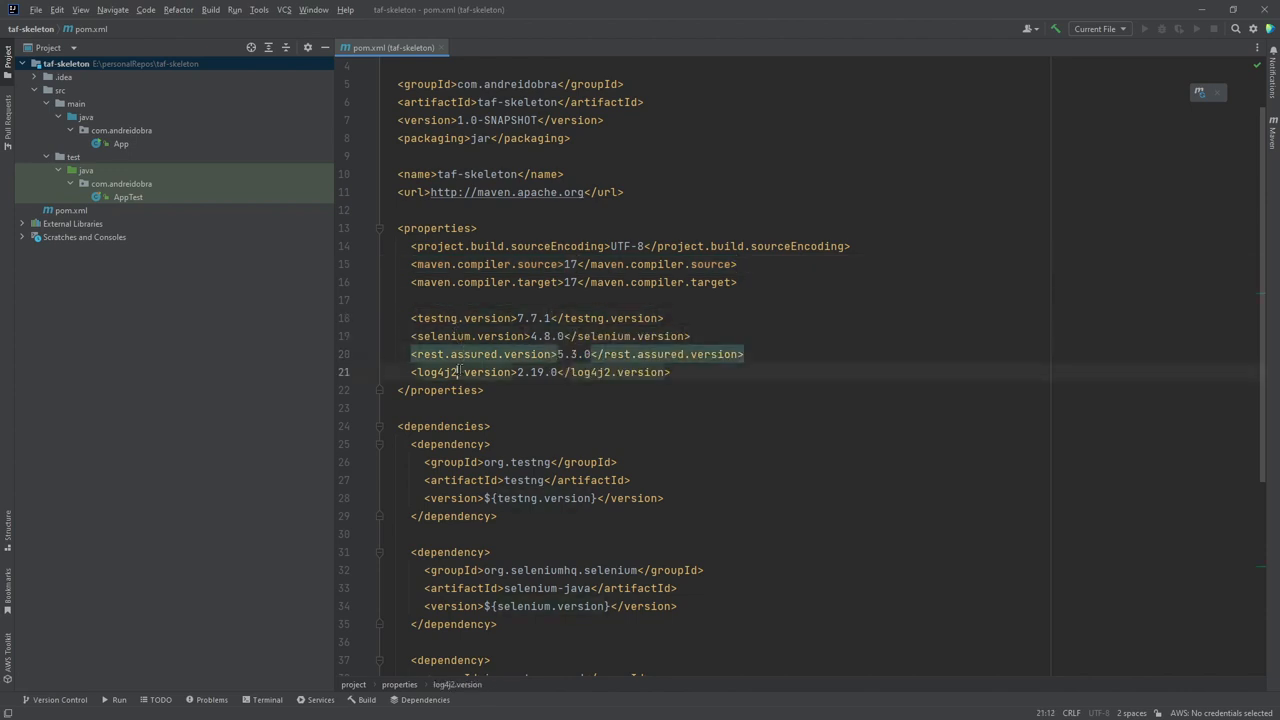
pyautogui.scroll(-3)
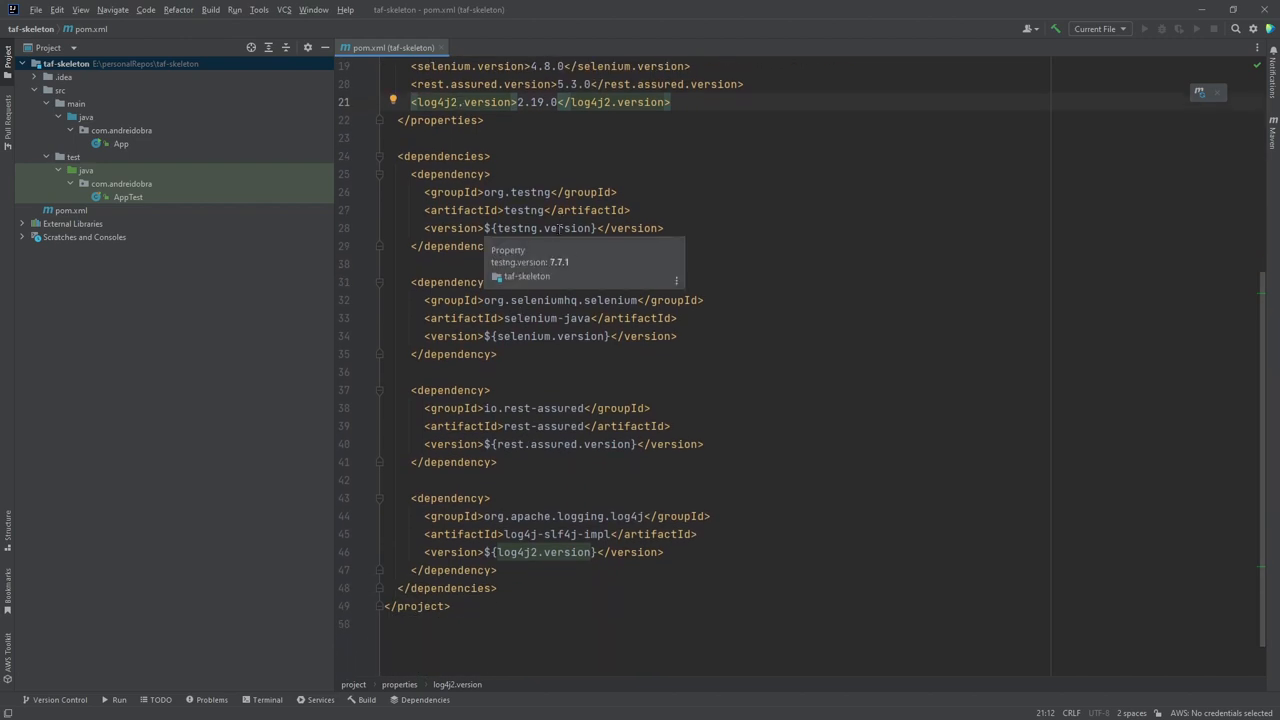
pyautogui.moveTo(562, 168)
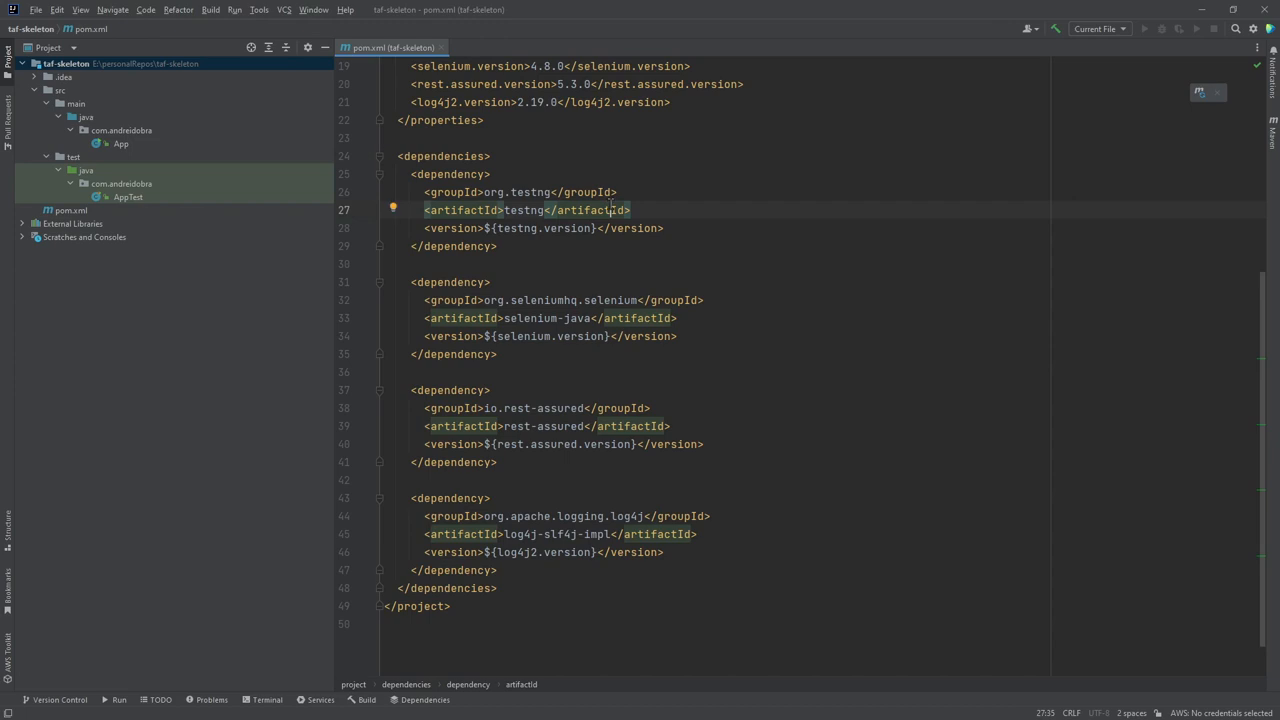
pyautogui.moveTo(610, 210)
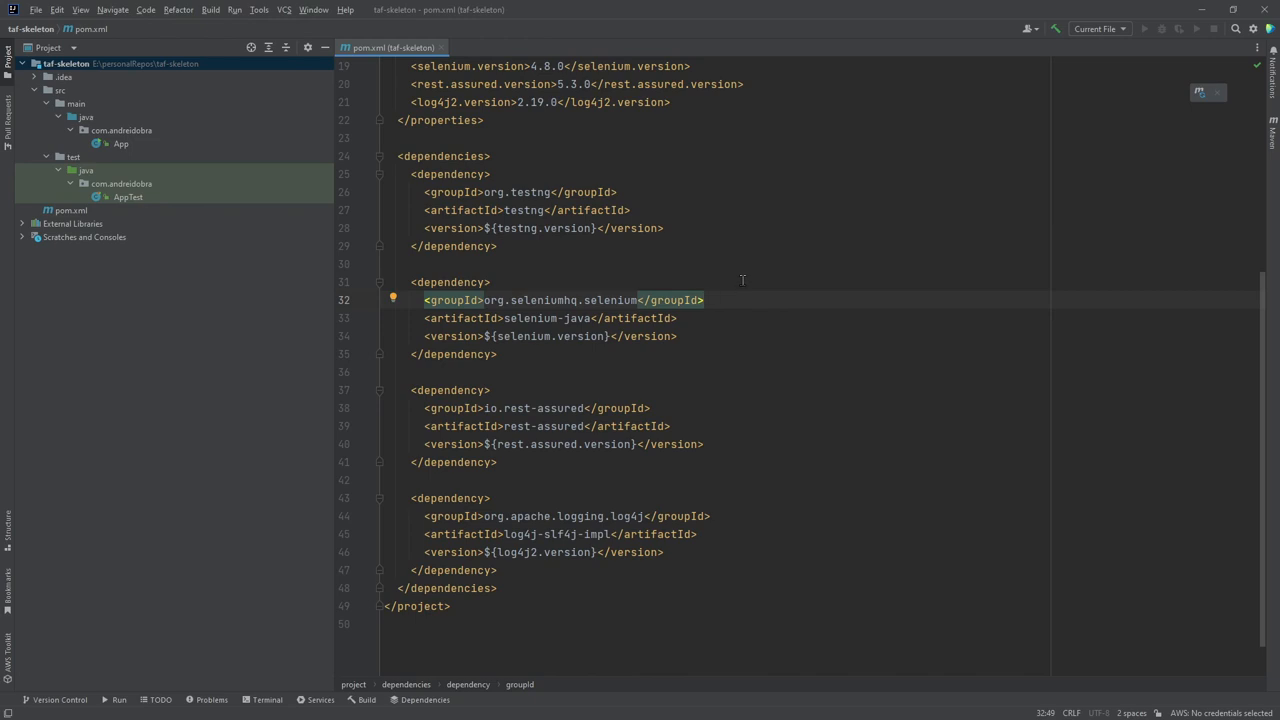
pyautogui.moveTo(700, 400)
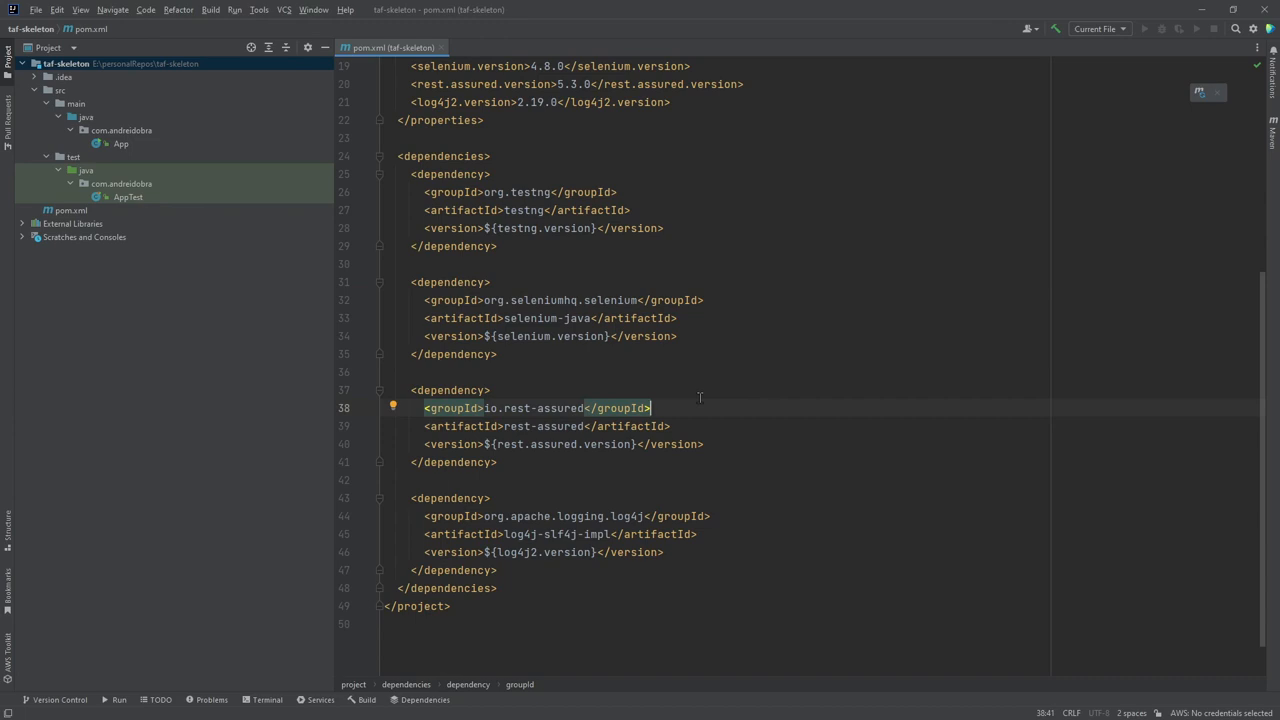
pyautogui.scroll(-3)
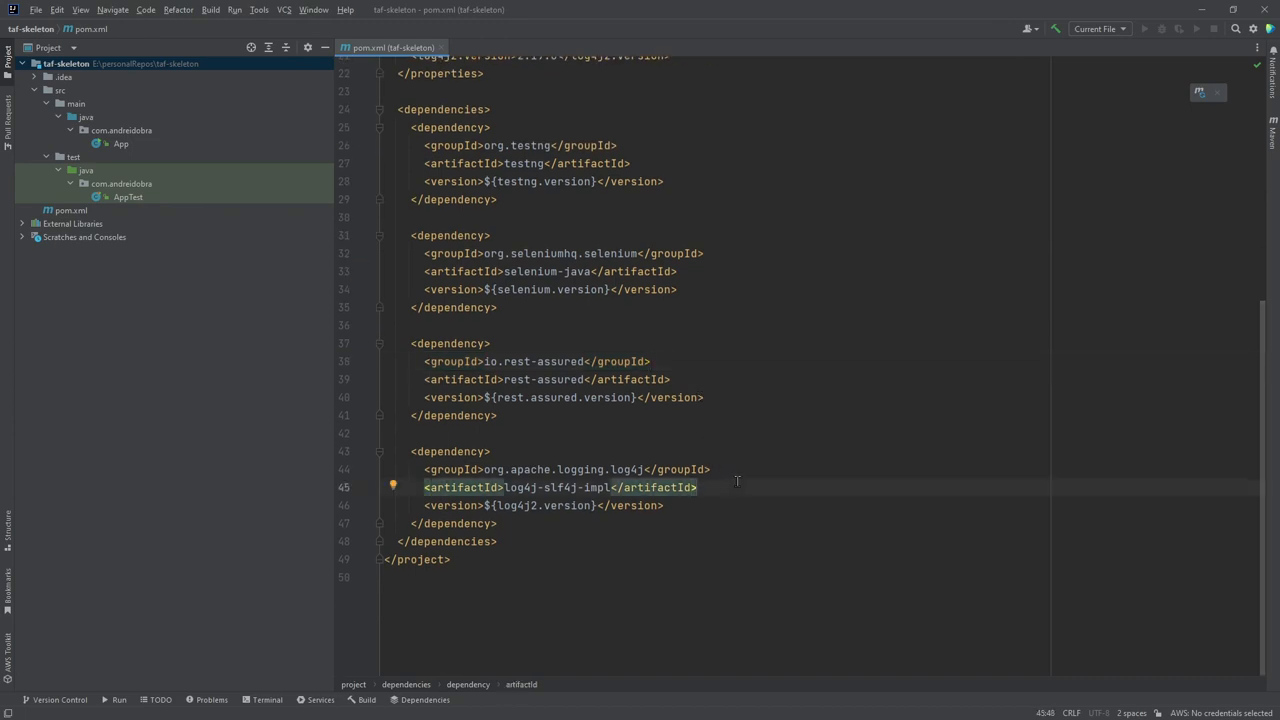
pyautogui.moveTo(780, 456)
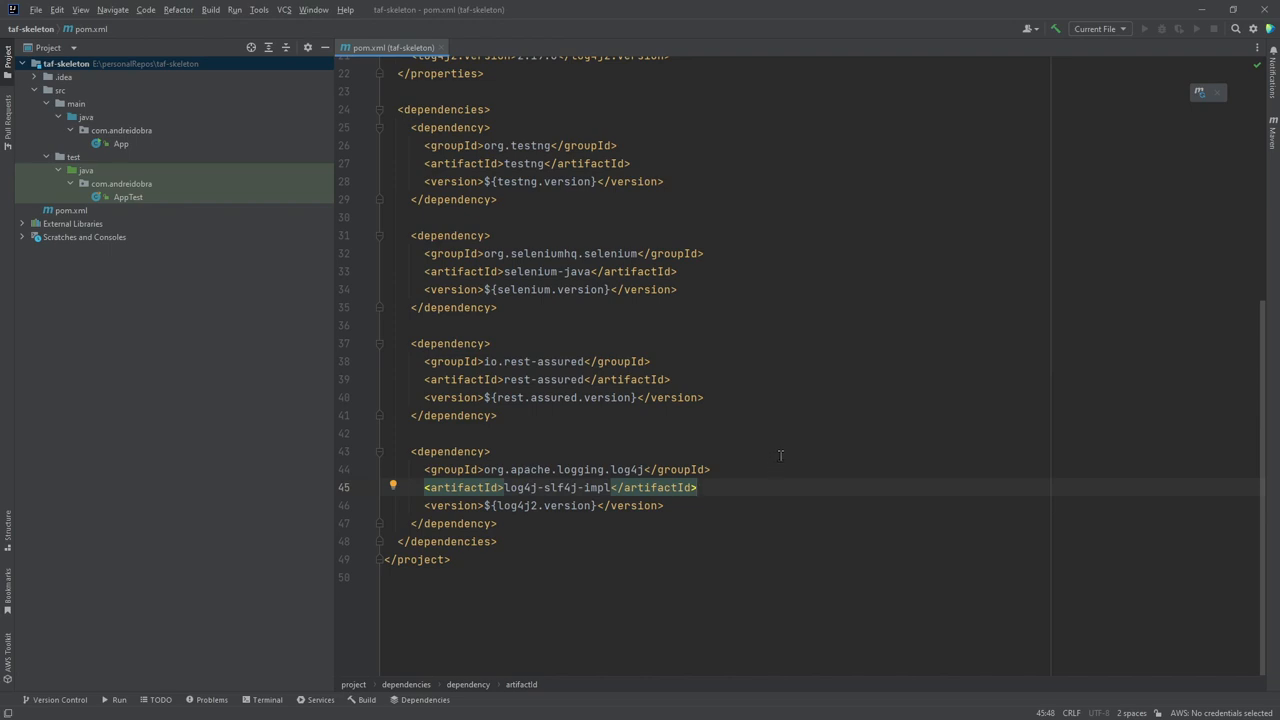
pyautogui.moveTo(784, 448)
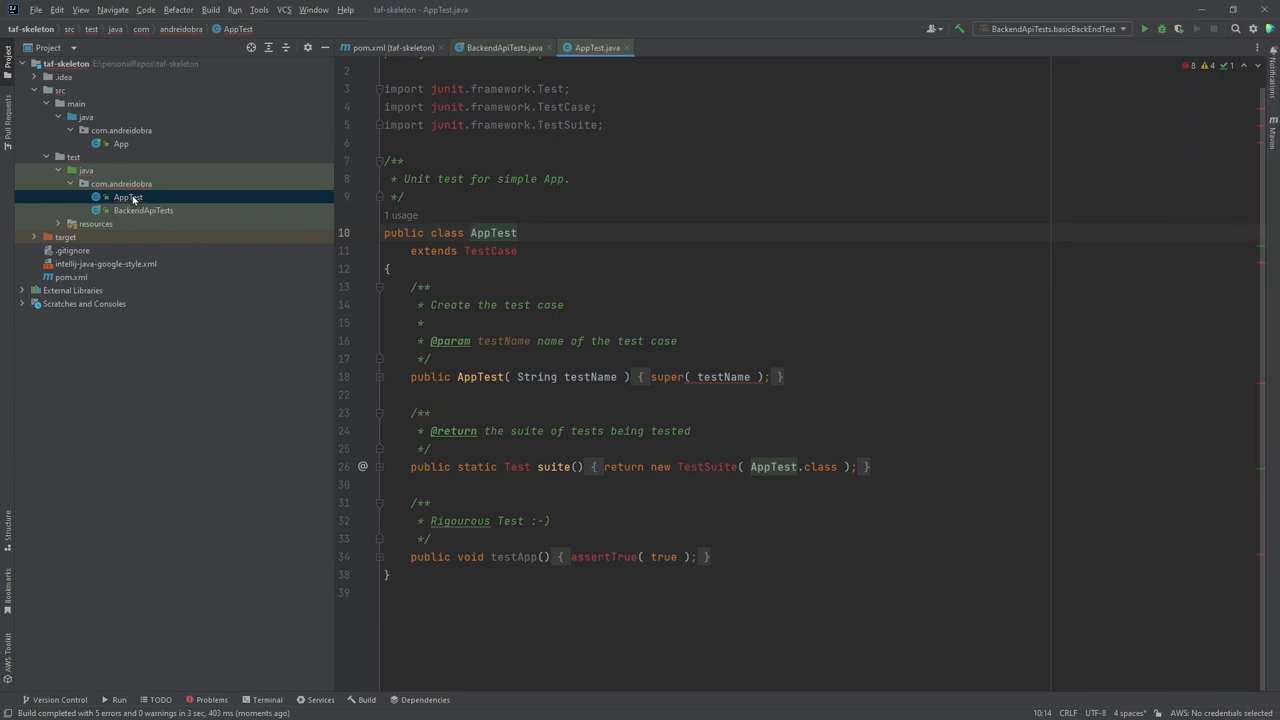
pyautogui.moveTo(150, 204)
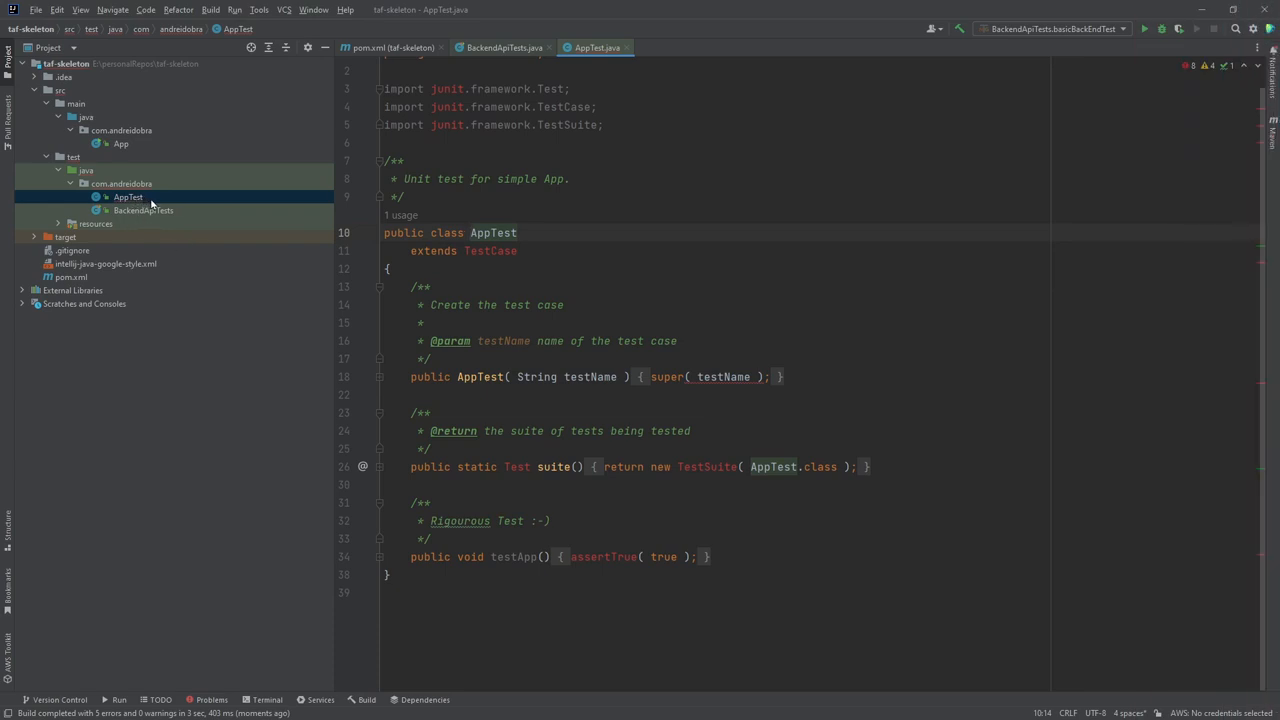
pyautogui.moveTo(156, 244)
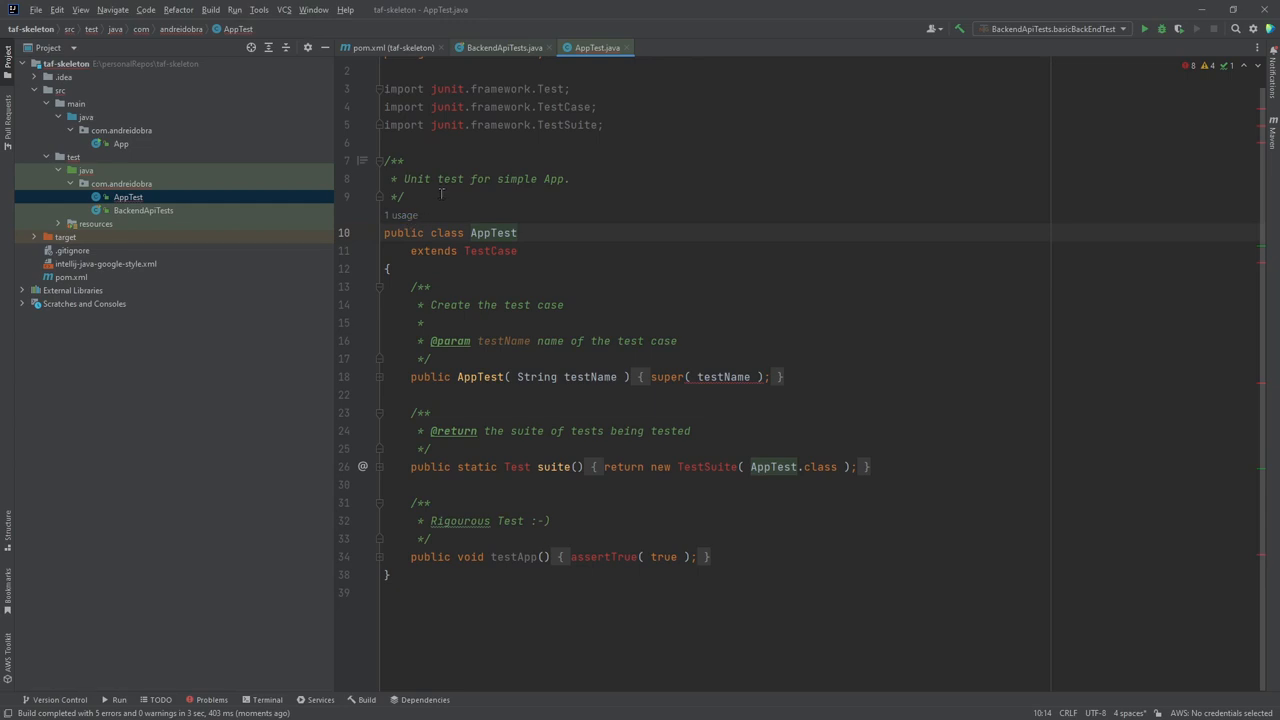
# Delete the default AppTest class from the test package.
pyautogui.click(468, 232)
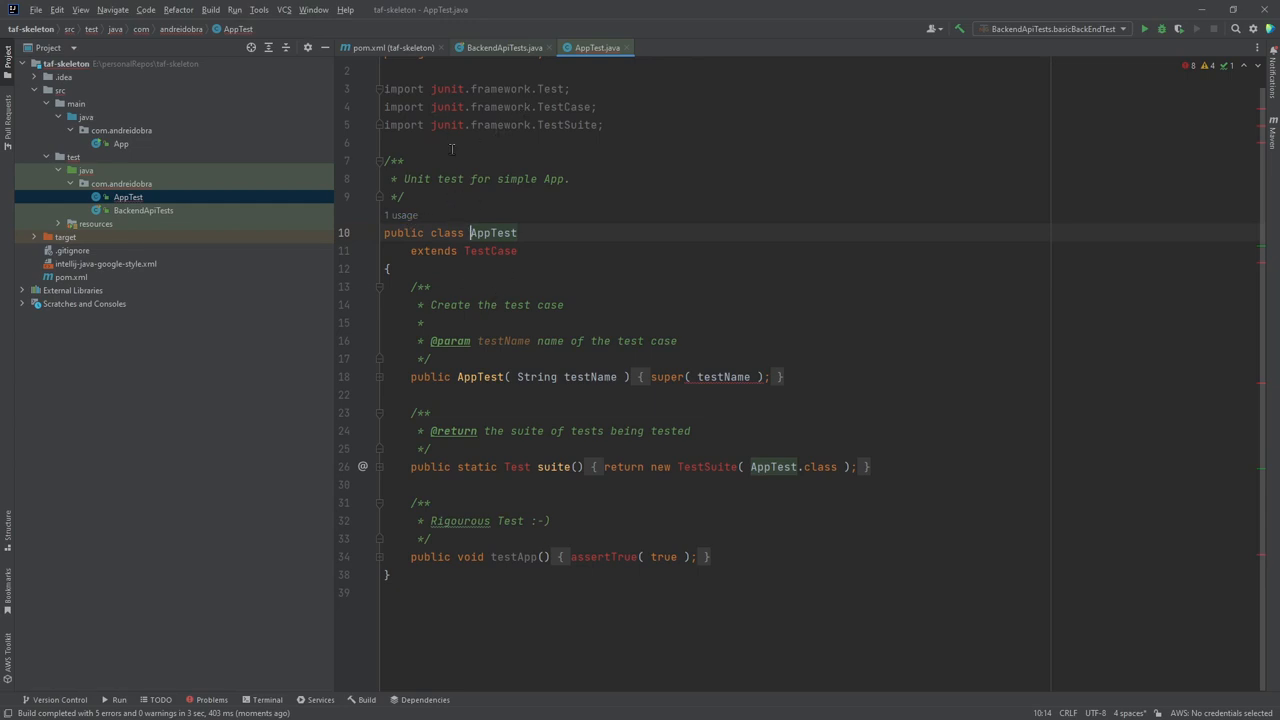
pyautogui.rightClick(128, 198)
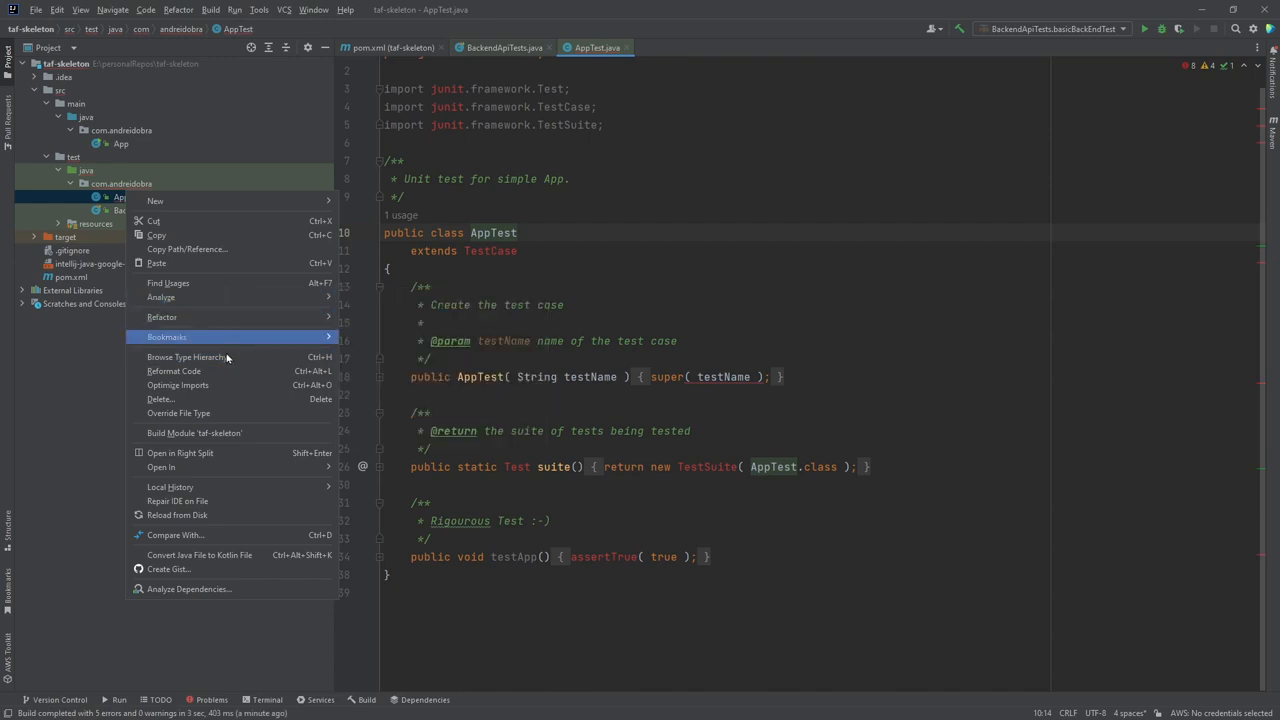
pyautogui.click(160, 398)
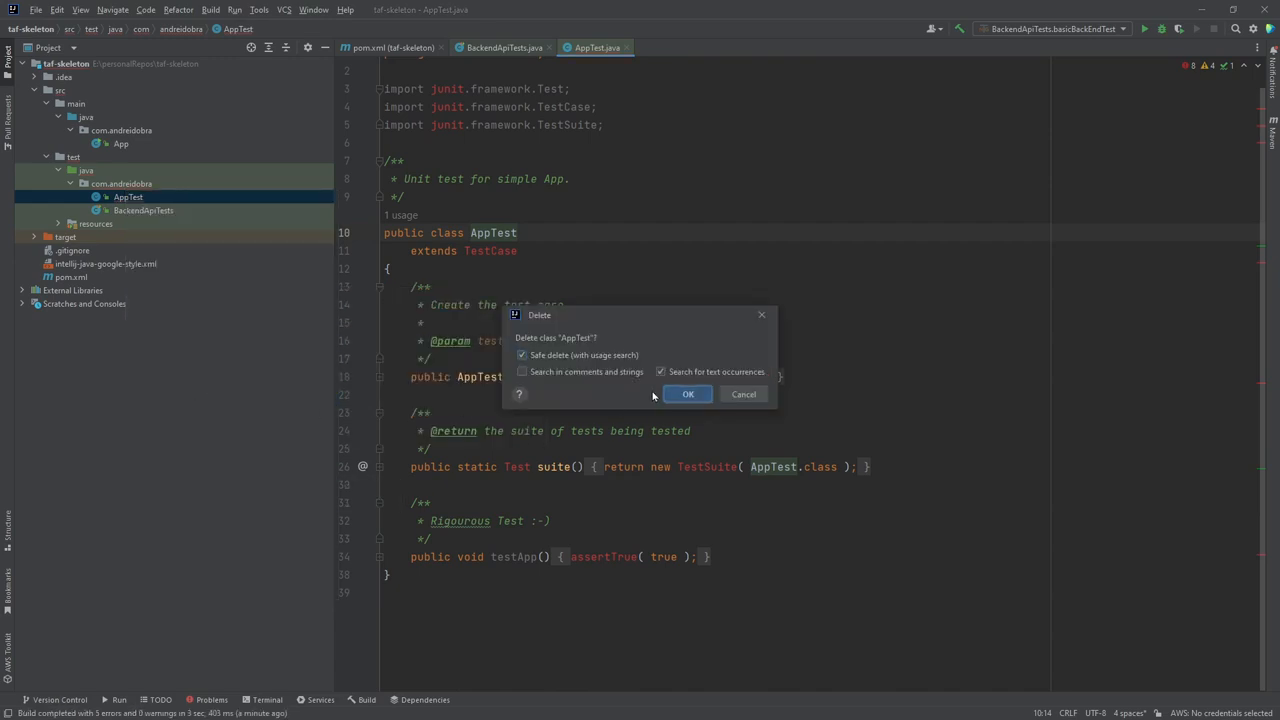
pyautogui.click(688, 392)
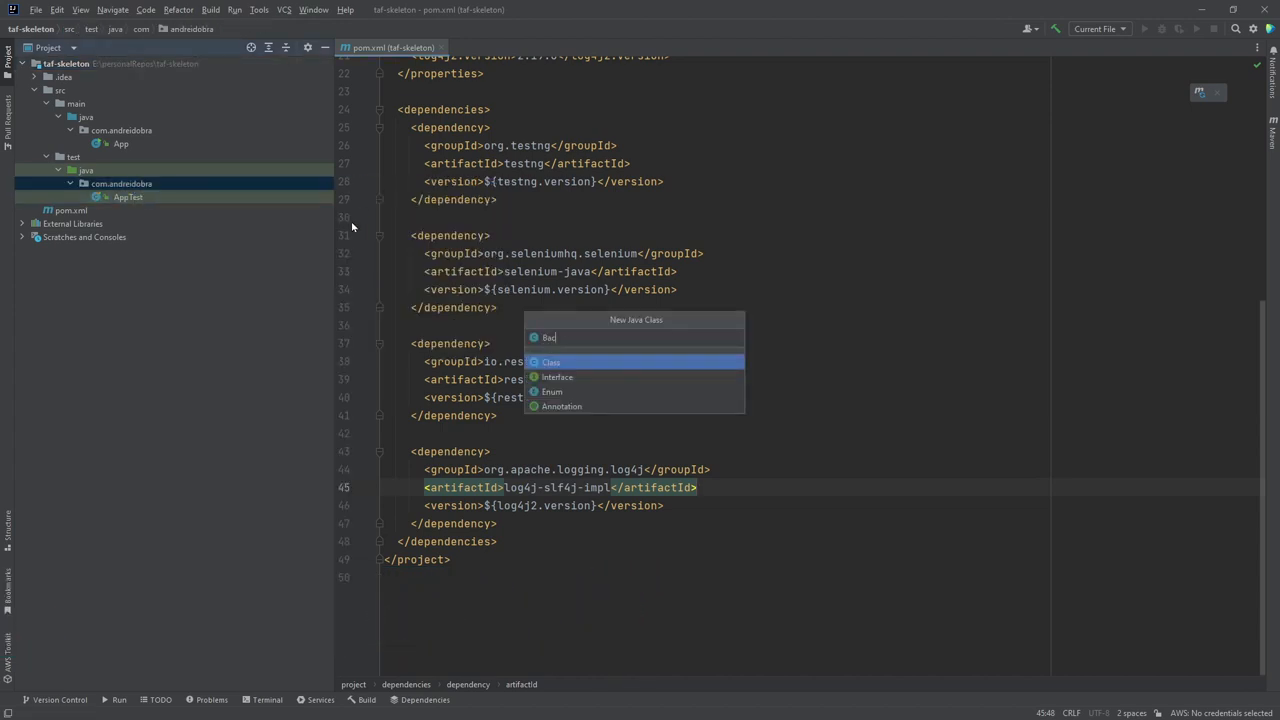
# Name the new class BackendApiTests inside the com.andreidobra test package.
pyautogui.write('BackendApiTest')
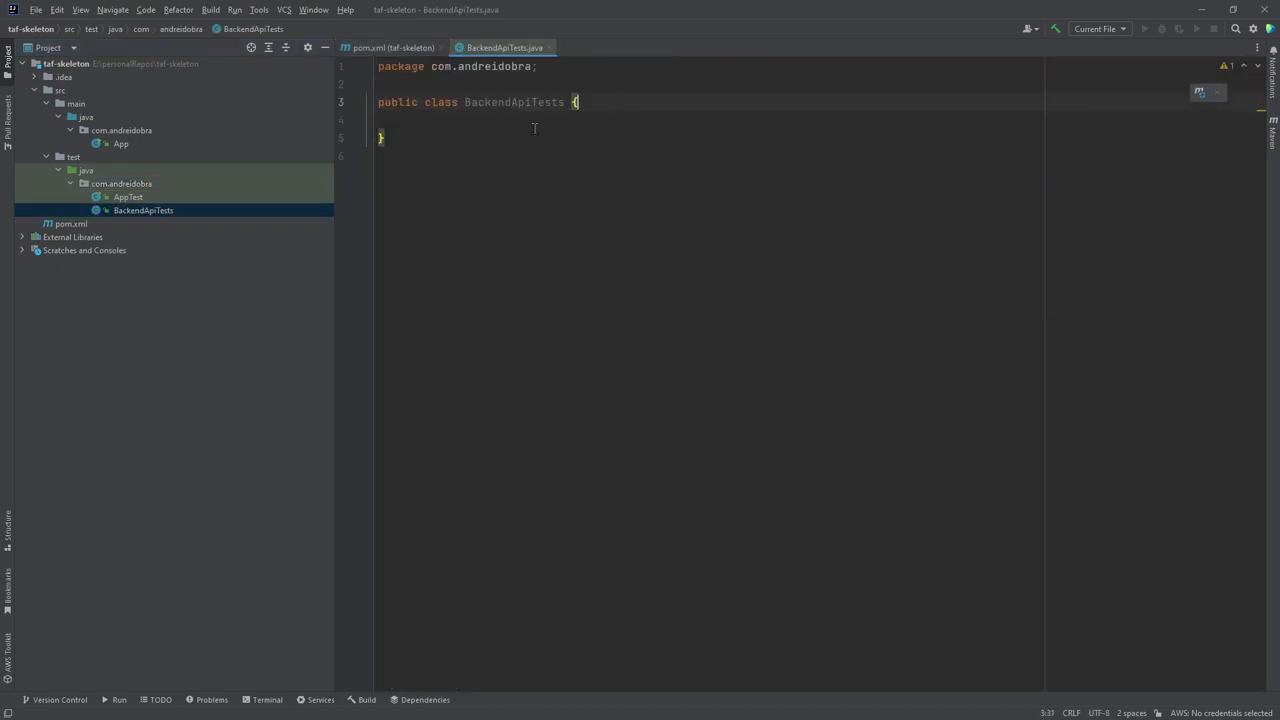
pyautogui.click(86, 170)
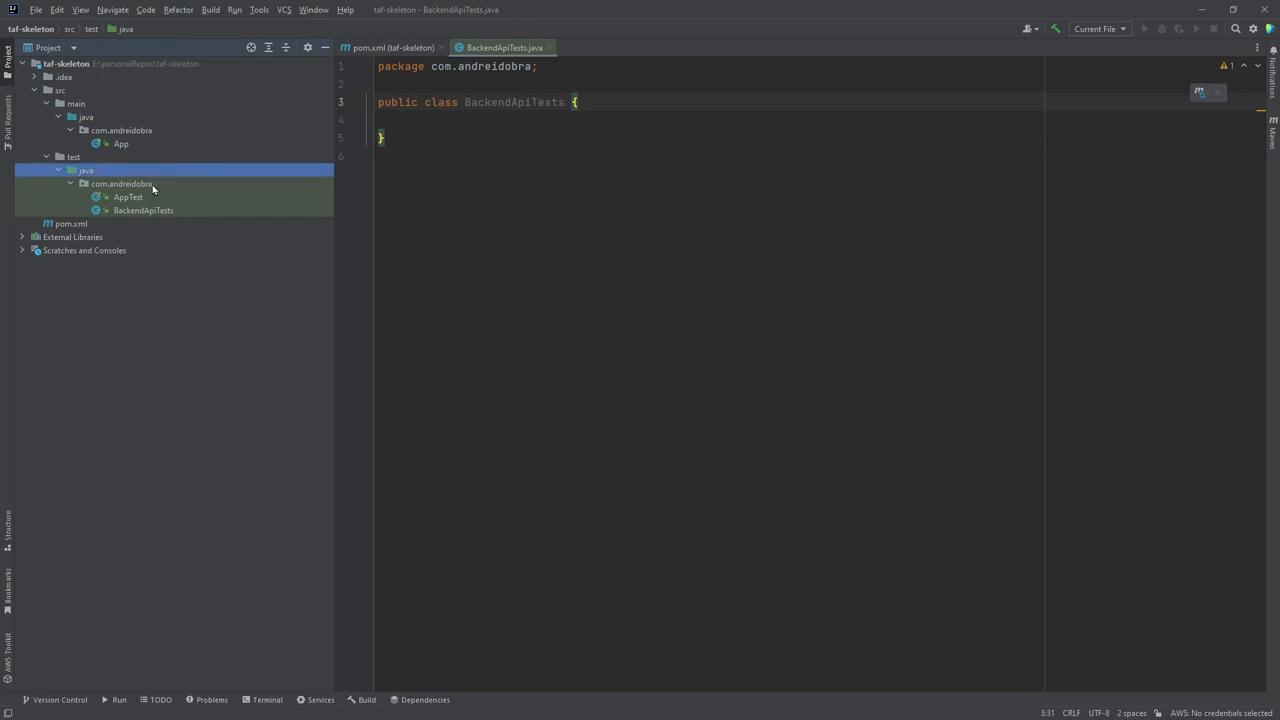
pyautogui.click(120, 184)
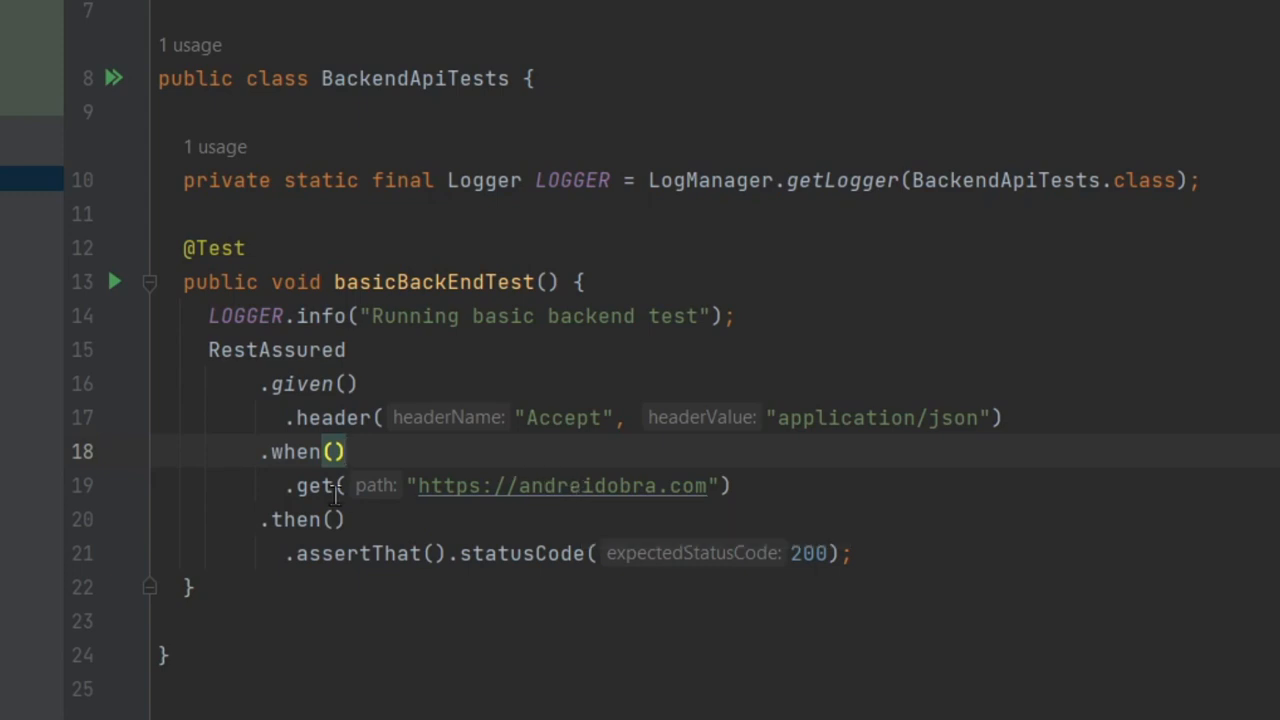
pyautogui.moveTo(316, 486)
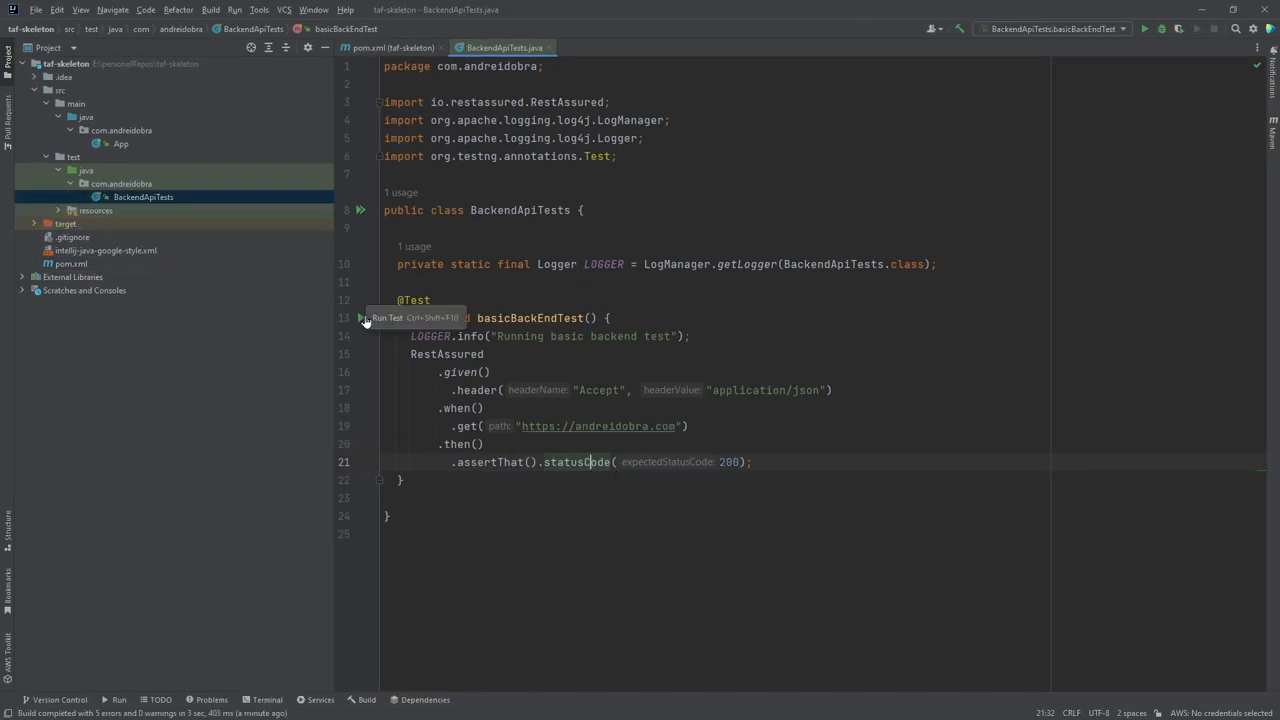
pyautogui.moveTo(352, 388)
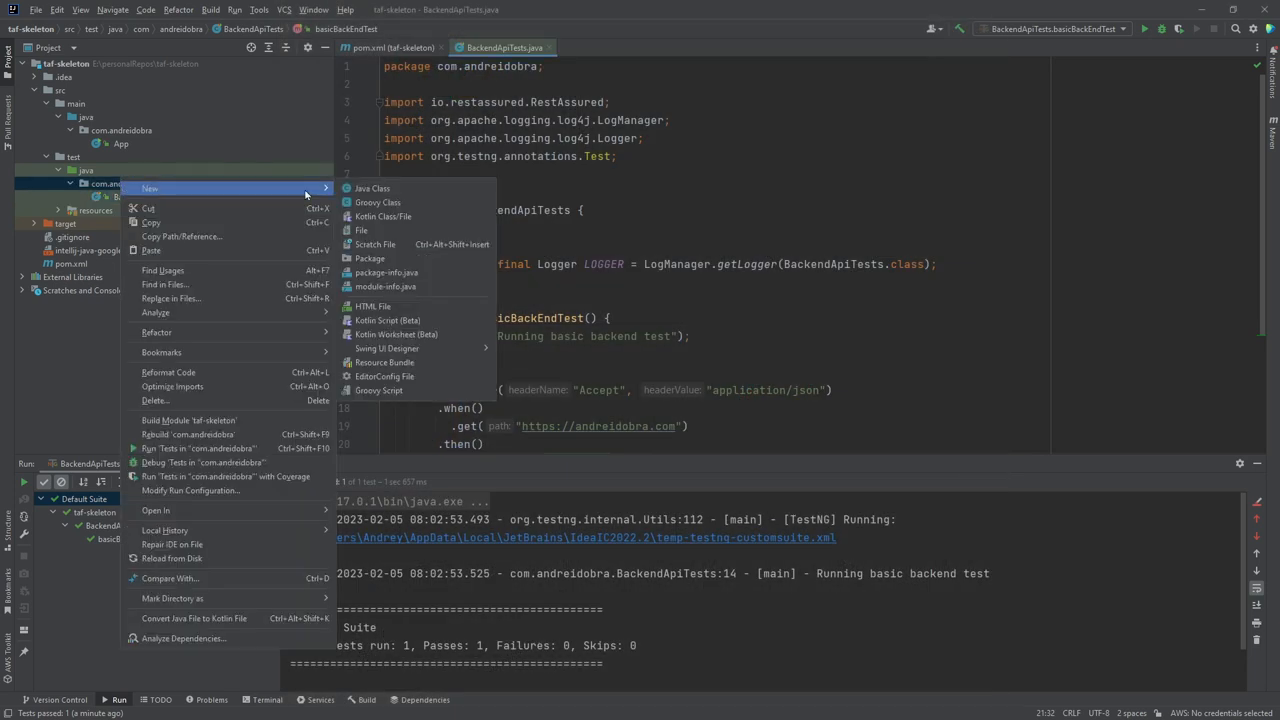
# Create a FrontendUiTests class with a ChromeDriver basicFrontEndTest checking the page title.
pyautogui.click(372, 188)
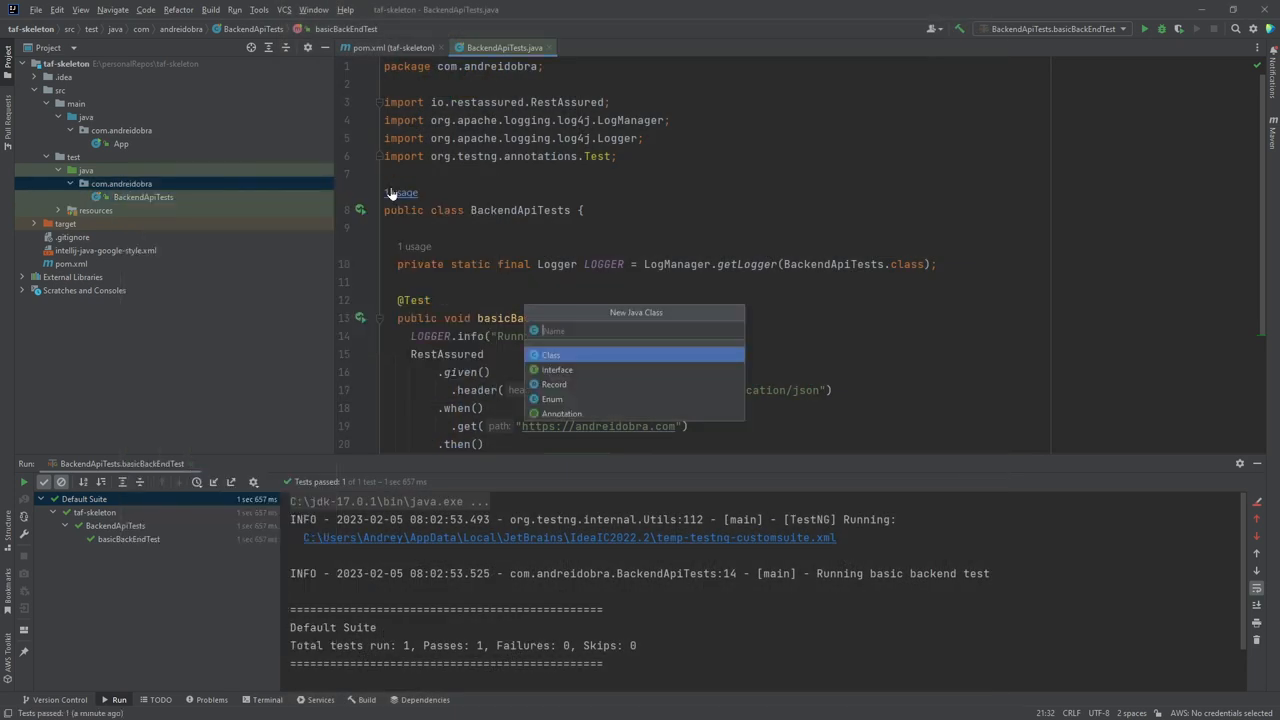
pyautogui.write('FrontEndTest() {')
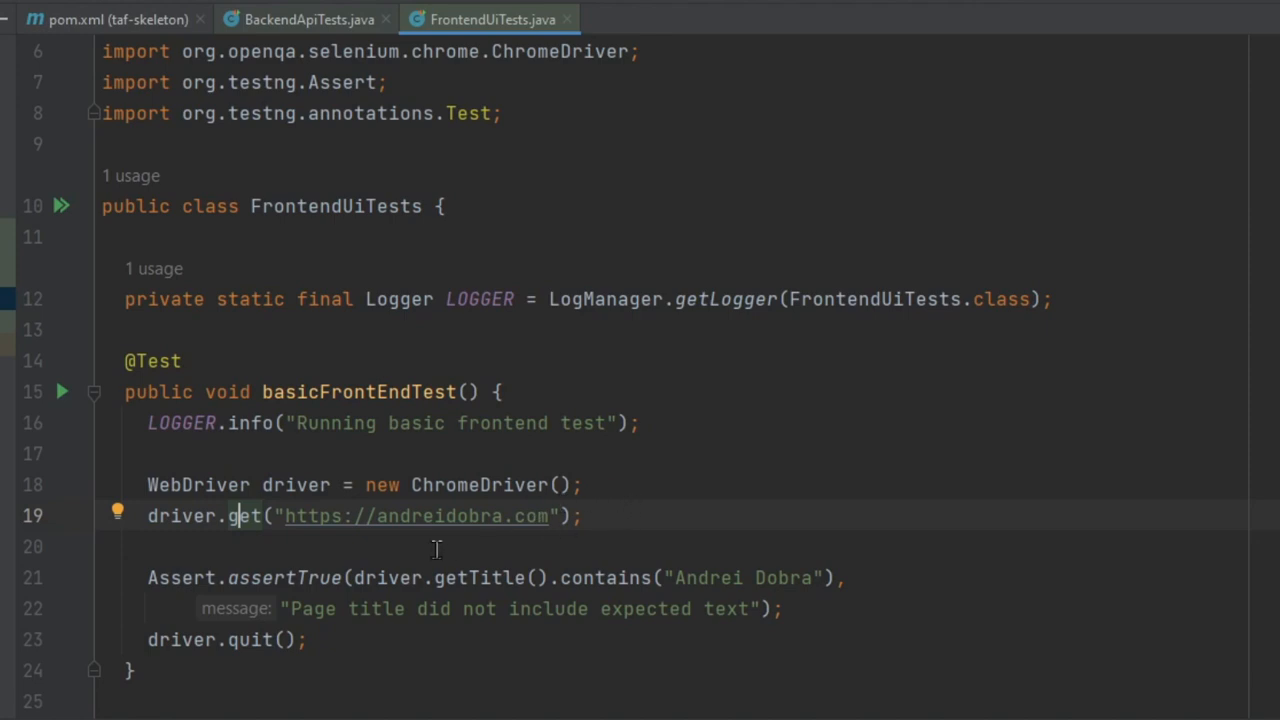
pyautogui.moveTo(182, 590)
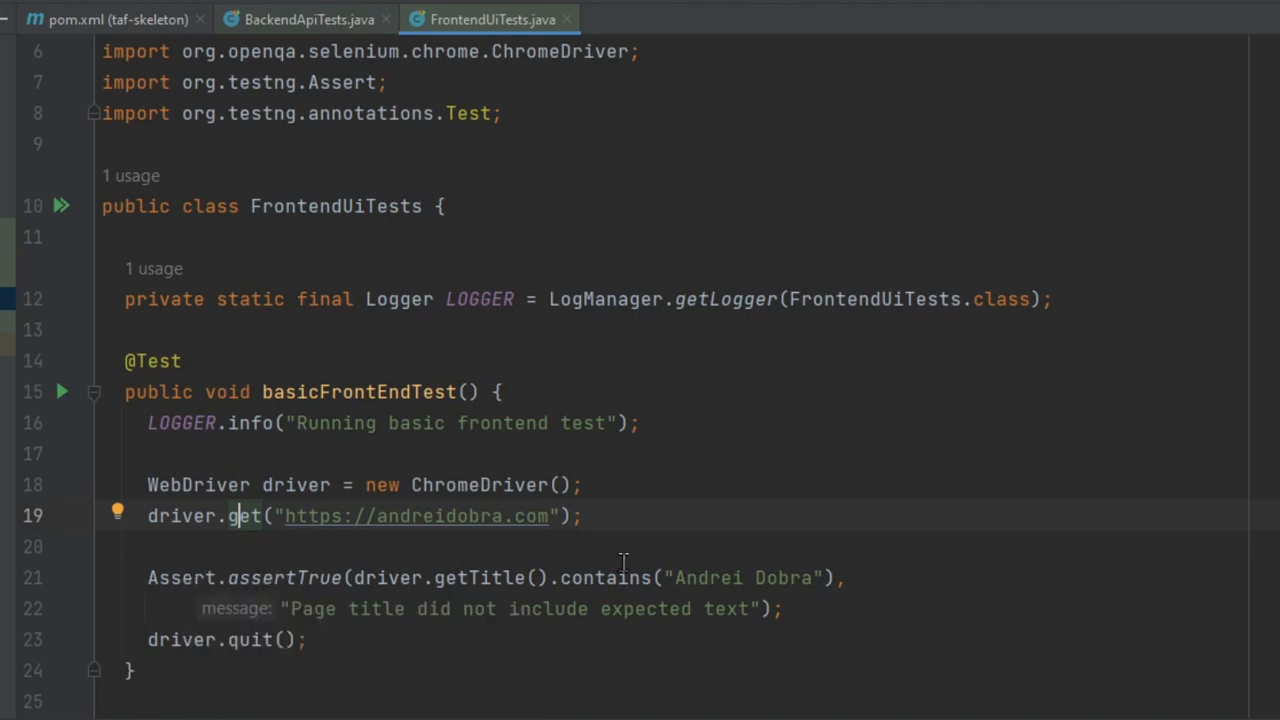
pyautogui.moveTo(556, 564)
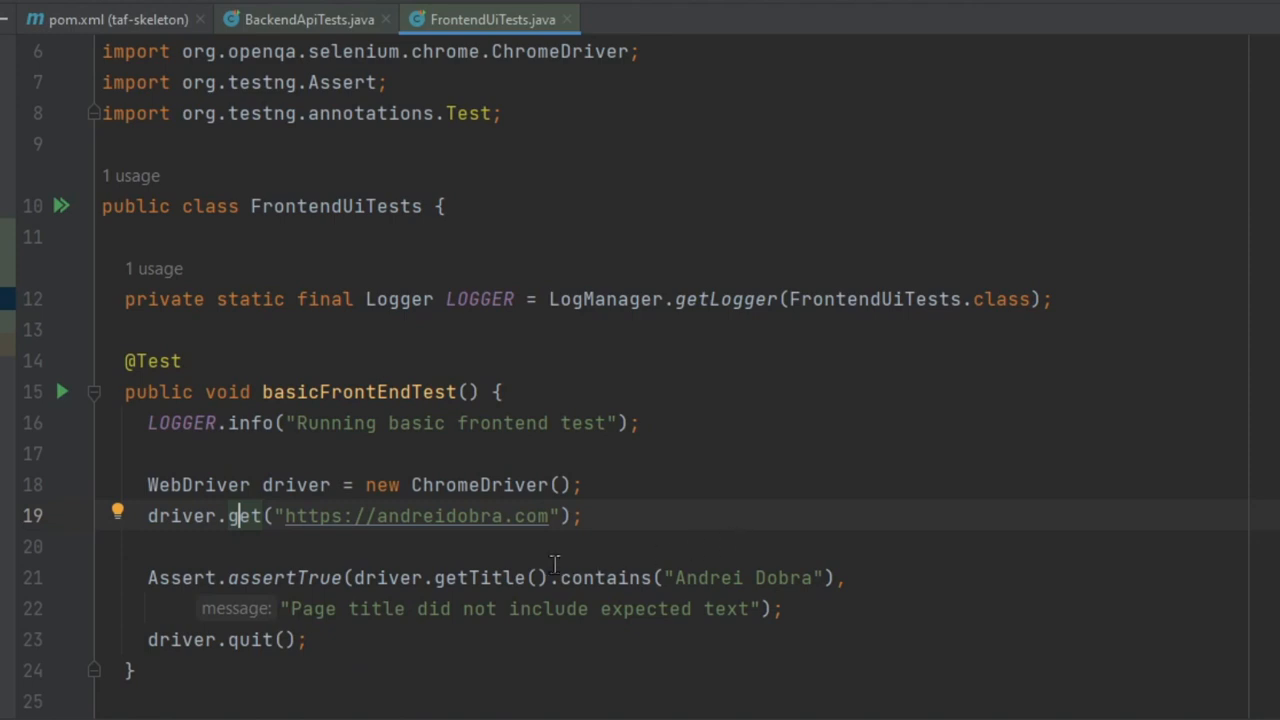
pyautogui.moveTo(628, 550)
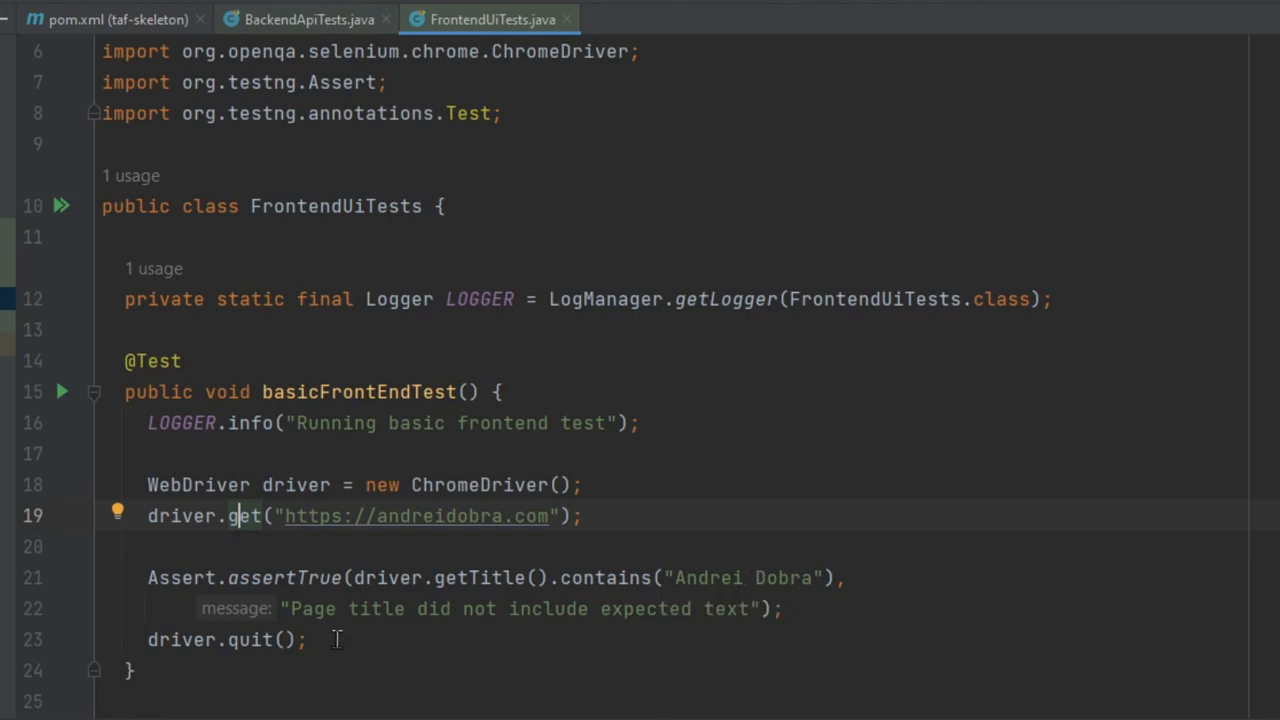
pyautogui.moveTo(412, 640)
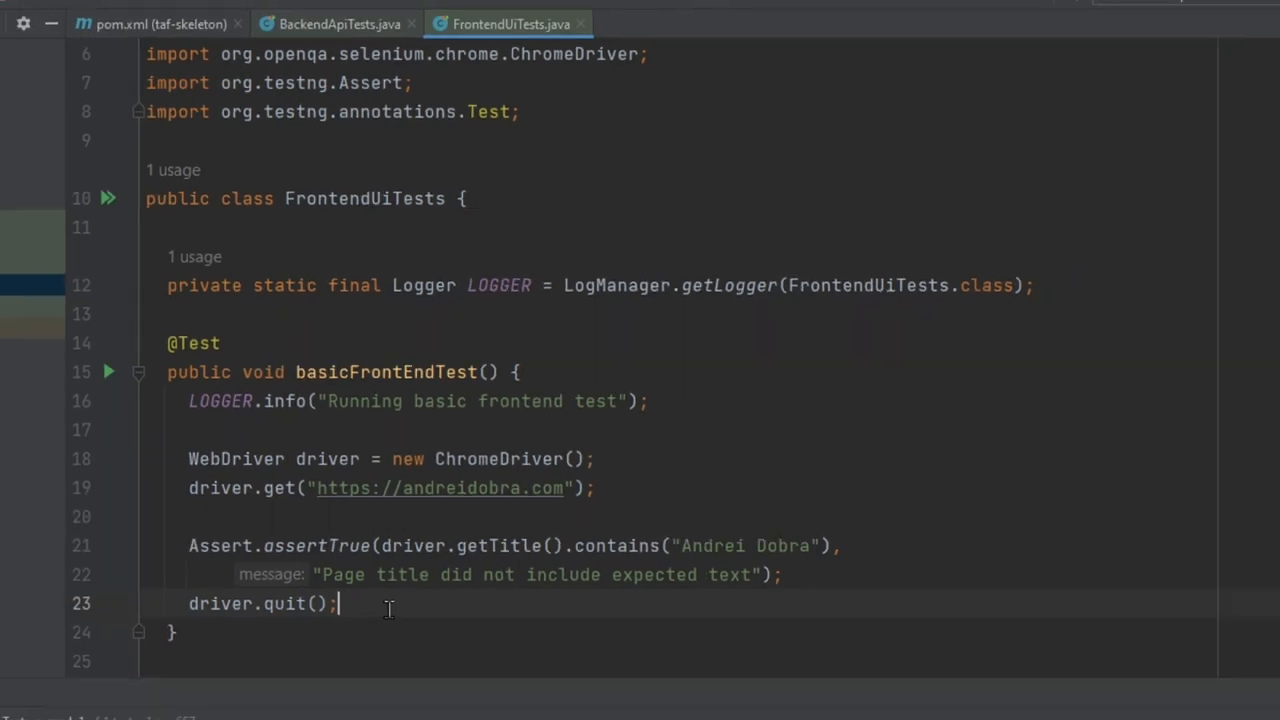
pyautogui.click(1232, 16)
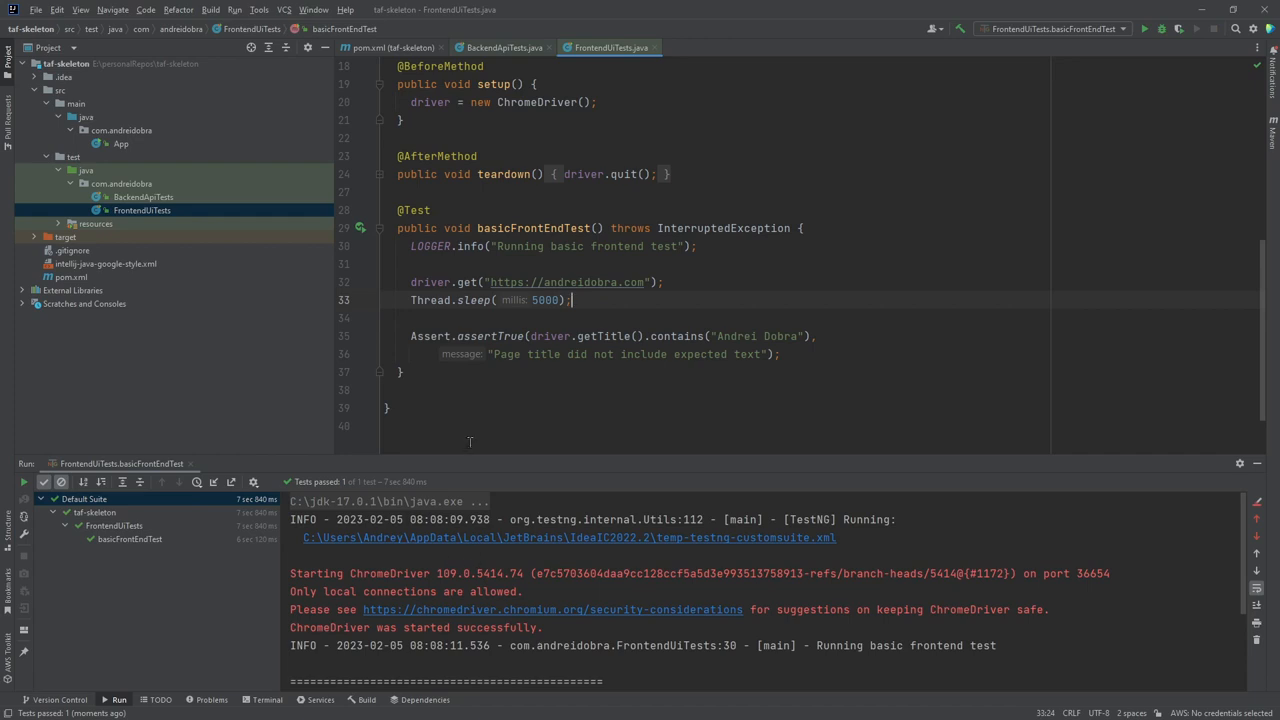
pyautogui.scroll(-3)
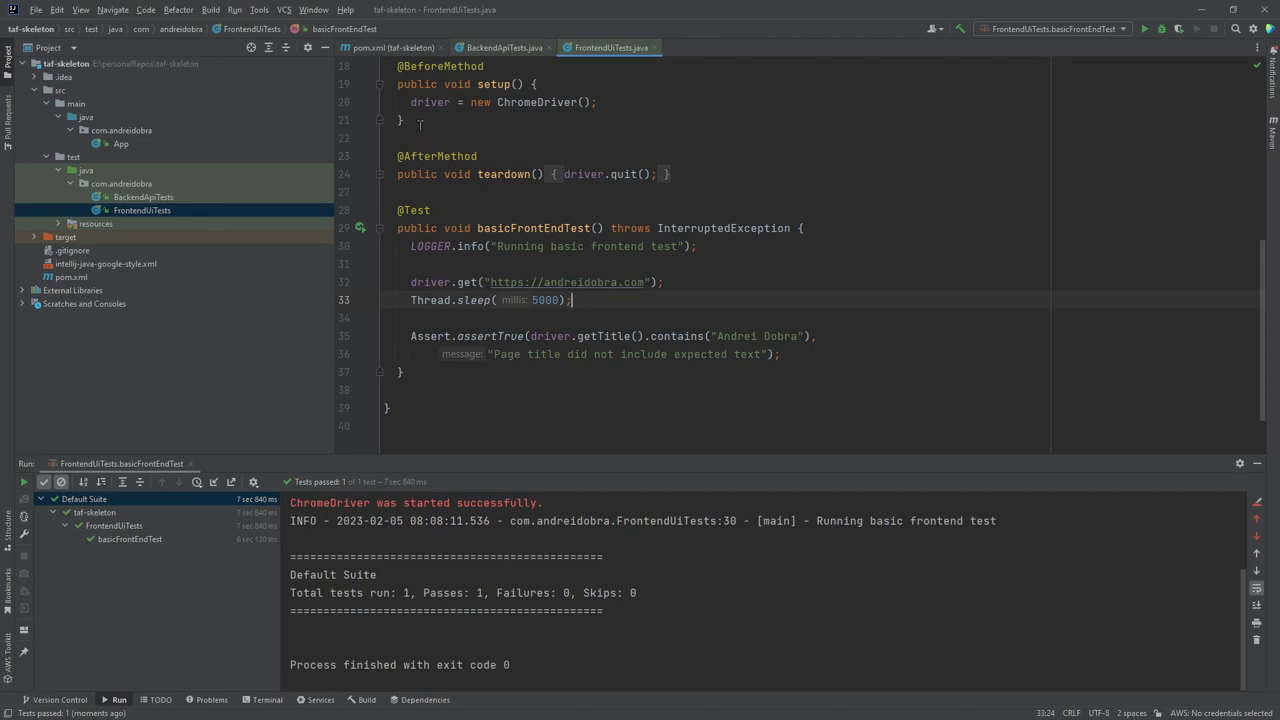
pyautogui.moveTo(390, 48)
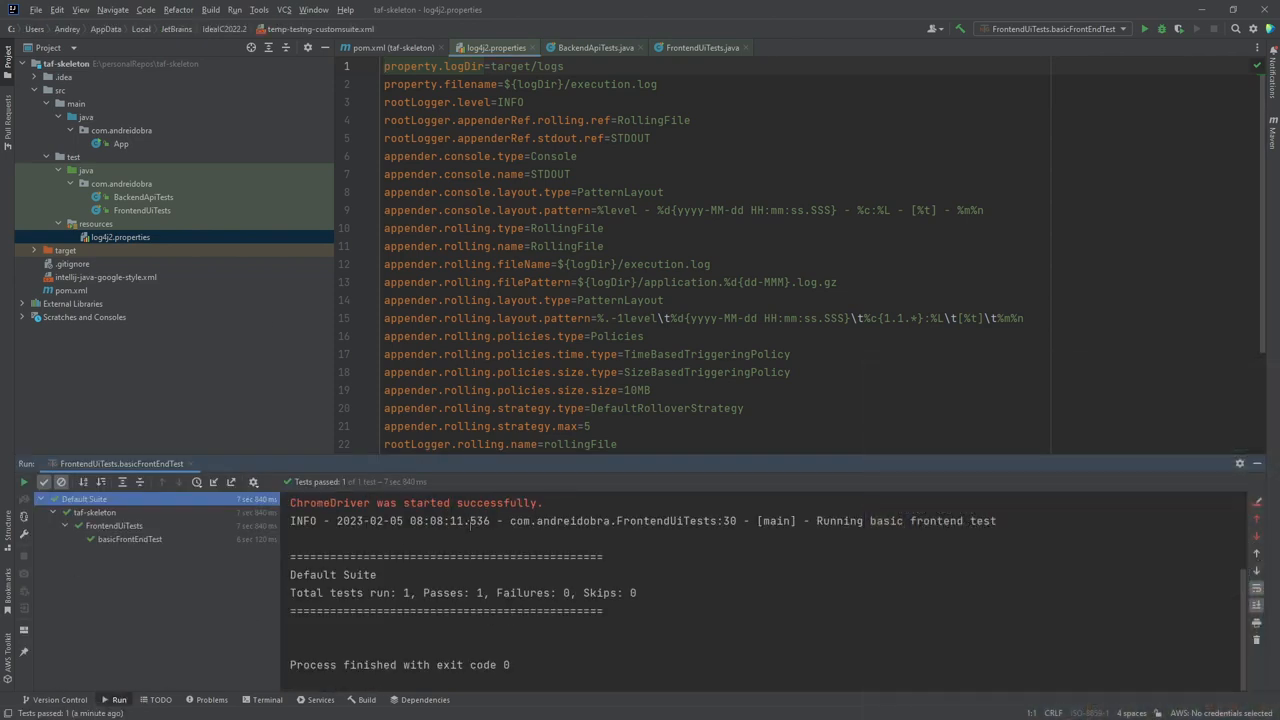
# Review the log line's level, timestamp and thread, then add log4j2.properties to src/test/resources.
pyautogui.moveTo(290, 520); pyautogui.dragTo(490, 520)
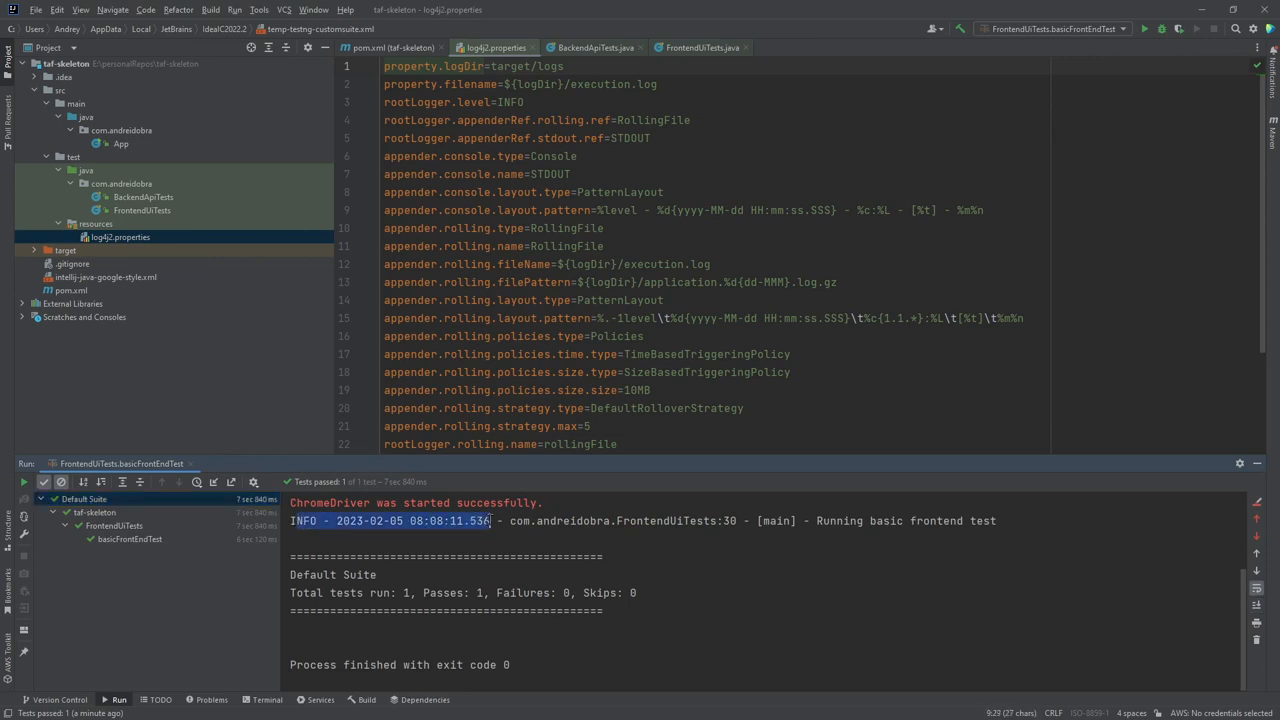
pyautogui.moveTo(490, 520); pyautogui.dragTo(670, 520)
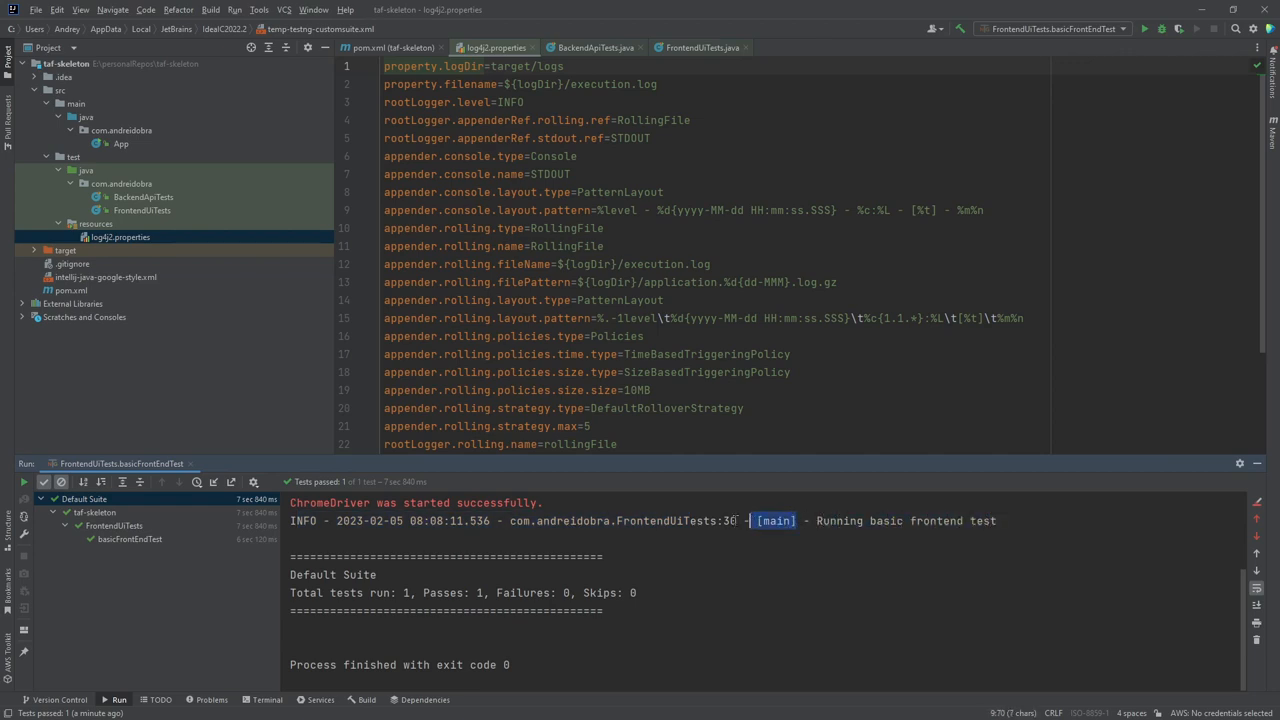
pyautogui.doubleClick(666, 520)
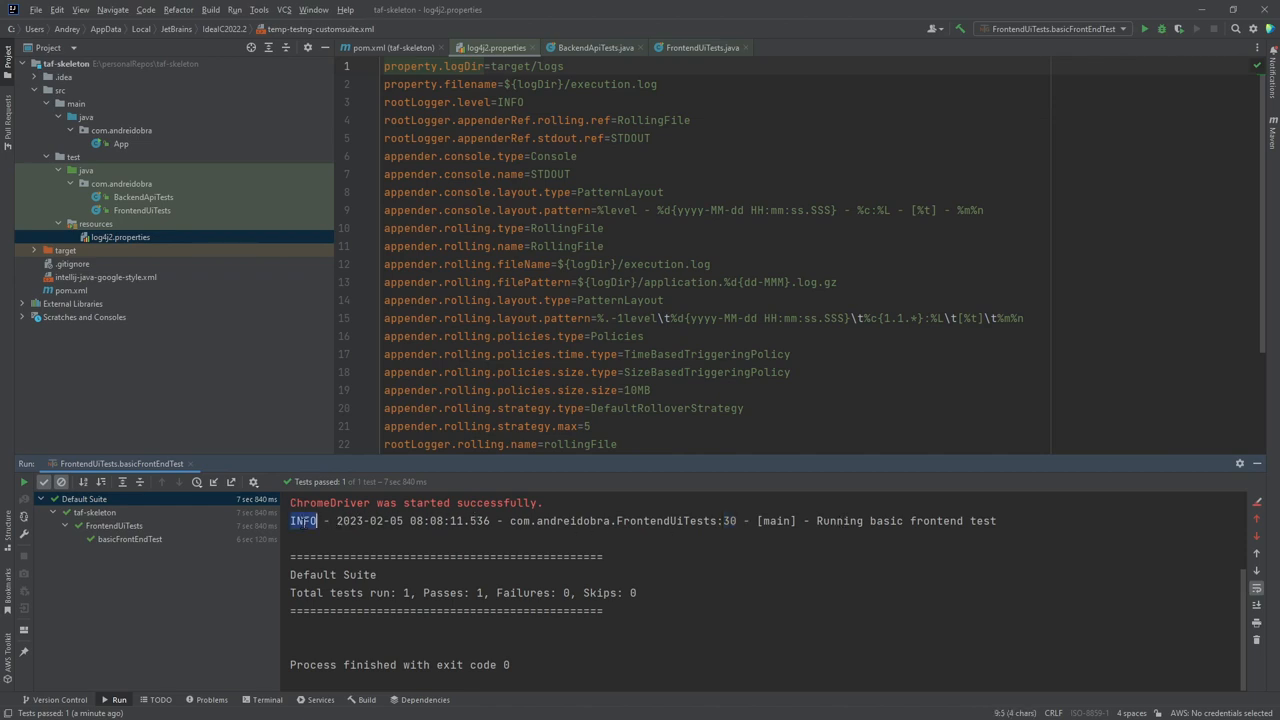
pyautogui.click(72, 264)
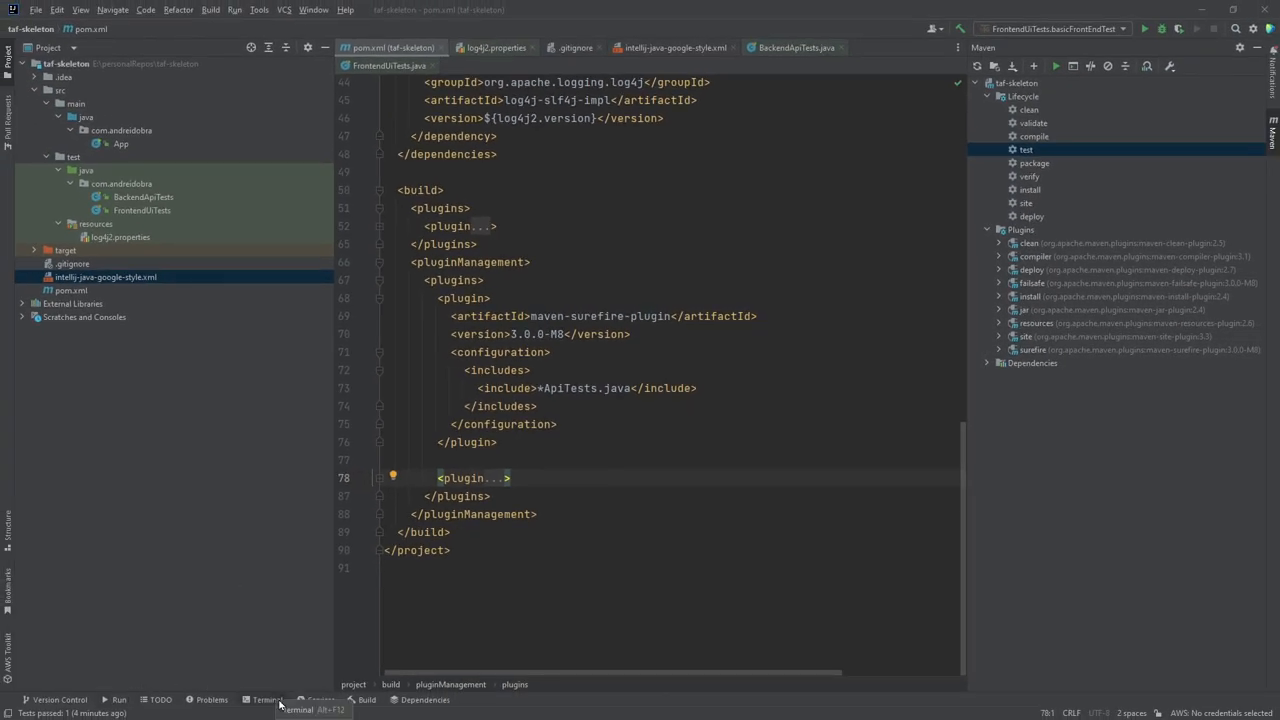
# Run mvn test from the project terminal so surefire executes BackendApiTests.
pyautogui.click(268, 700)
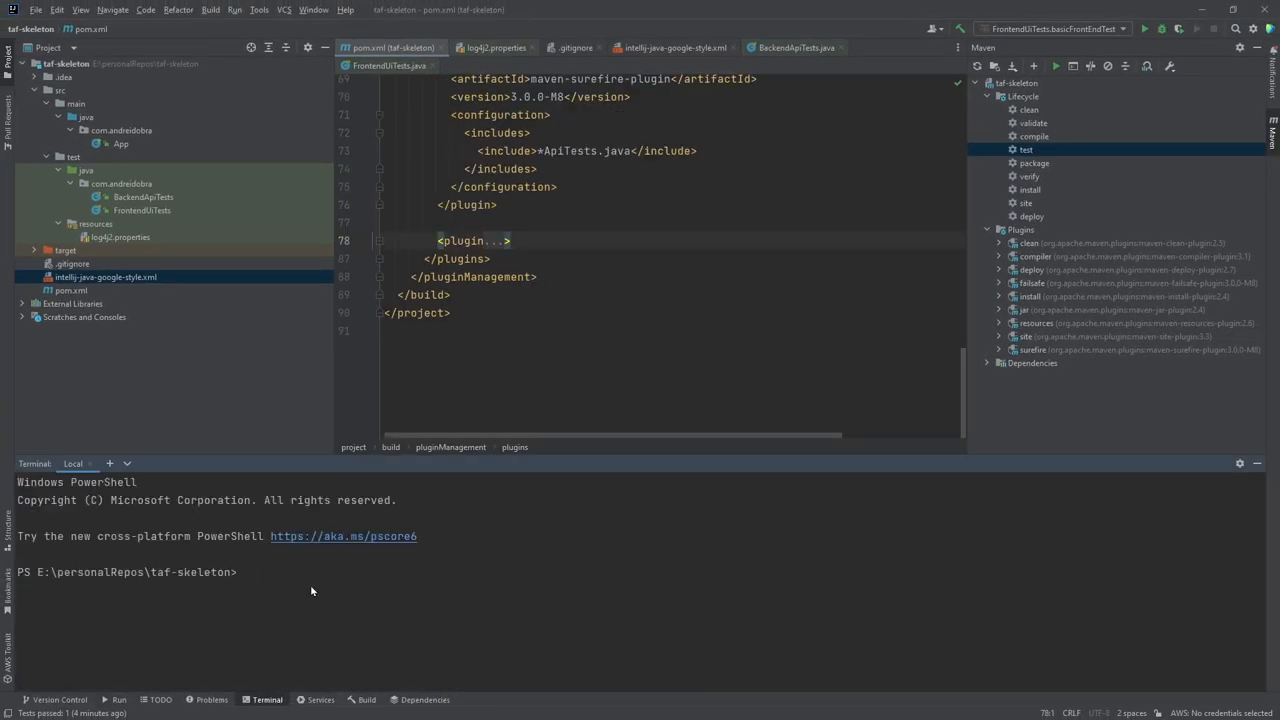
pyautogui.write('mvn')
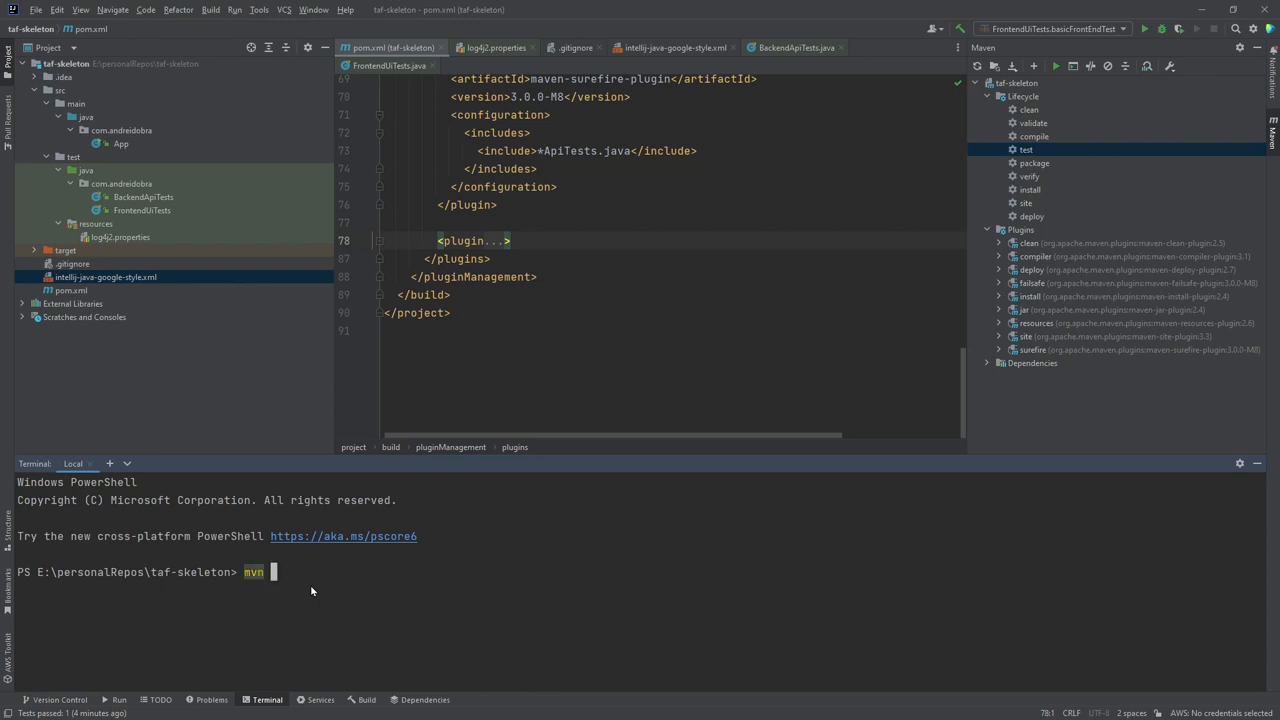
pyautogui.write('test')
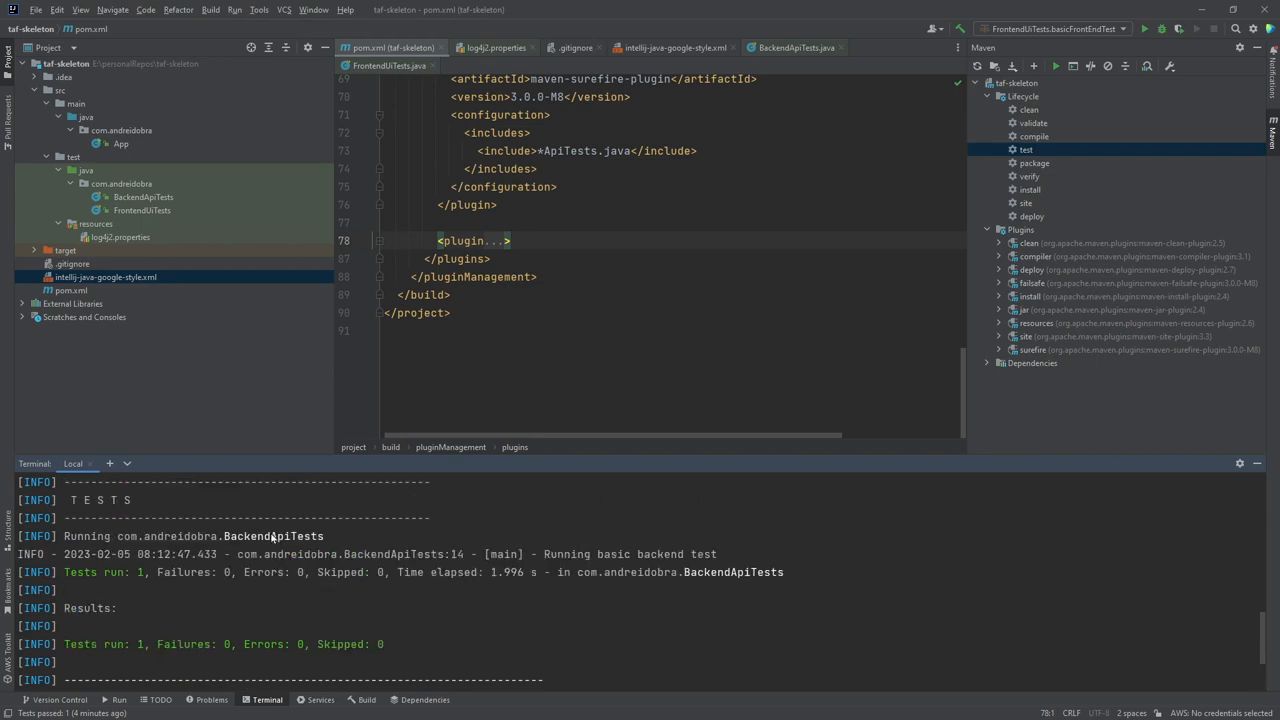
pyautogui.moveTo(268, 538)
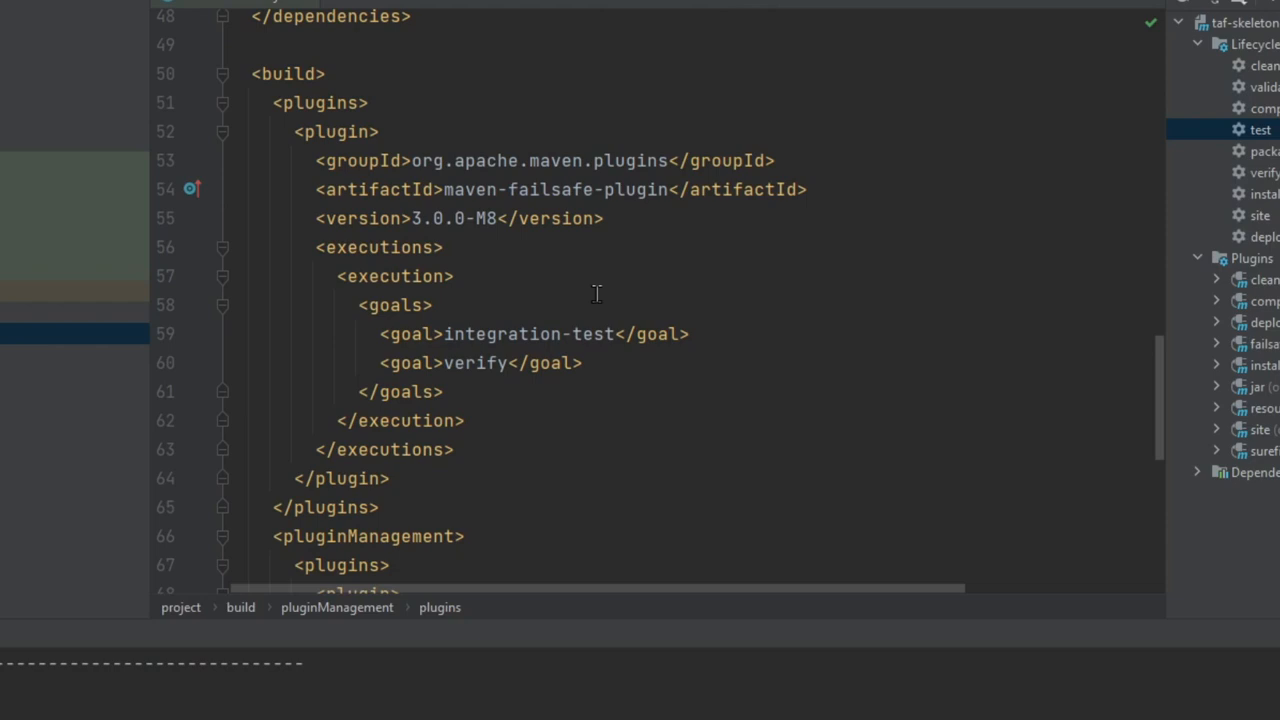
# Review the failsafe plugin goals and the *UiTests.java includes entry in pom.xml.
pyautogui.click(548, 334)
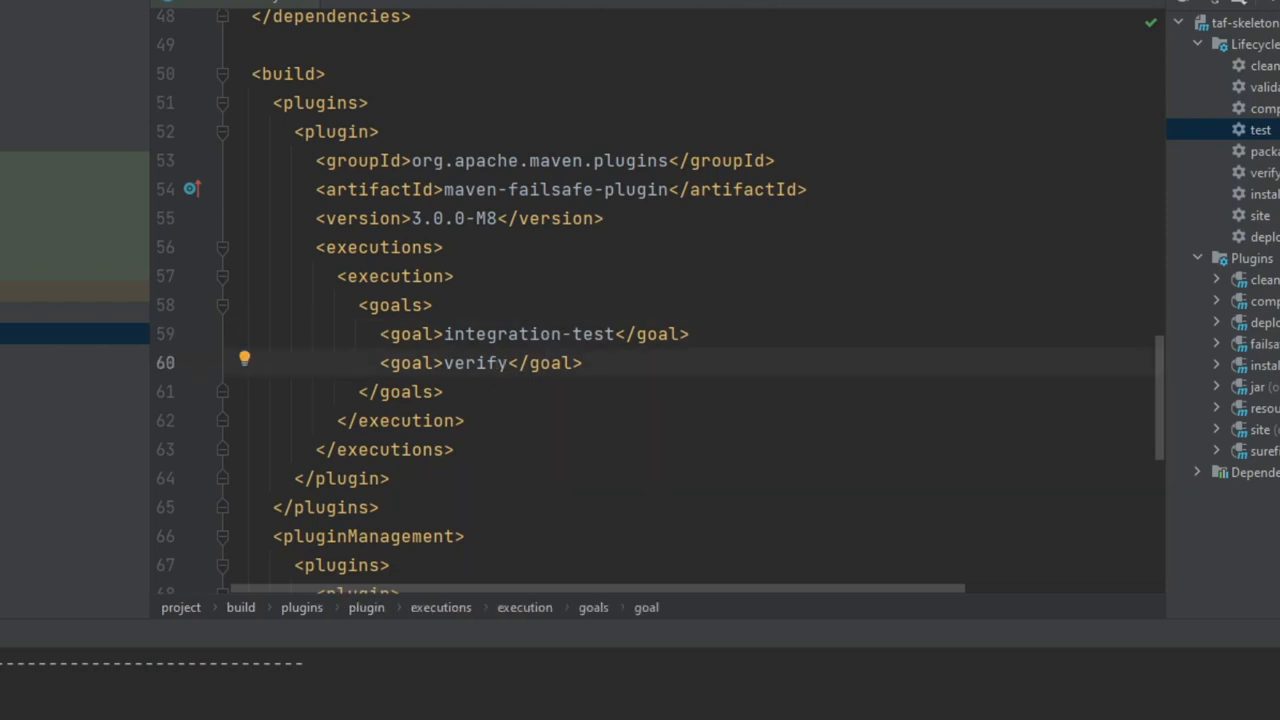
pyautogui.scroll(-3)
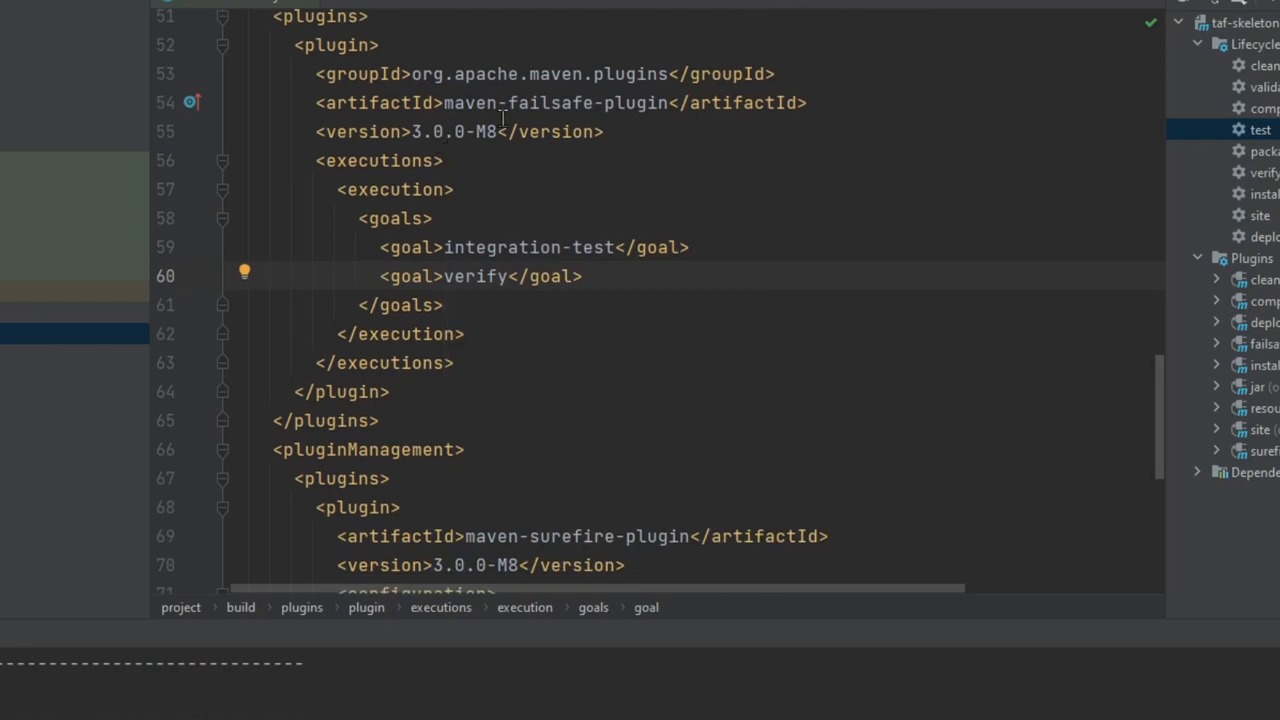
pyautogui.scroll(-3)
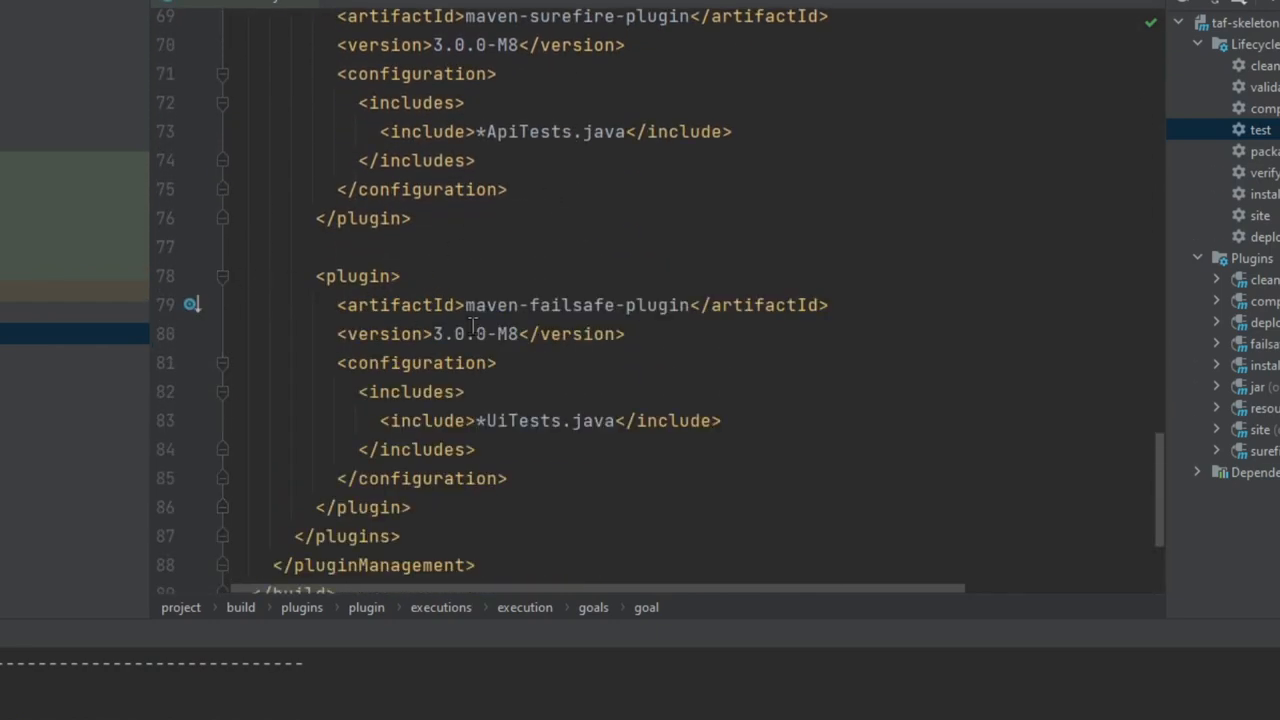
pyautogui.scroll(-3)
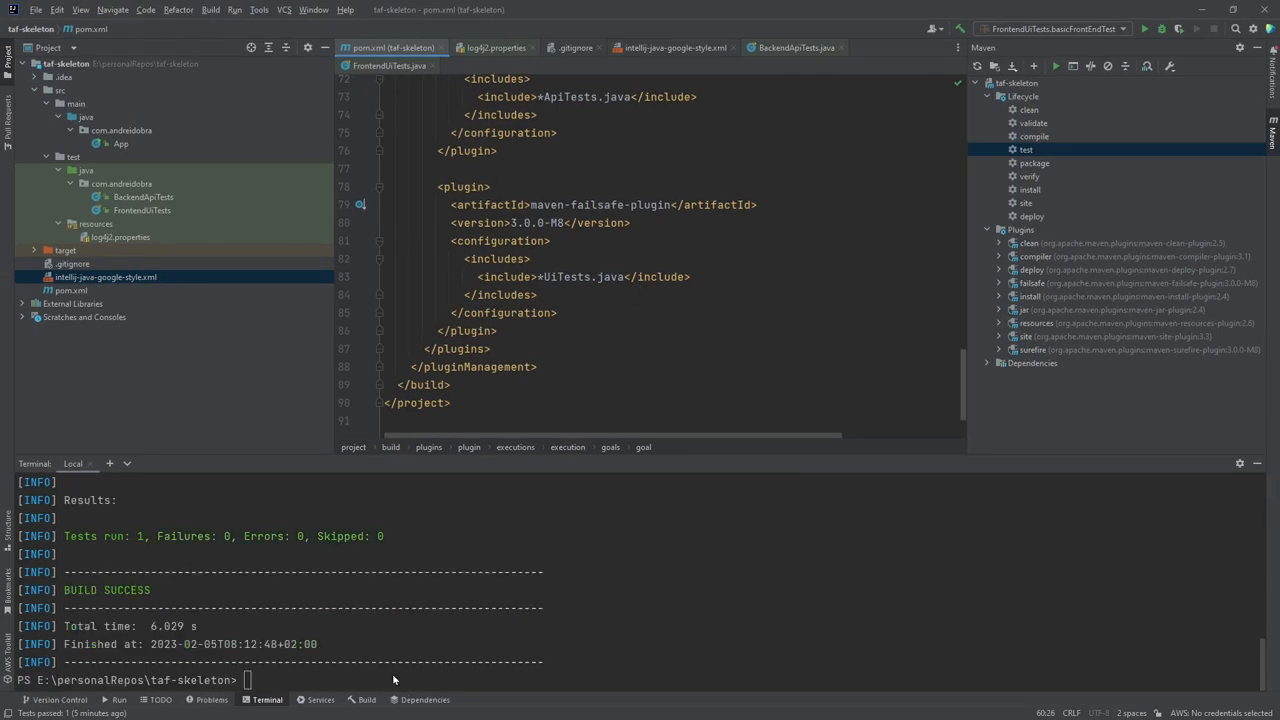
# Run mvn verify in the terminal and confirm the failsafe tests pass with BUILD SUCCESS.
pyautogui.write('mvn verify')
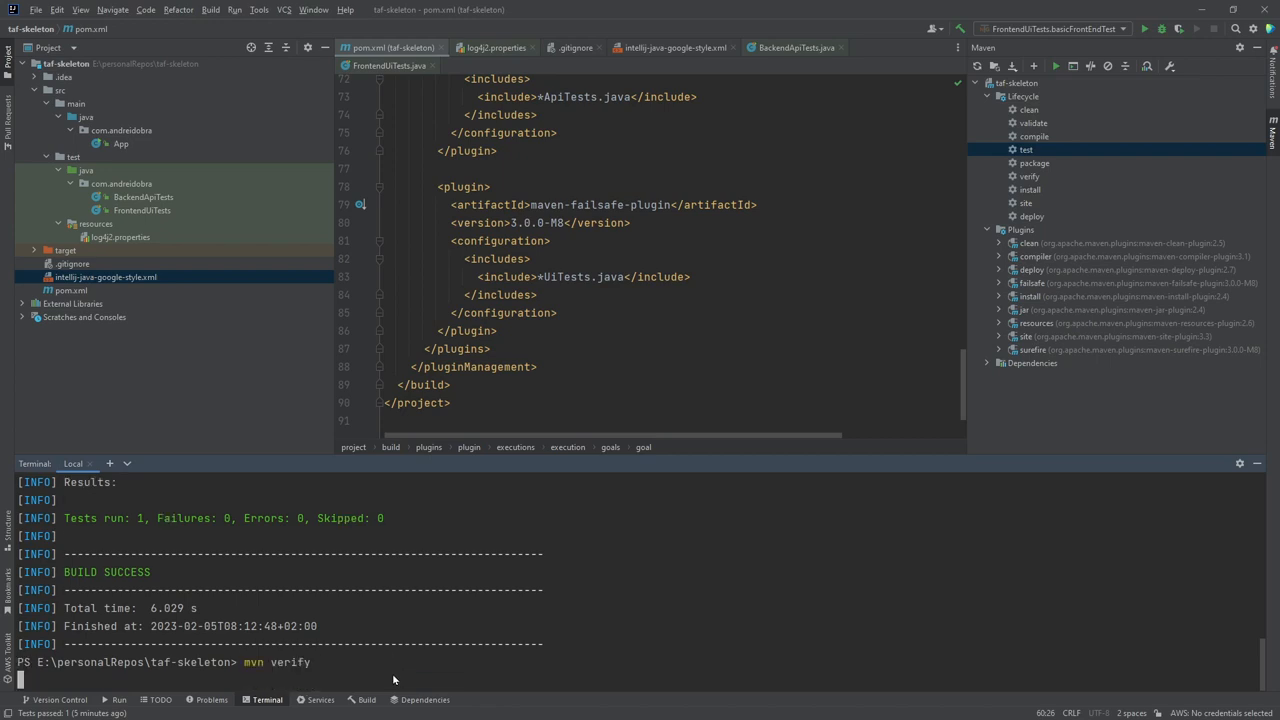
pyautogui.press('enter')
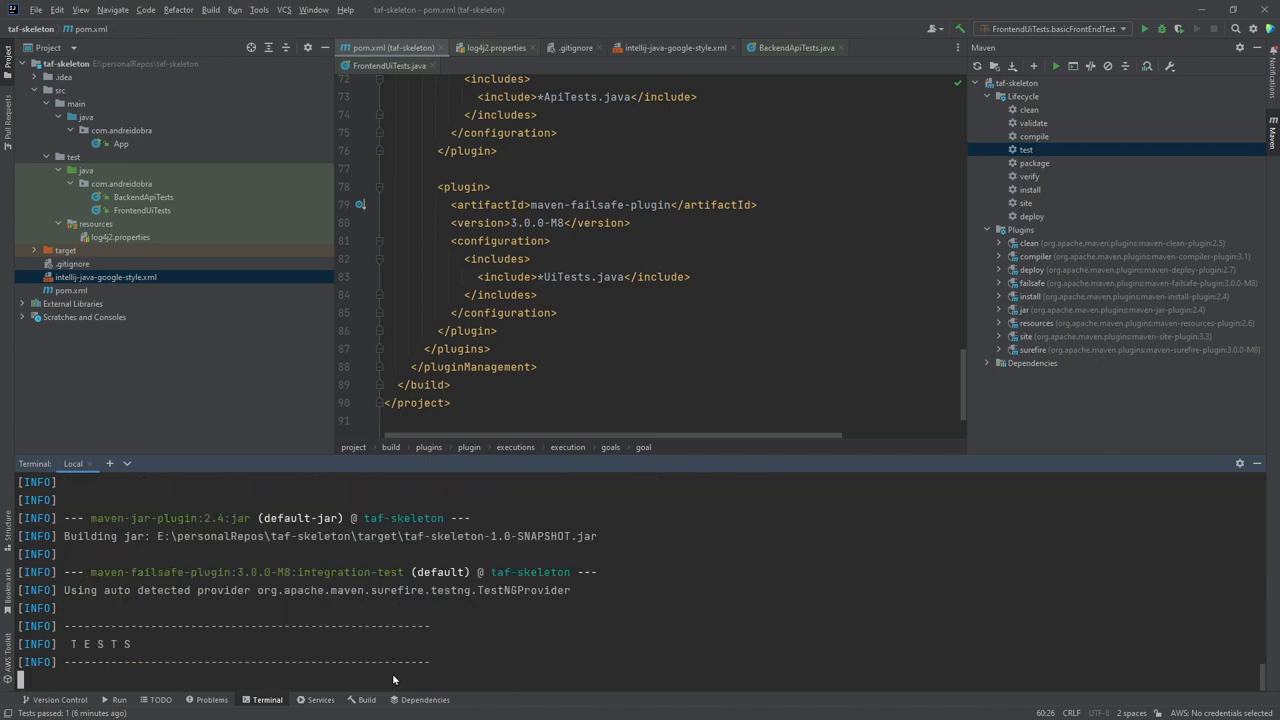
pyautogui.scroll(-3)
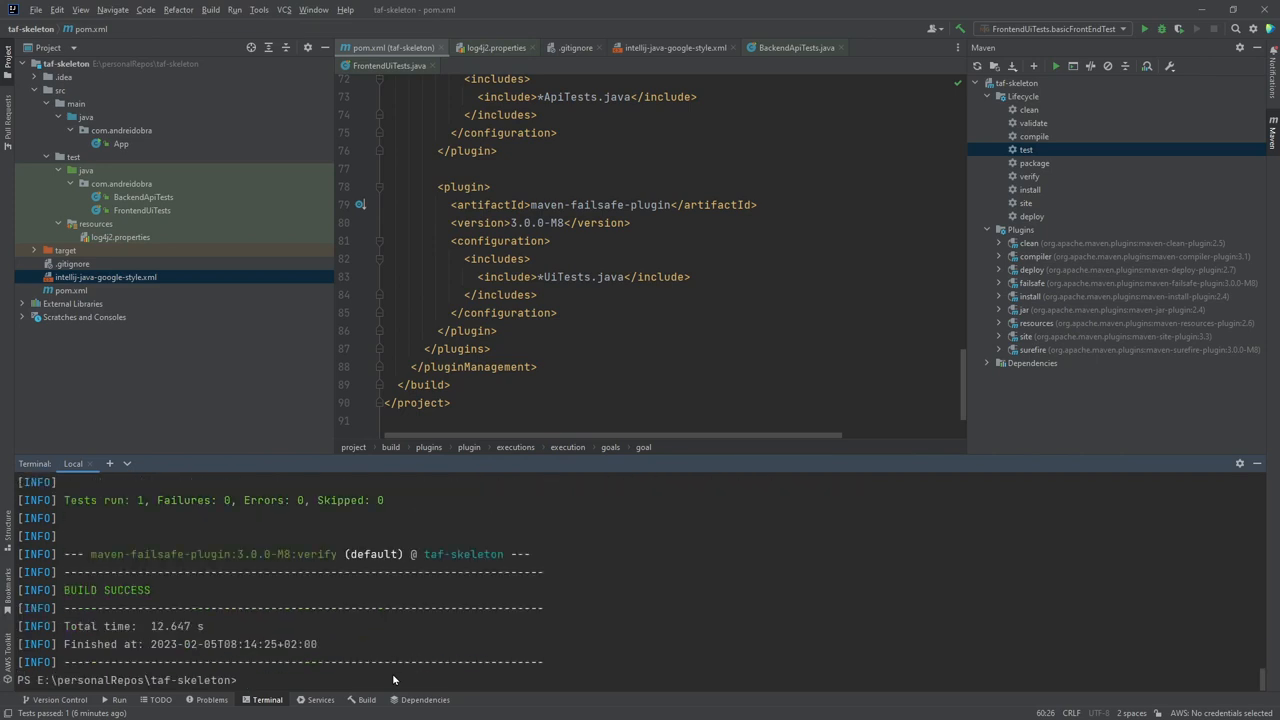
pyautogui.moveTo(280, 610)
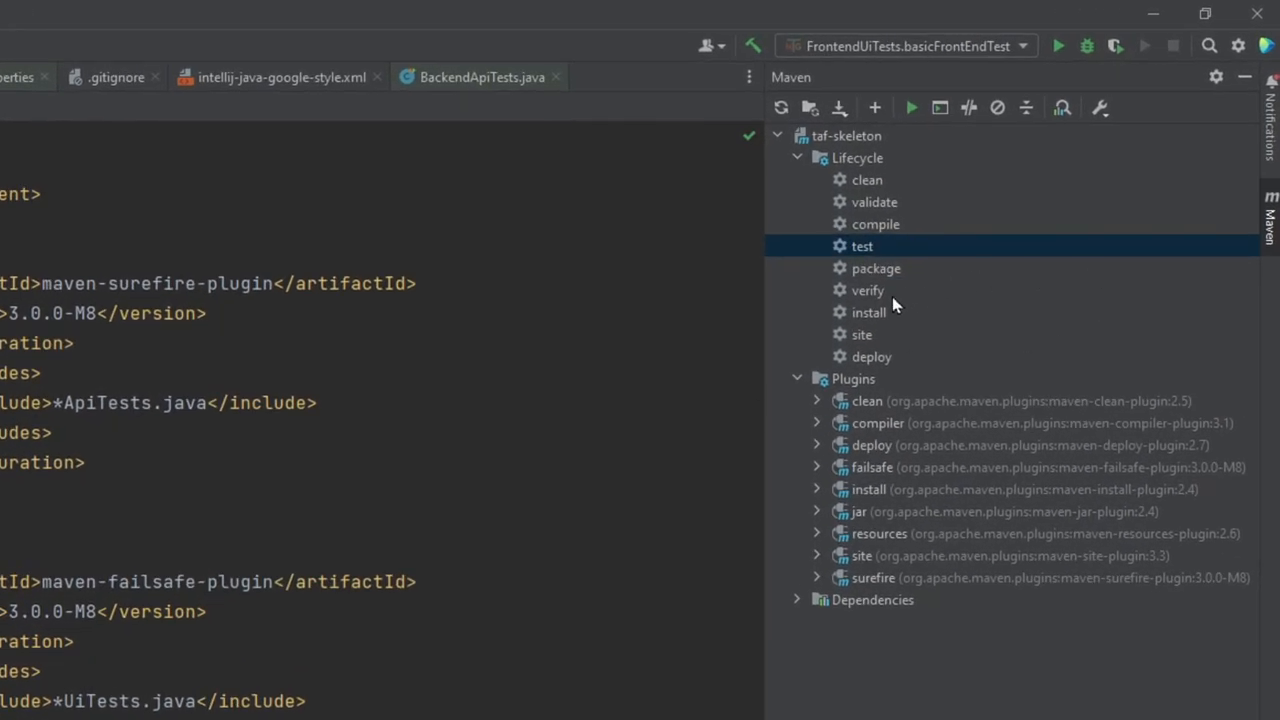
pyautogui.click(868, 290)
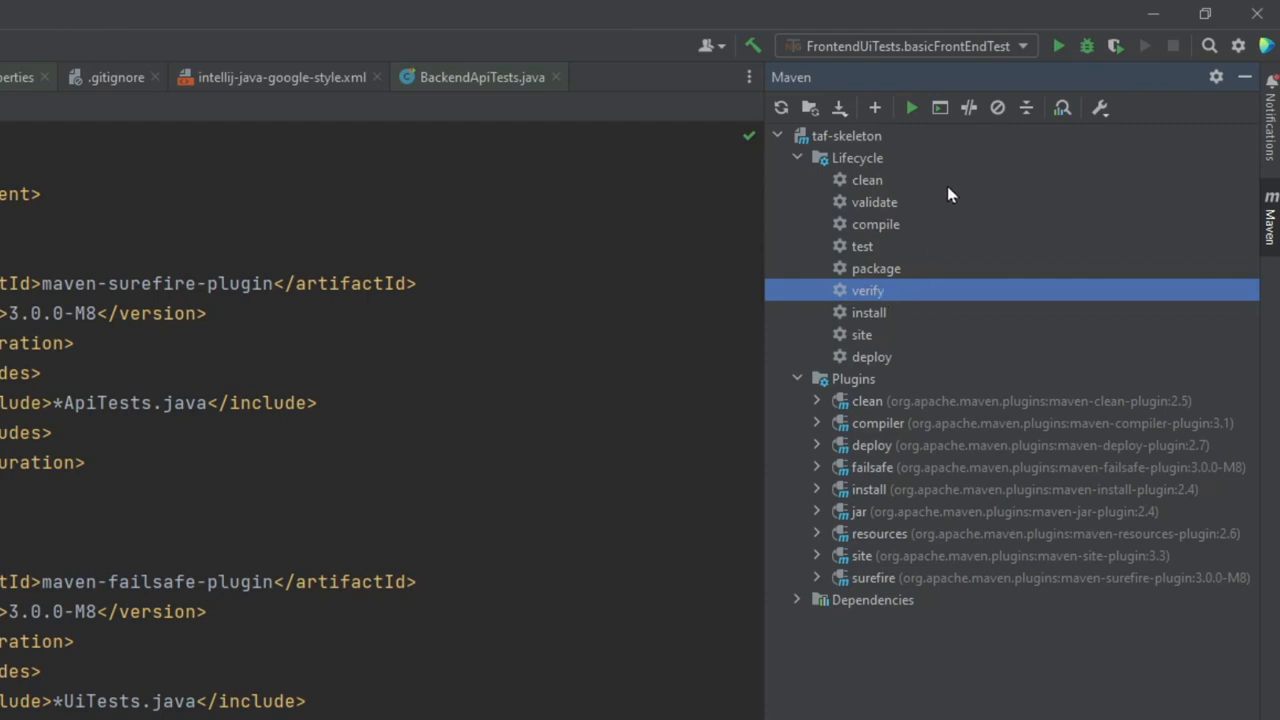
pyautogui.click(868, 180)
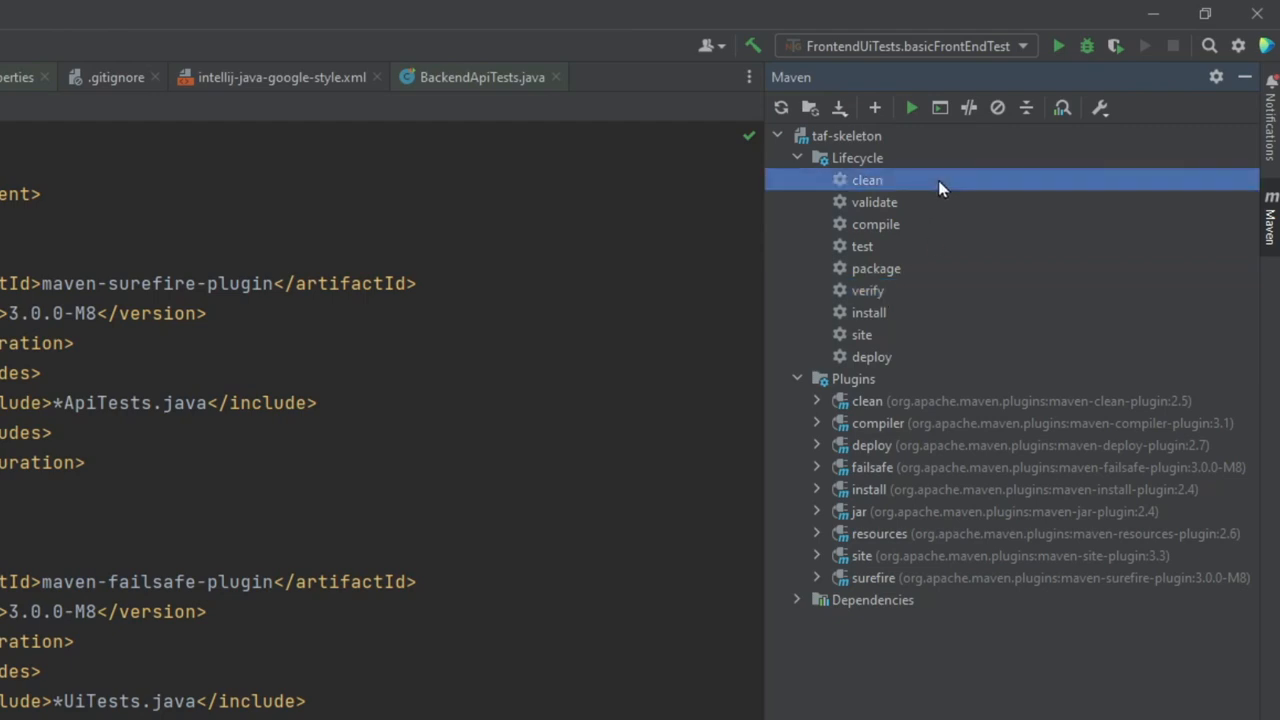
pyautogui.click(874, 202)
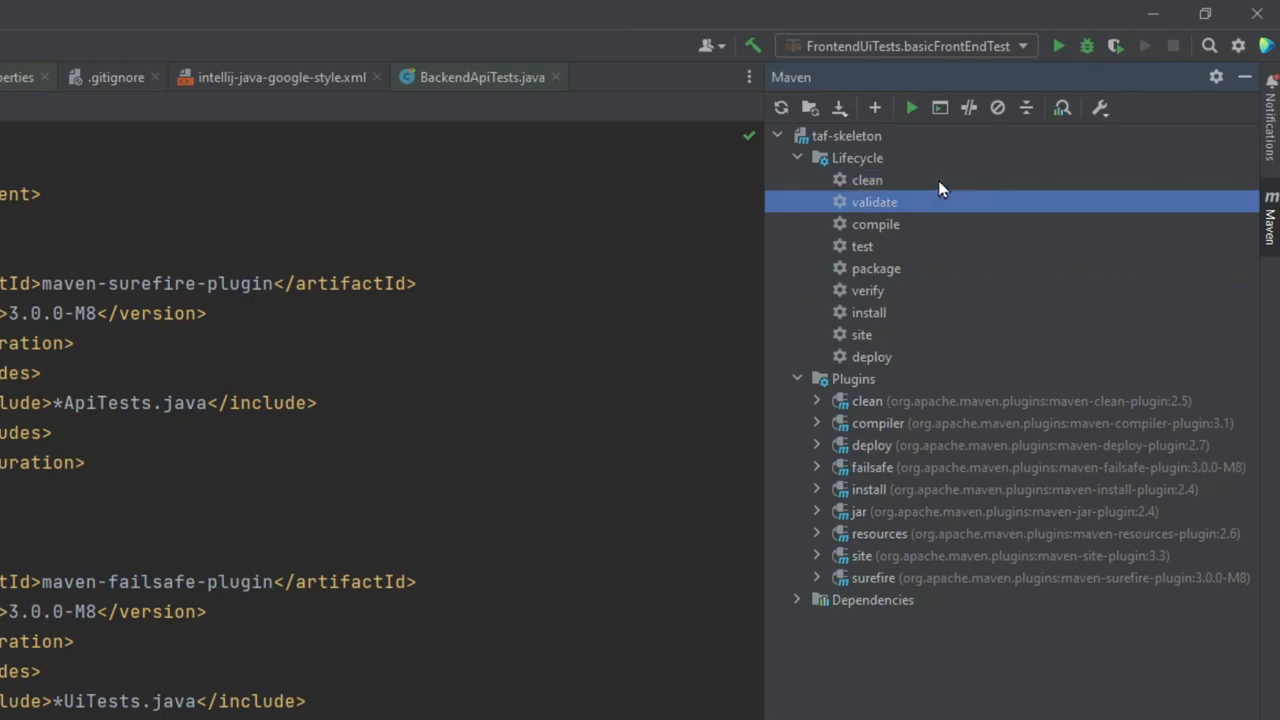
pyautogui.click(876, 224)
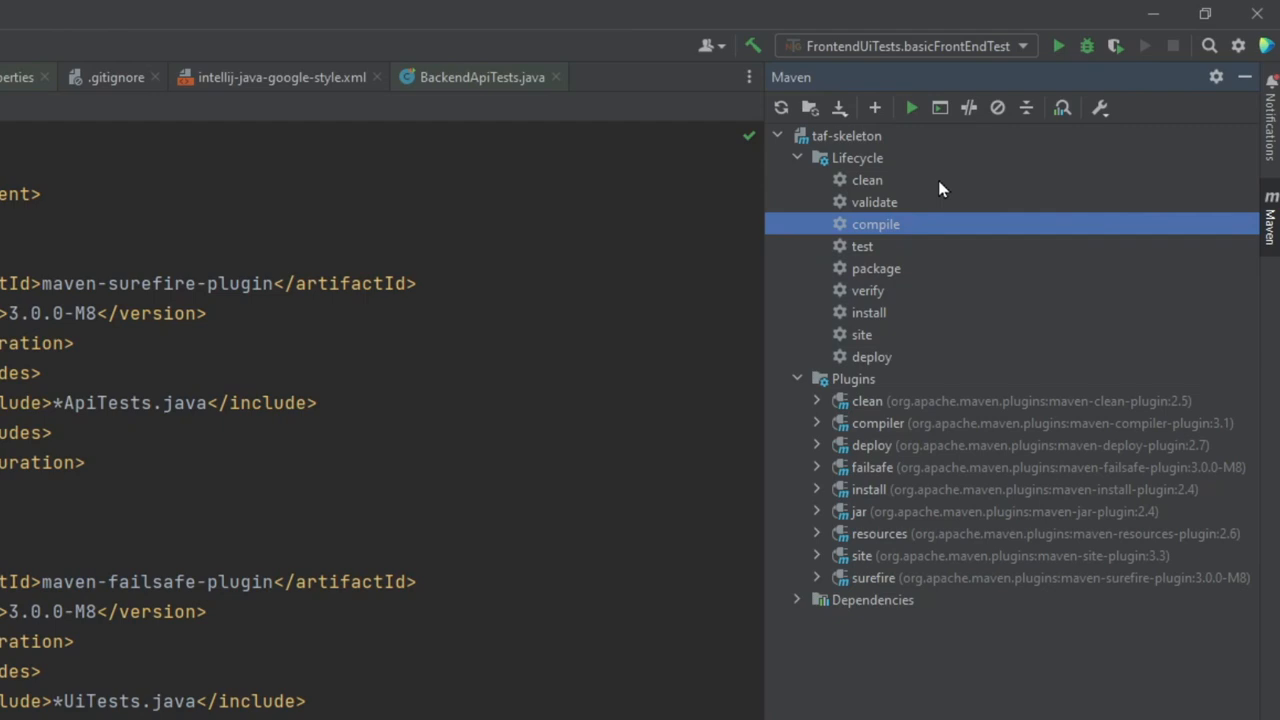
pyautogui.click(862, 246)
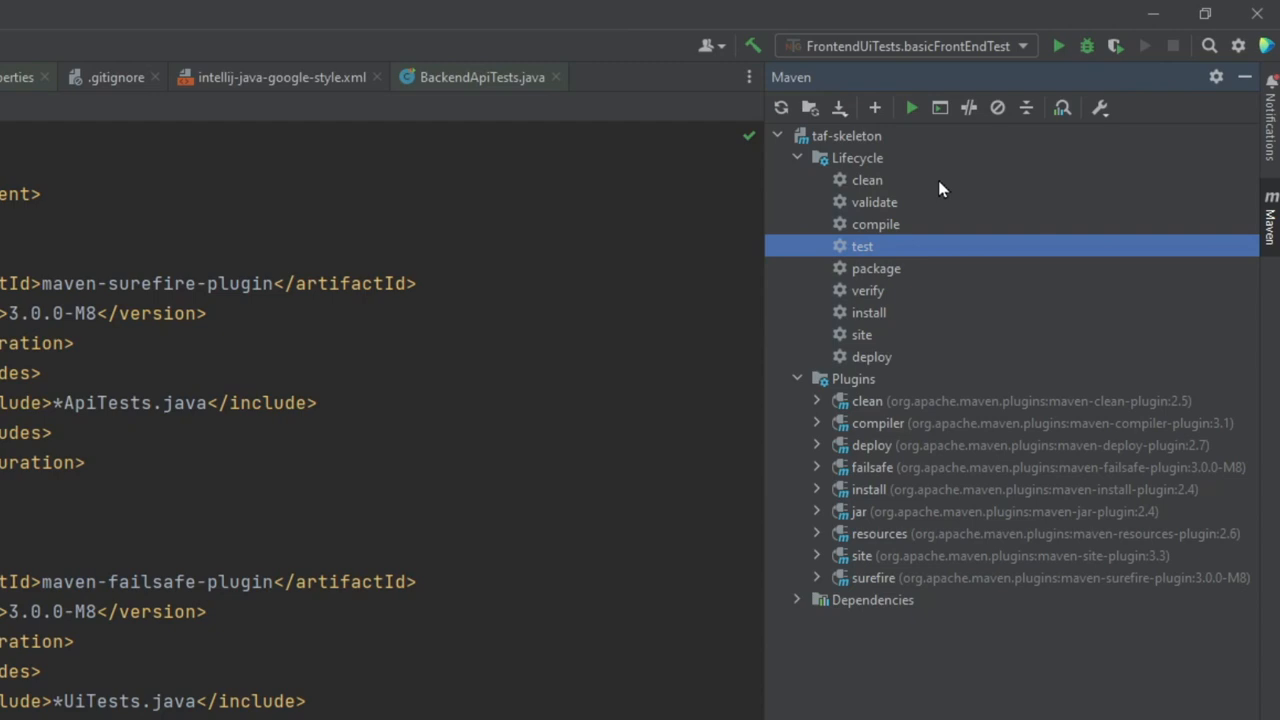
pyautogui.click(876, 268)
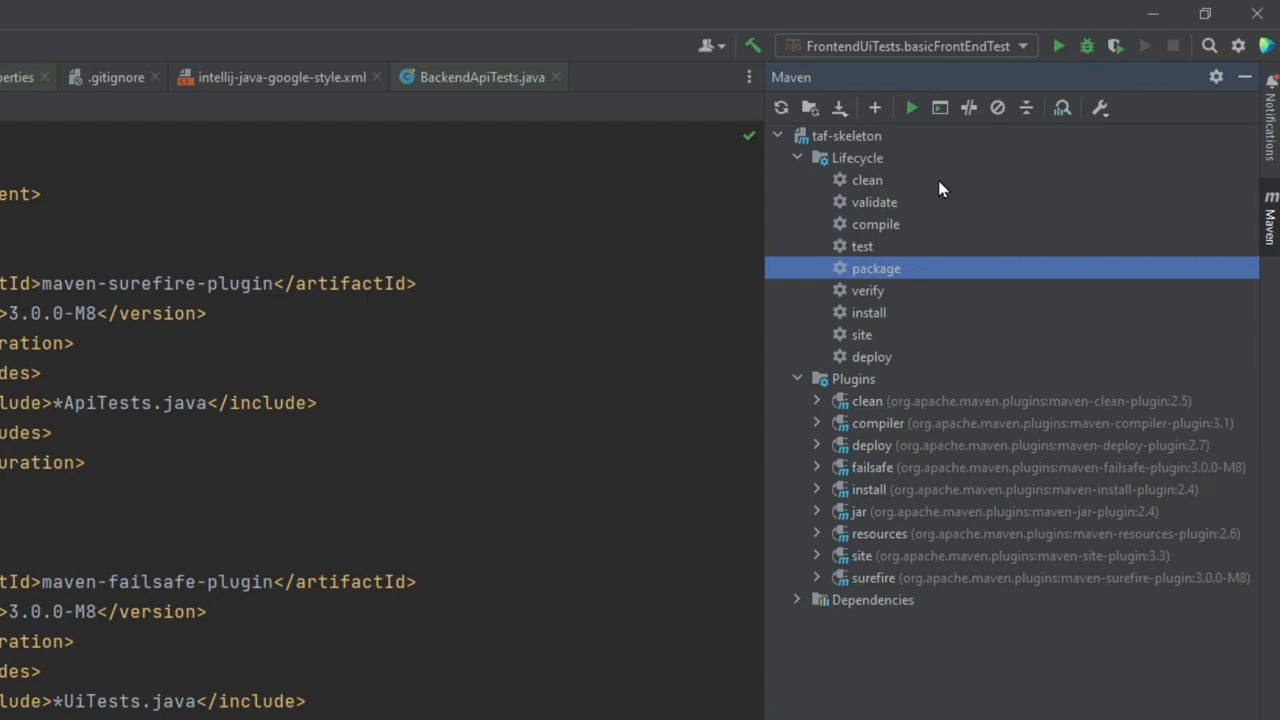
pyautogui.click(868, 290)
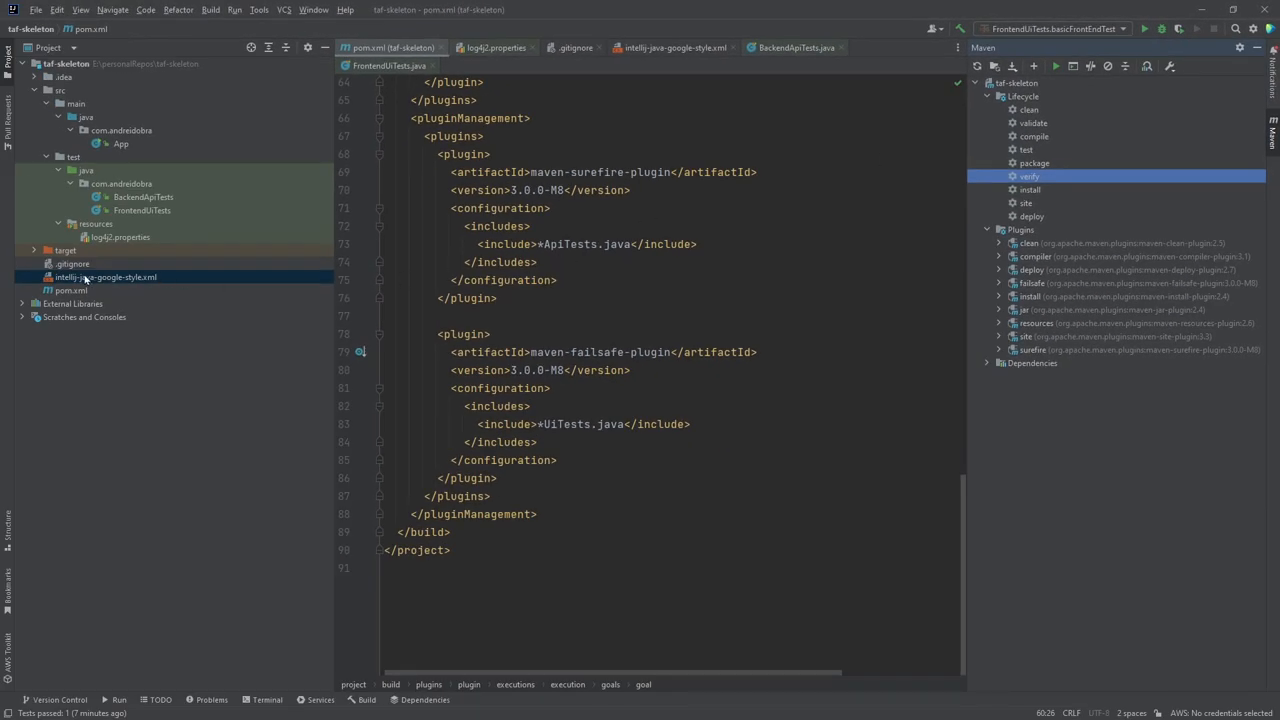
# Show target/failsafe-reports/index.html in the IDE's built-in browser preview.
pyautogui.click(34, 250)
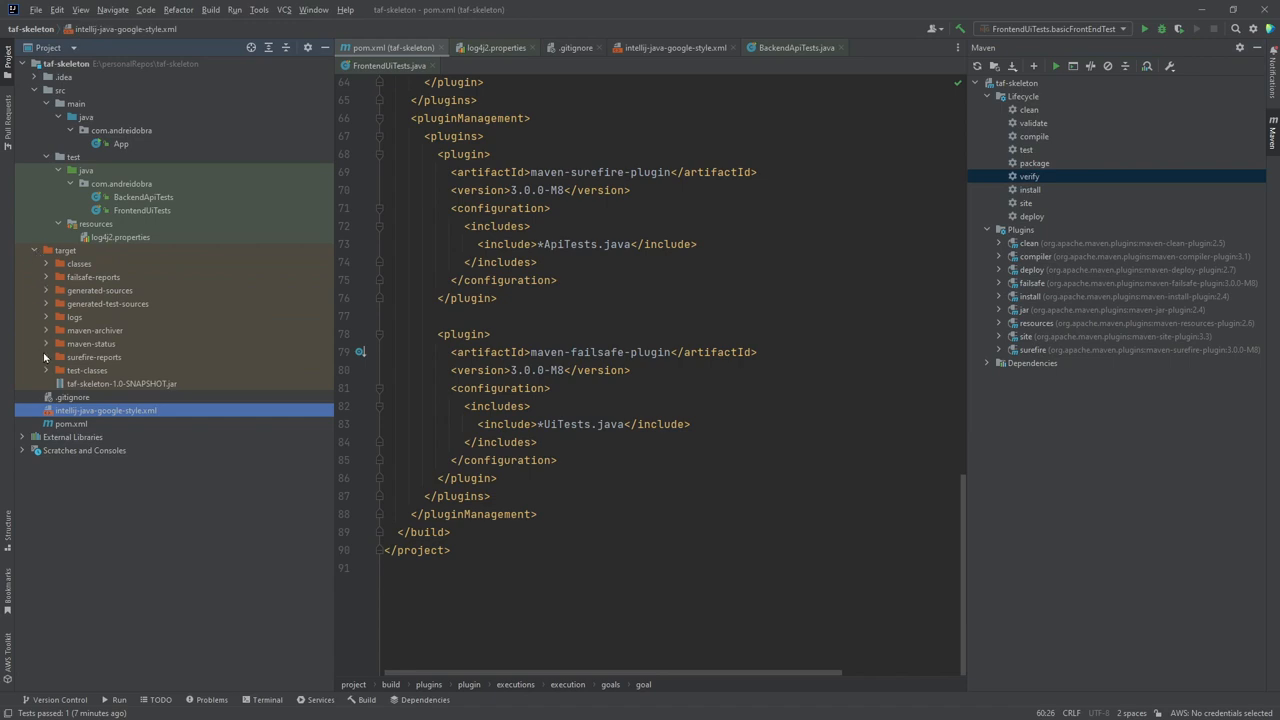
pyautogui.moveTo(44, 356)
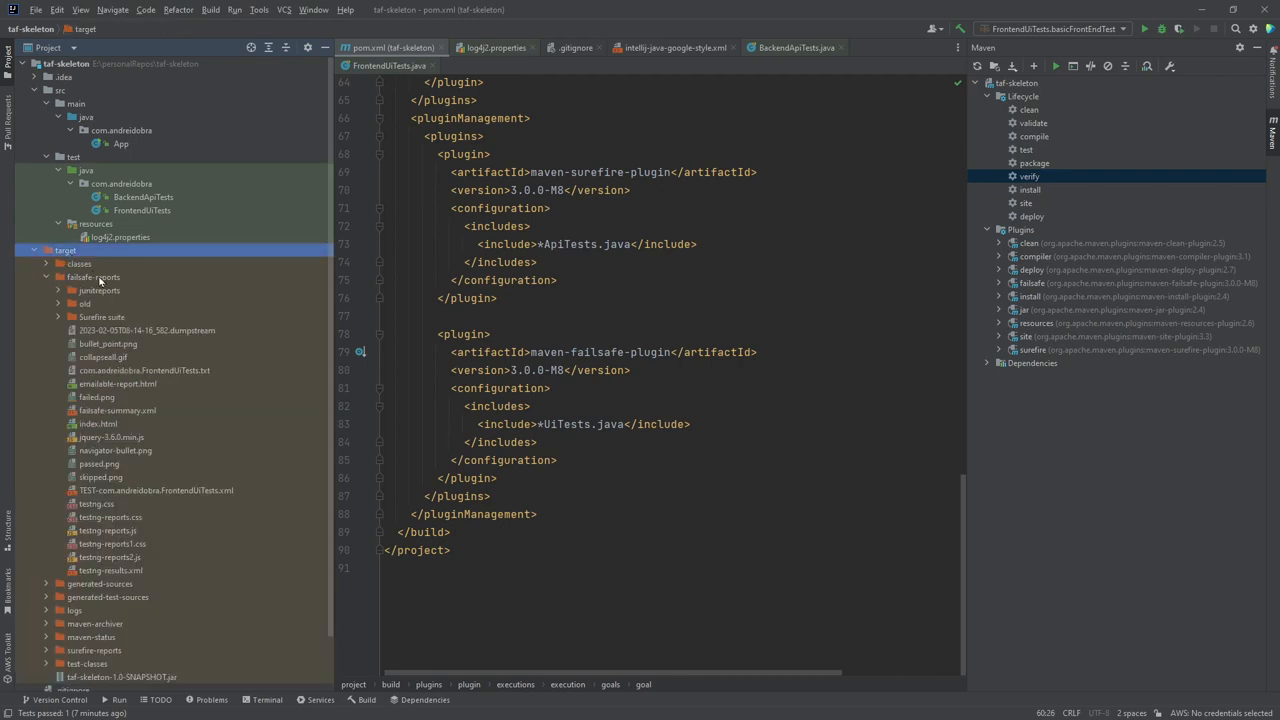
pyautogui.click(92, 276)
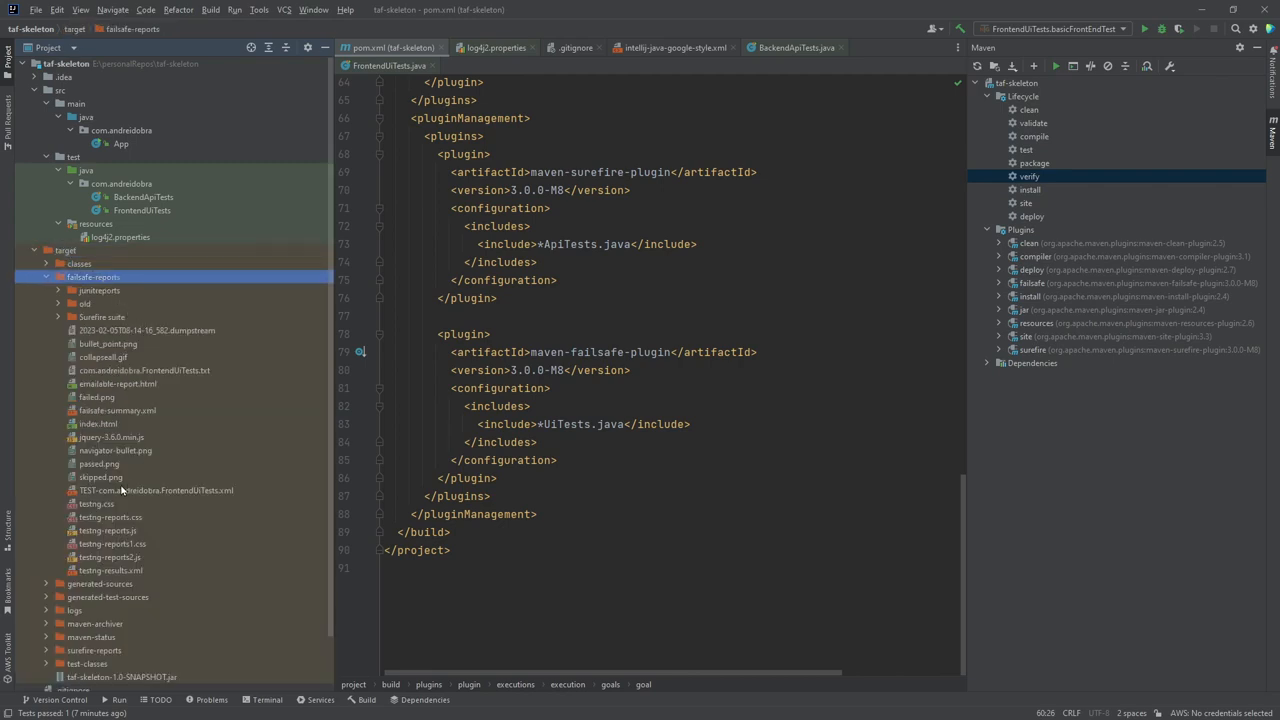
pyautogui.rightClick(98, 424)
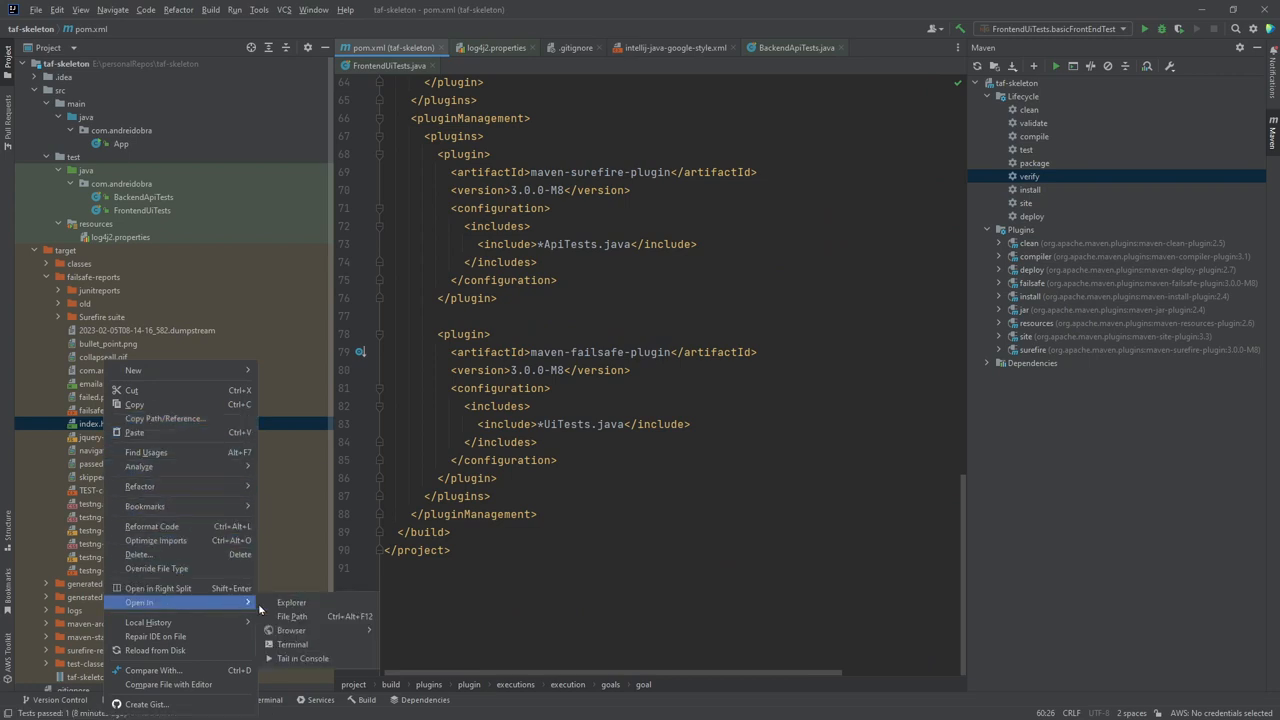
pyautogui.click(292, 630)
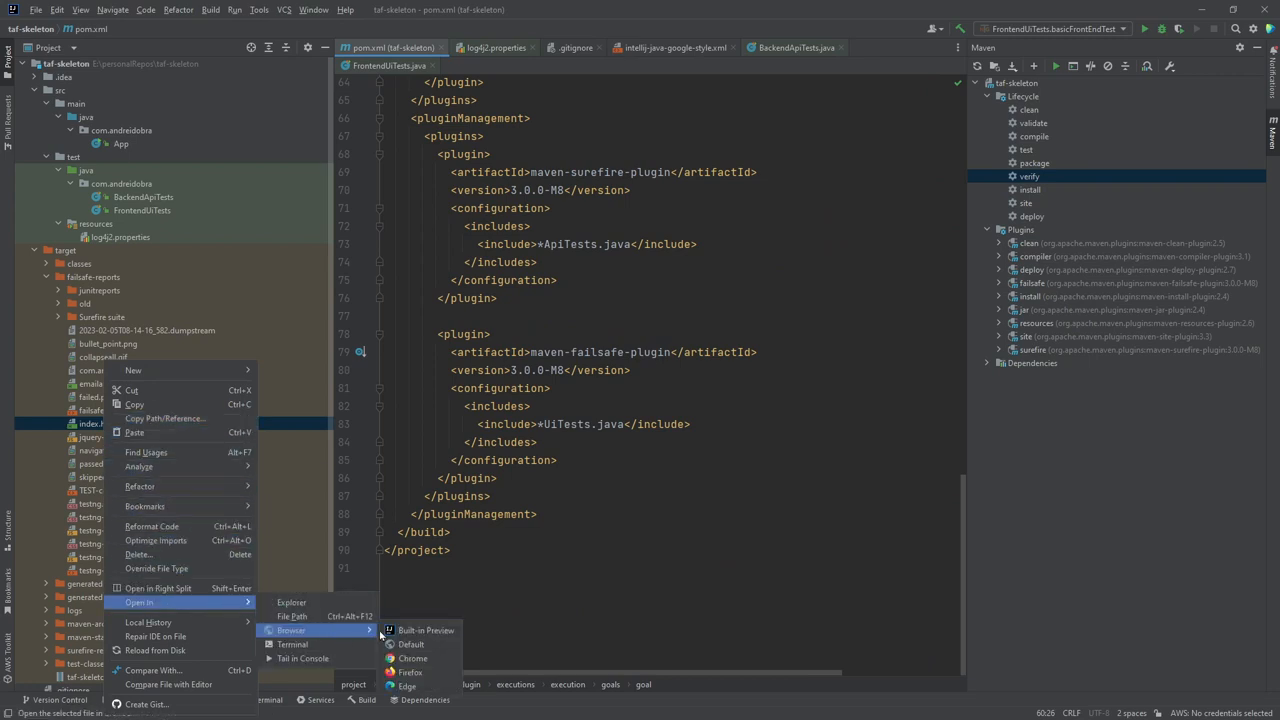
pyautogui.click(426, 630)
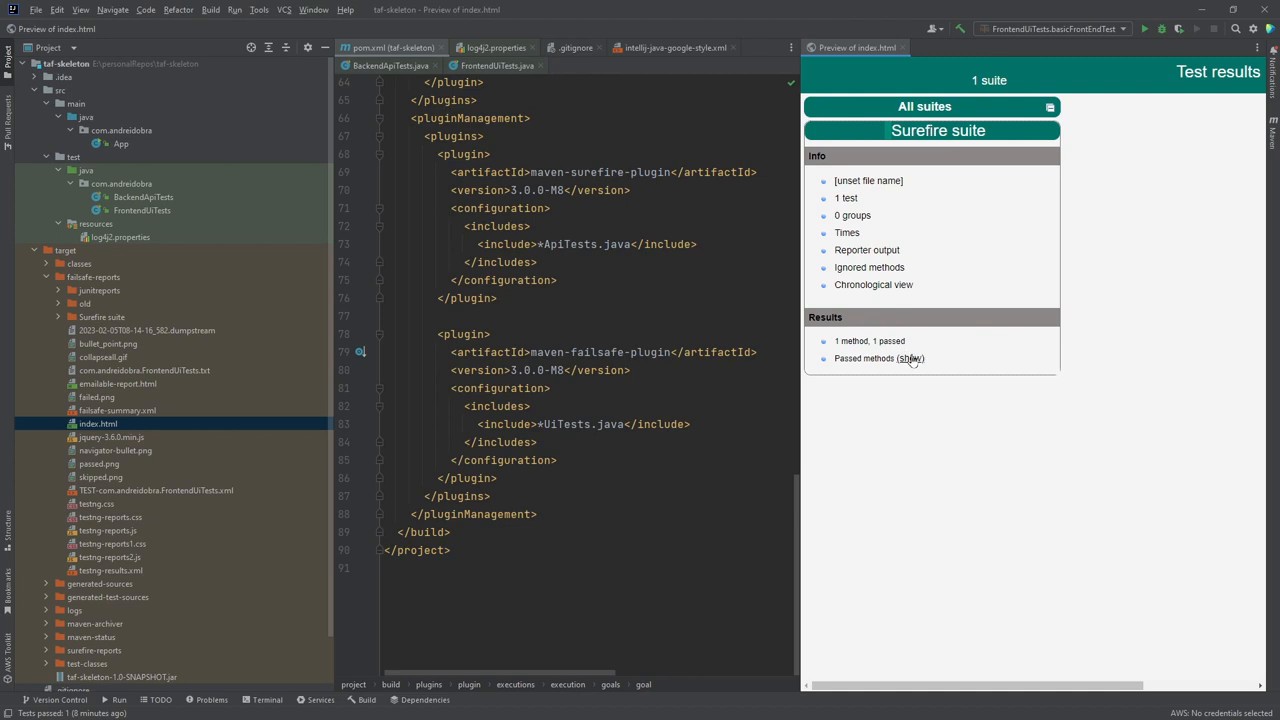
# Toggle the passed methods list in the failsafe report preview.
pyautogui.click(908, 358)
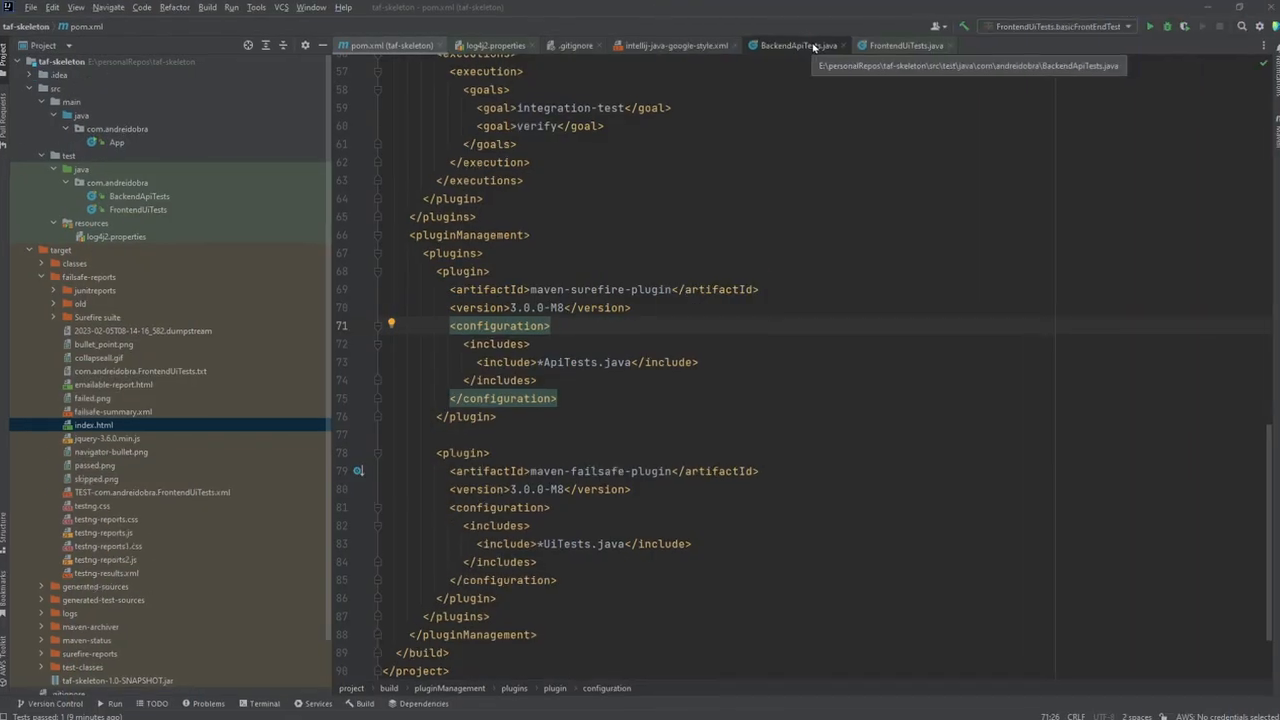
# Switch through BackendApiTests to FrontendUiTests and show run options for basicFrontEndTest.
pyautogui.click(798, 44)
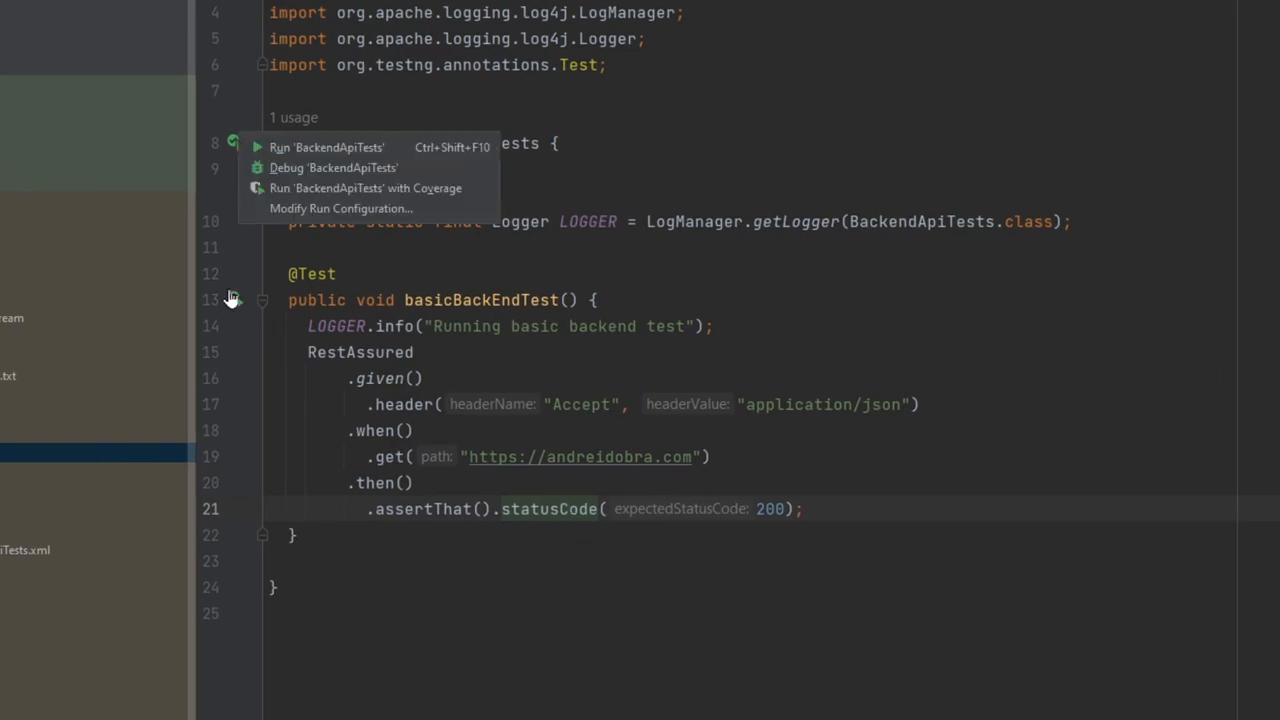
pyautogui.click(688, 156)
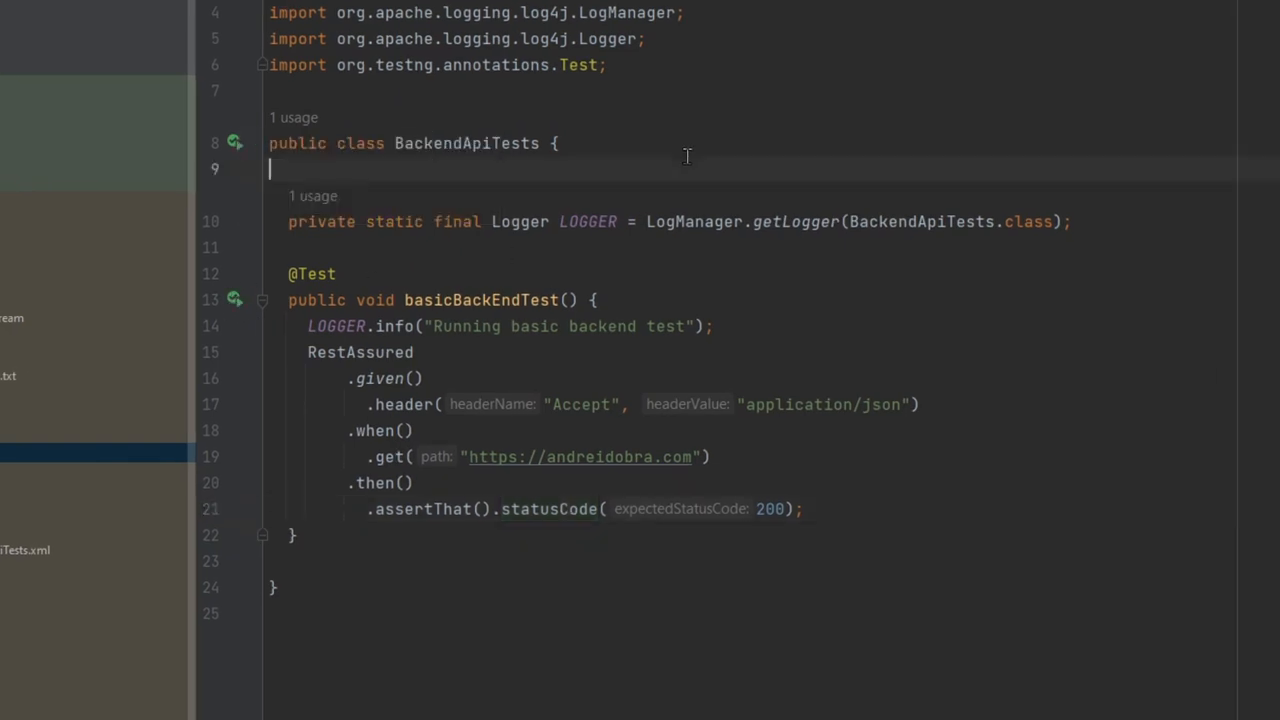
pyautogui.click(236, 300)
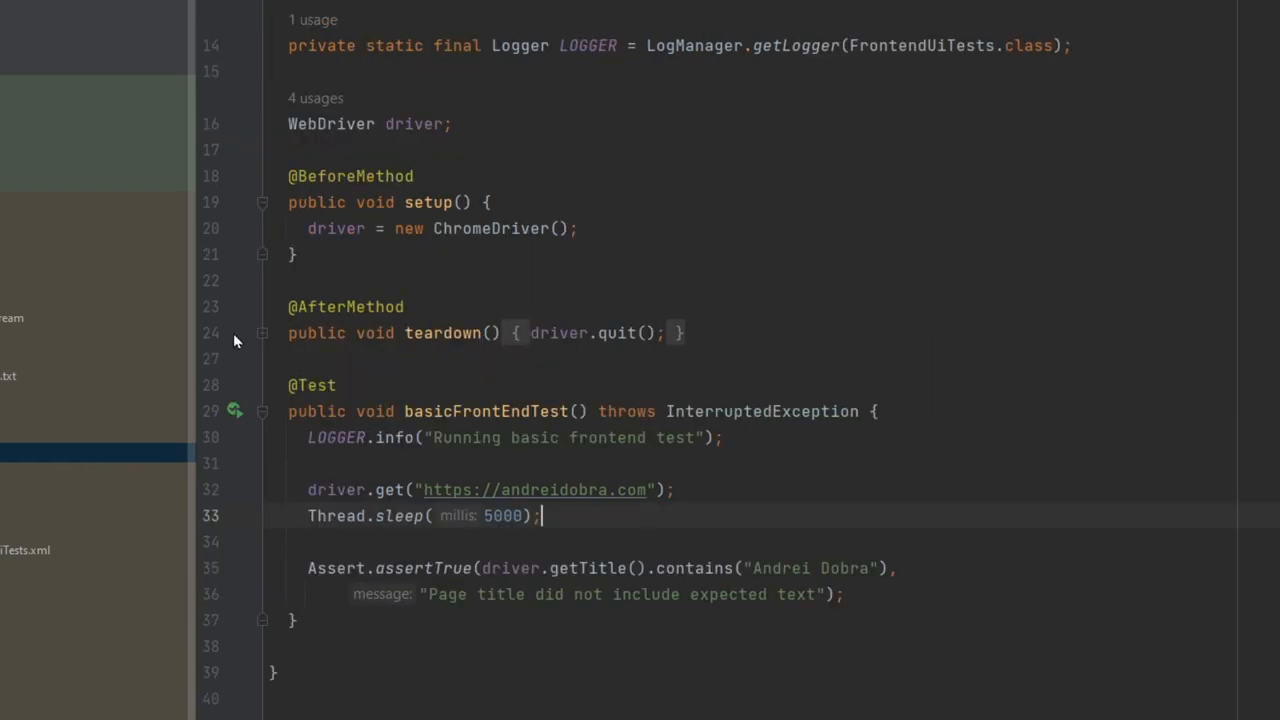
pyautogui.click(234, 412)
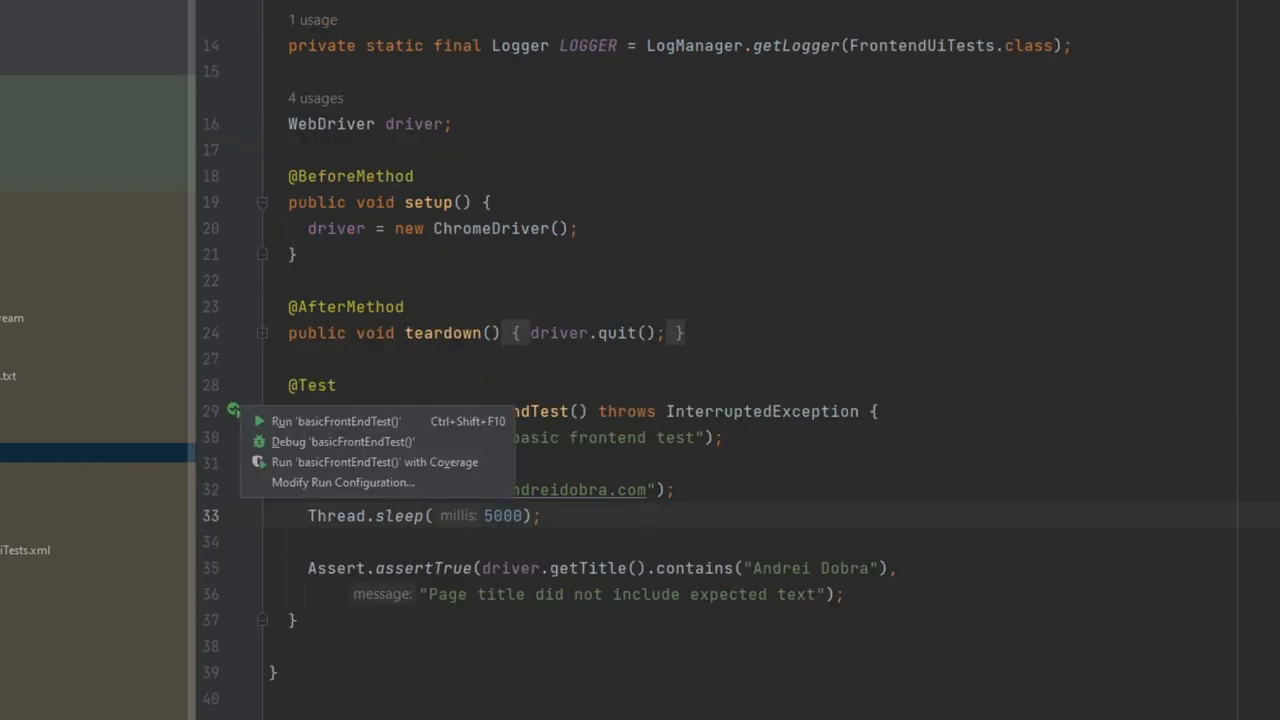